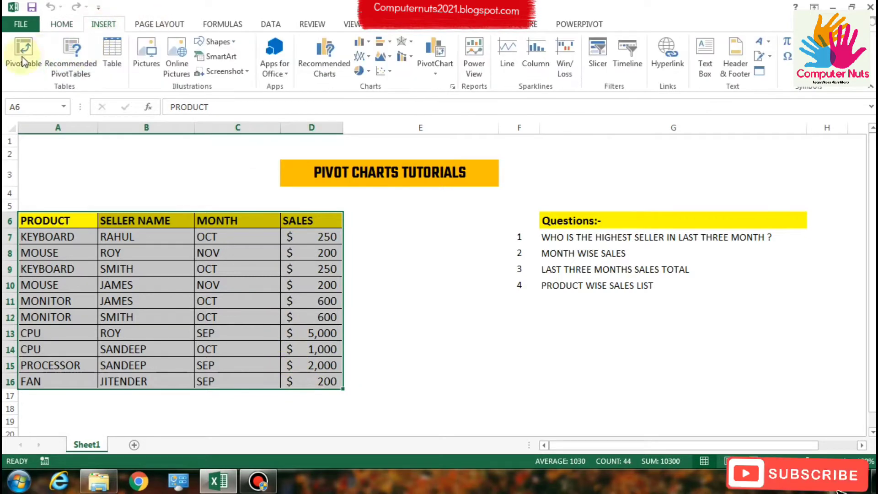
# Step: Start a PivotChart from the sales table A6:D16, to be placed on a new worksheet
pyautogui.click(23, 53)
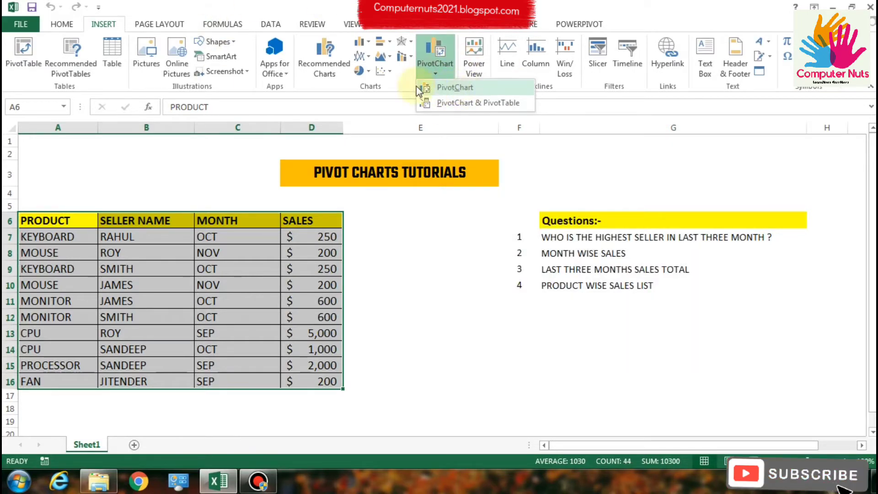
pyautogui.moveTo(454, 87)
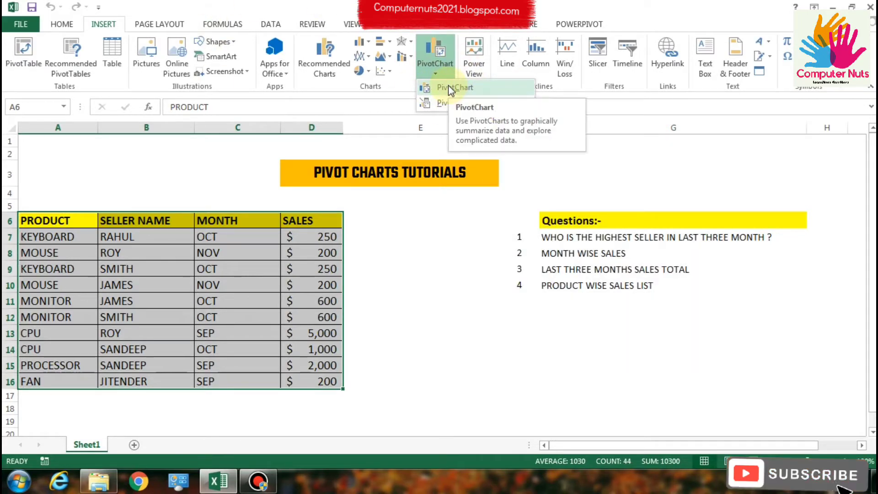
pyautogui.click(455, 88)
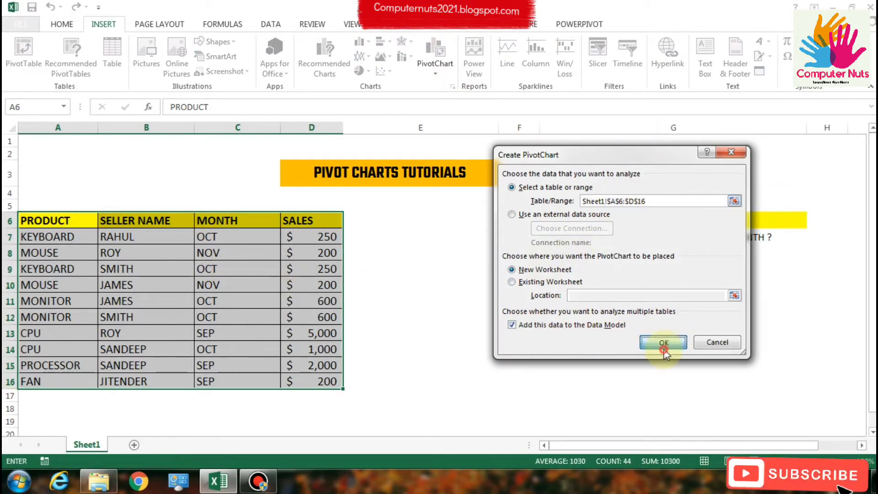
# Step: Build the PivotChart with PRODUCT as categories, SALES as legend series and Count of SELLER NAME as values
pyautogui.click(663, 342)
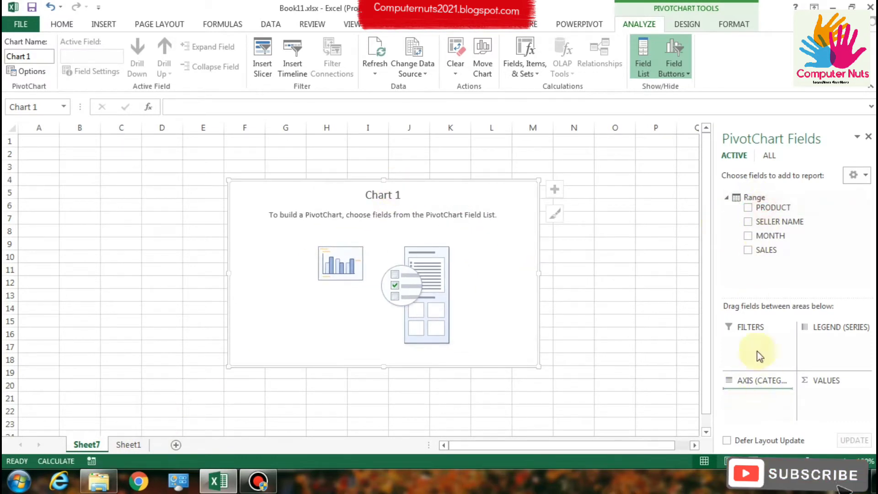
pyautogui.click(748, 208)
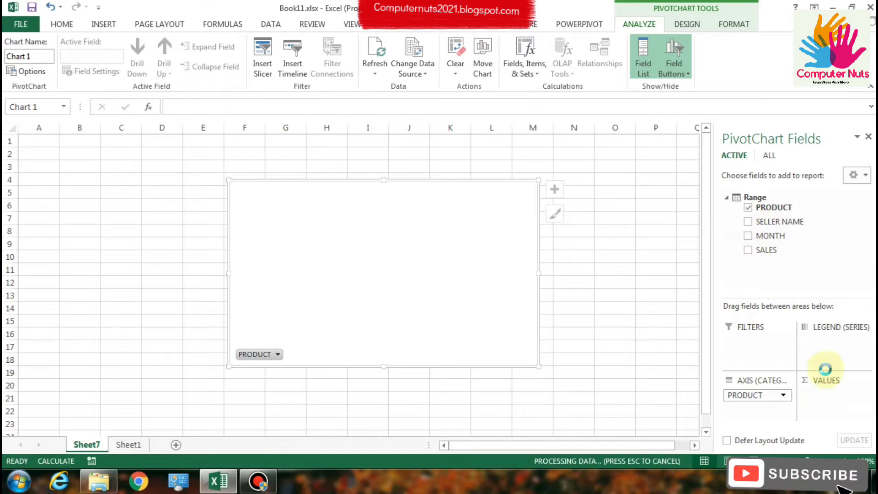
pyautogui.click(749, 222)
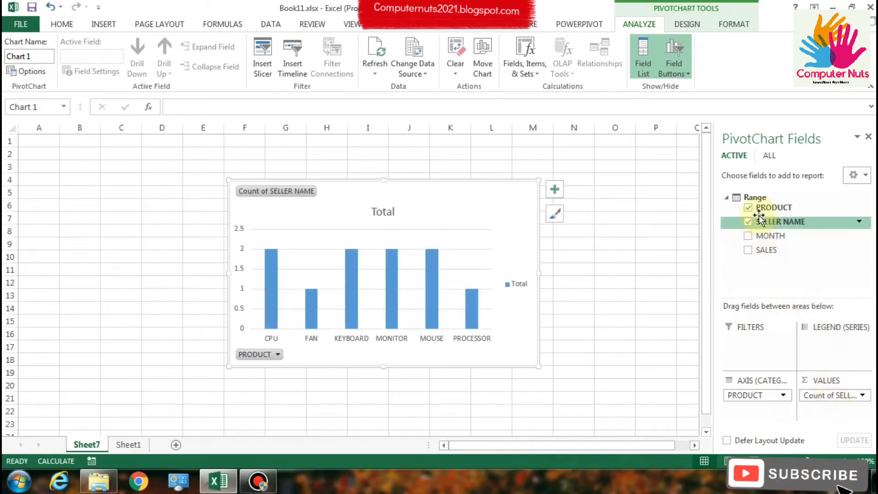
pyautogui.click(748, 235)
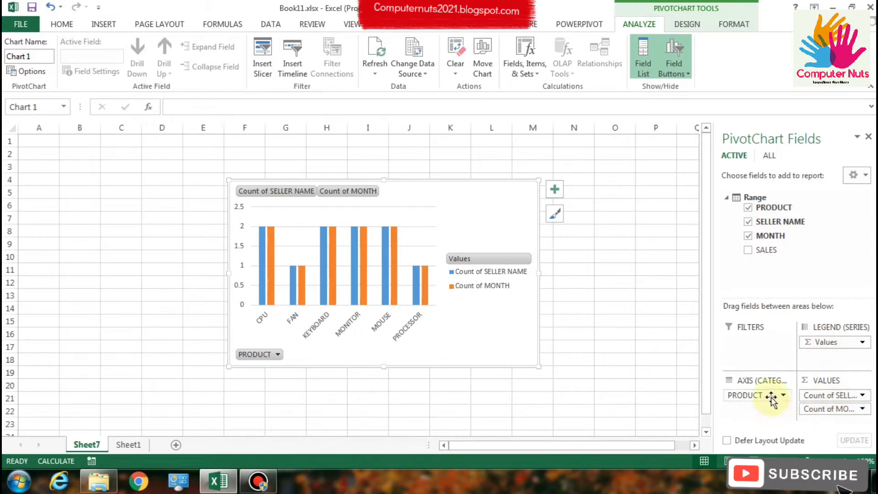
pyautogui.moveTo(835, 395)
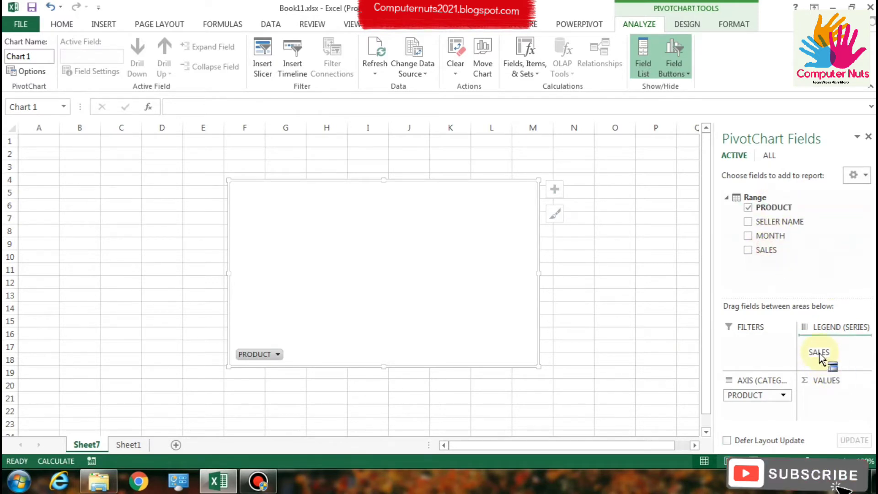
pyautogui.click(748, 250)
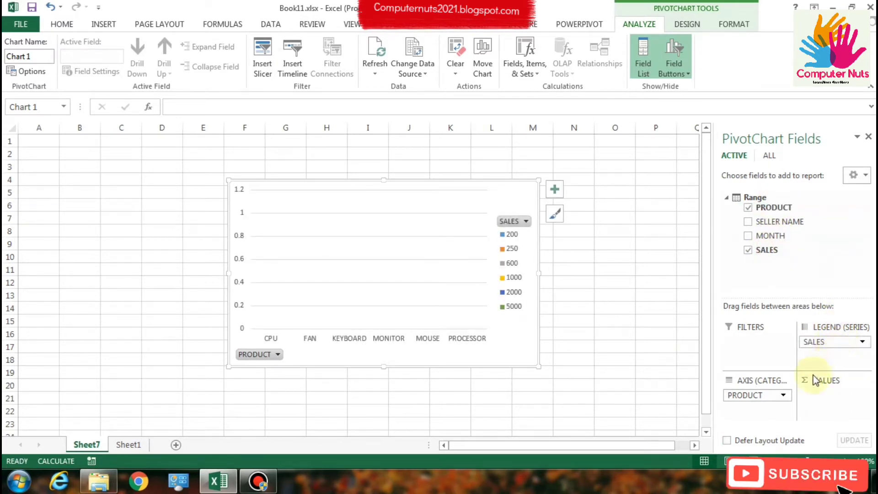
pyautogui.moveTo(778, 221)
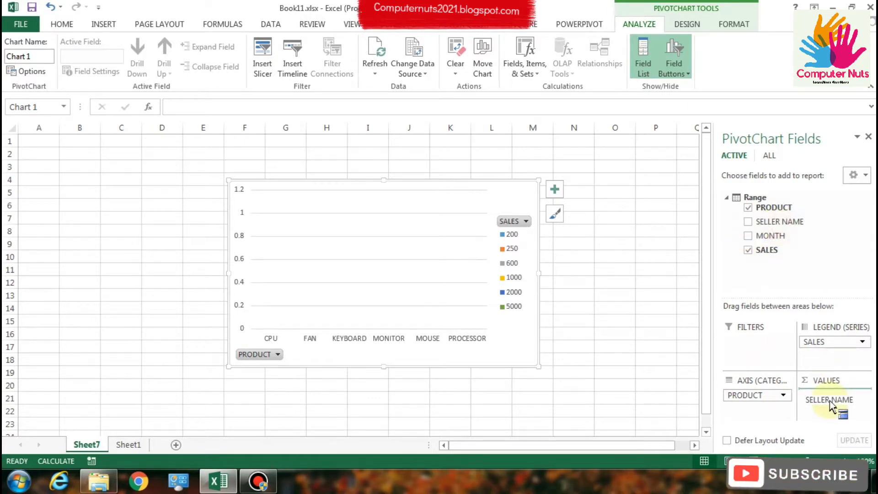
pyautogui.click(747, 222)
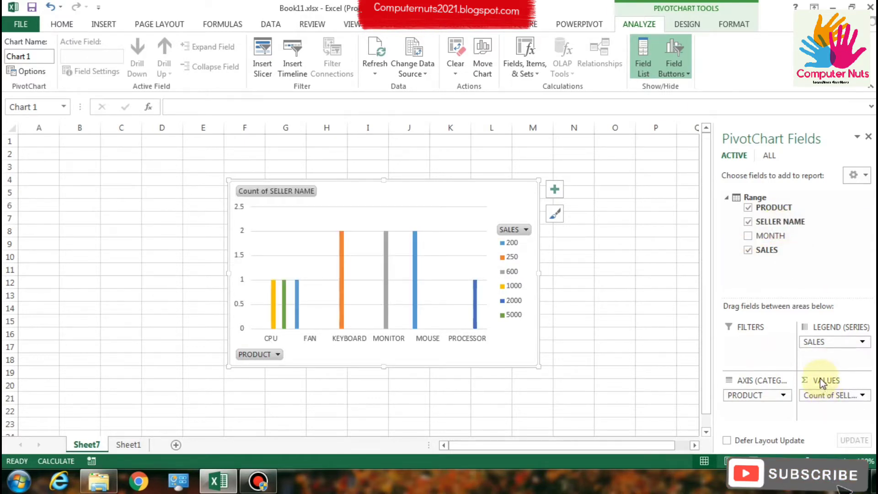
pyautogui.moveTo(832, 395)
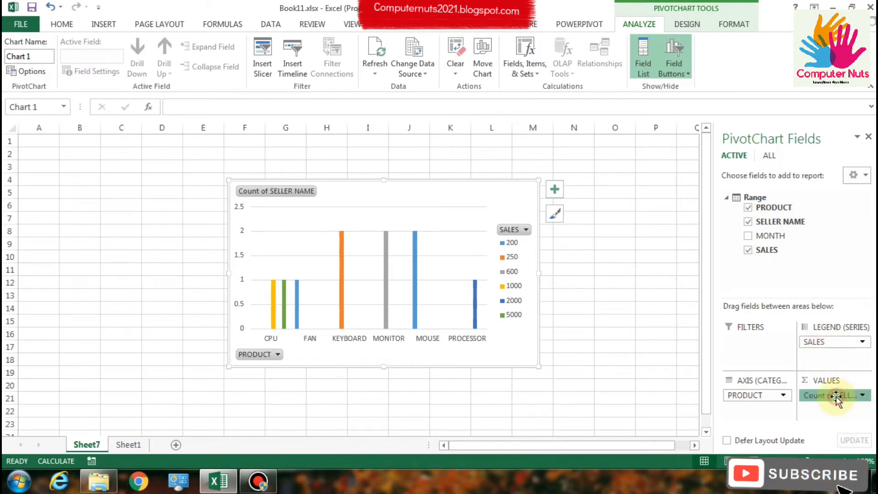
pyautogui.moveTo(834, 401)
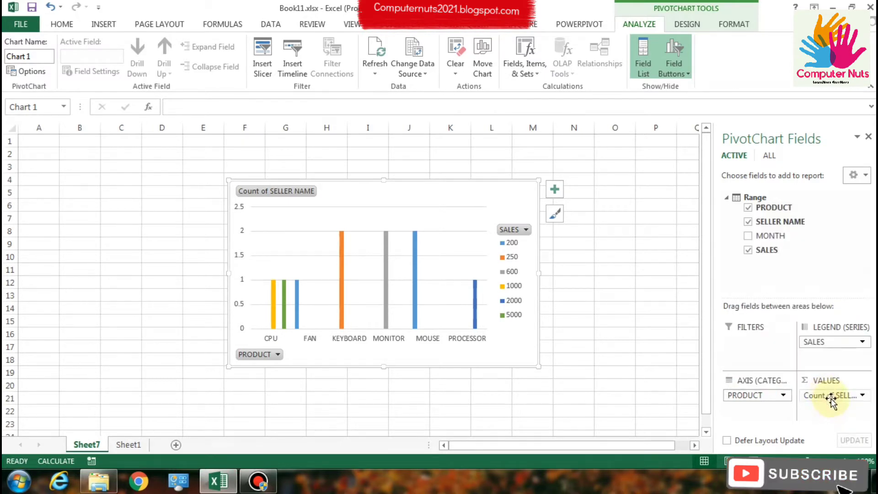
pyautogui.moveTo(449, 200)
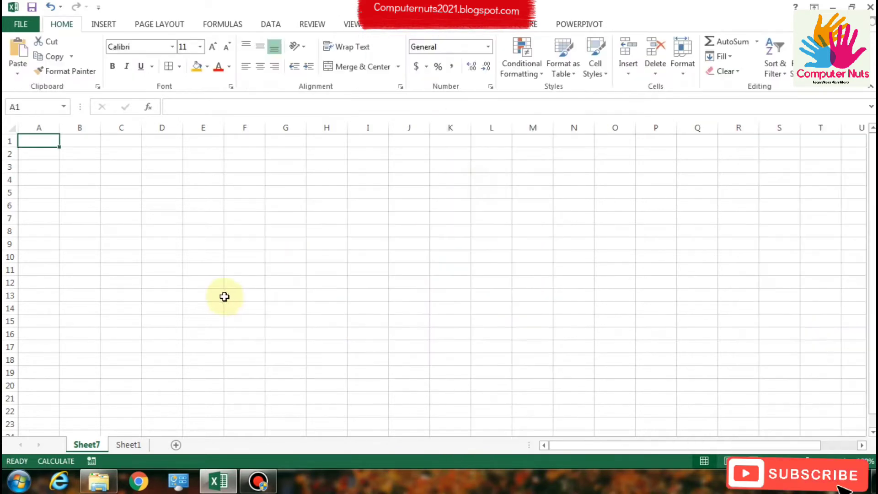
# Step: Delete the practice PivotChart sheet, confirming the warning
pyautogui.rightClick(86, 444)
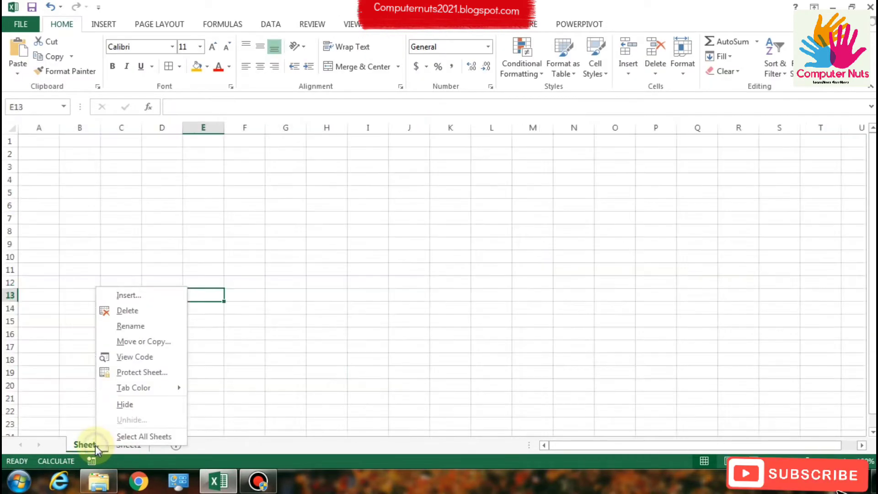
pyautogui.click(127, 310)
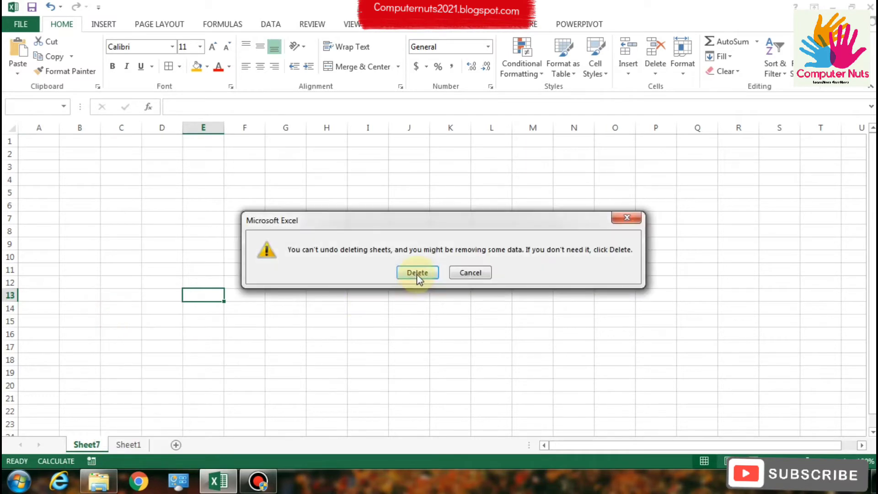
pyautogui.click(417, 273)
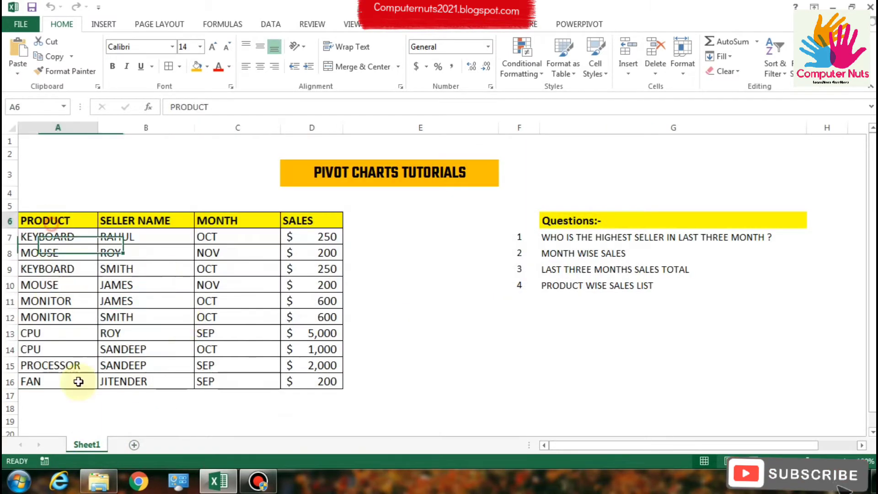
# Step: Create a PivotTable on a new sheet with SELLER NAME rows and Sum of SALES, totalling 10300
pyautogui.click(103, 24)
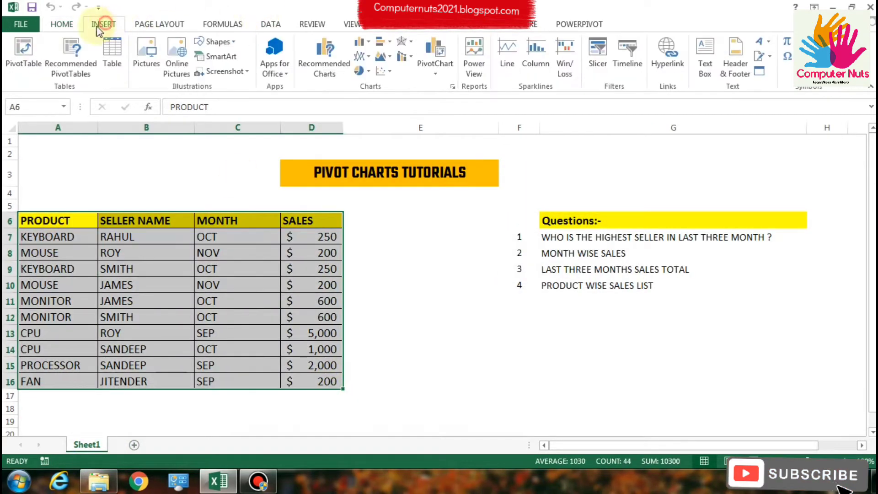
pyautogui.click(22, 53)
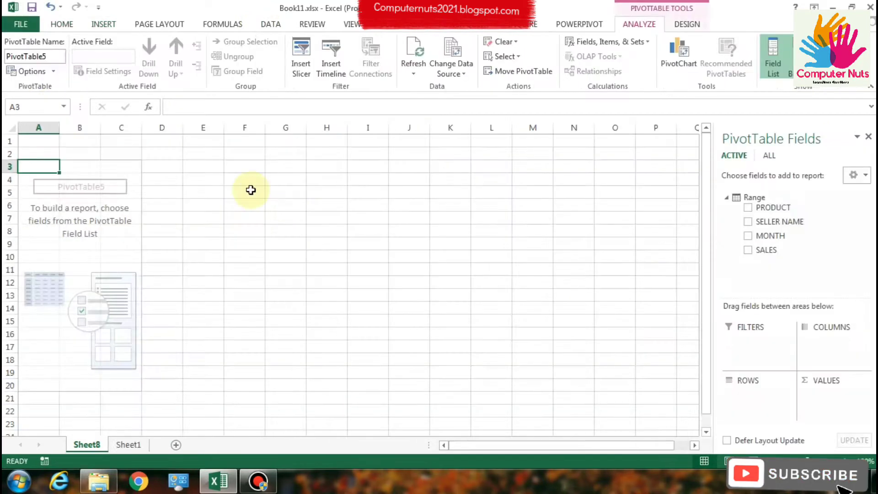
pyautogui.click(79, 269)
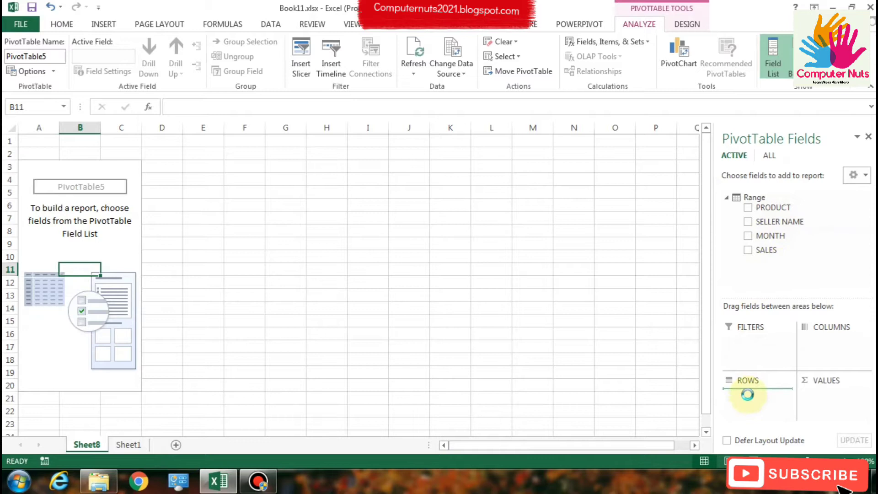
pyautogui.click(748, 221)
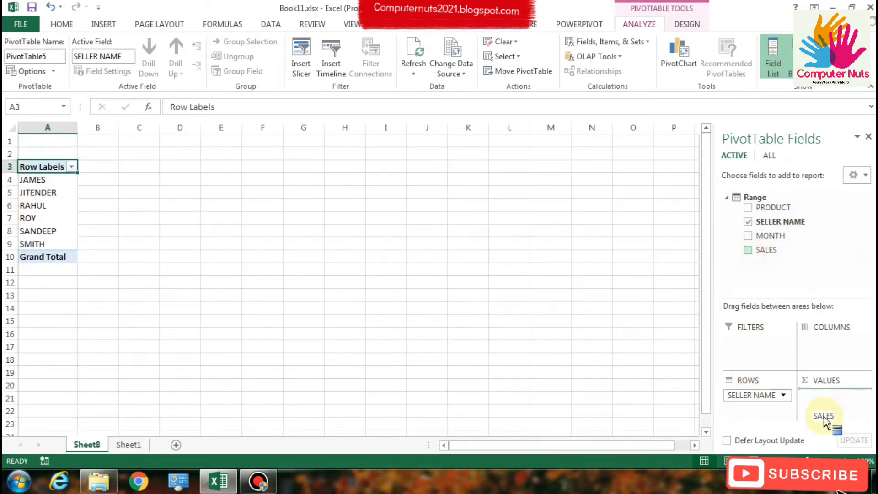
pyautogui.click(748, 250)
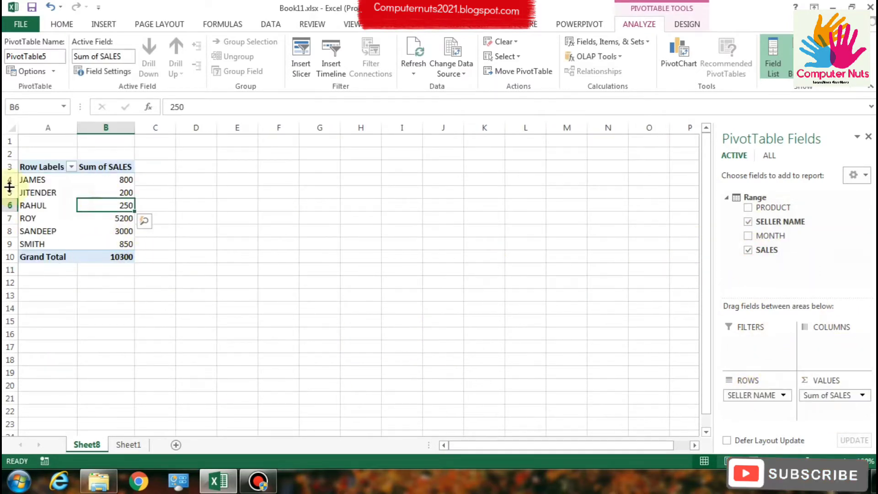
pyautogui.moveTo(678, 56)
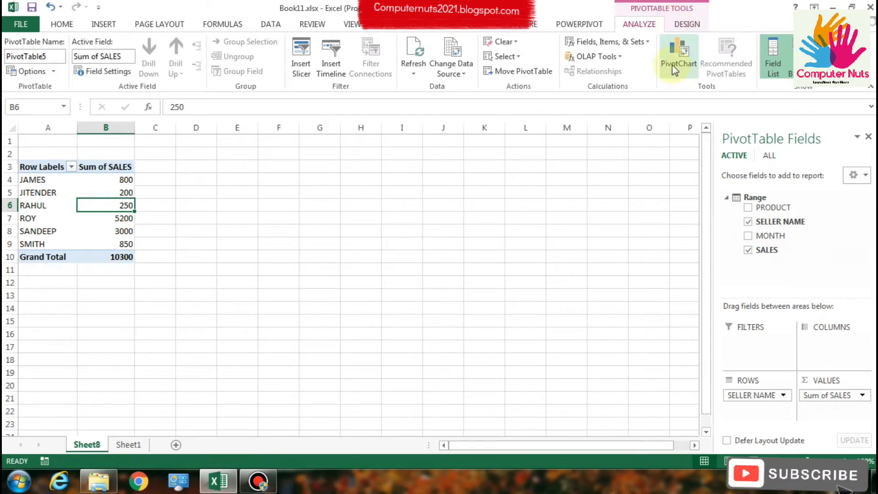
pyautogui.click(106, 218)
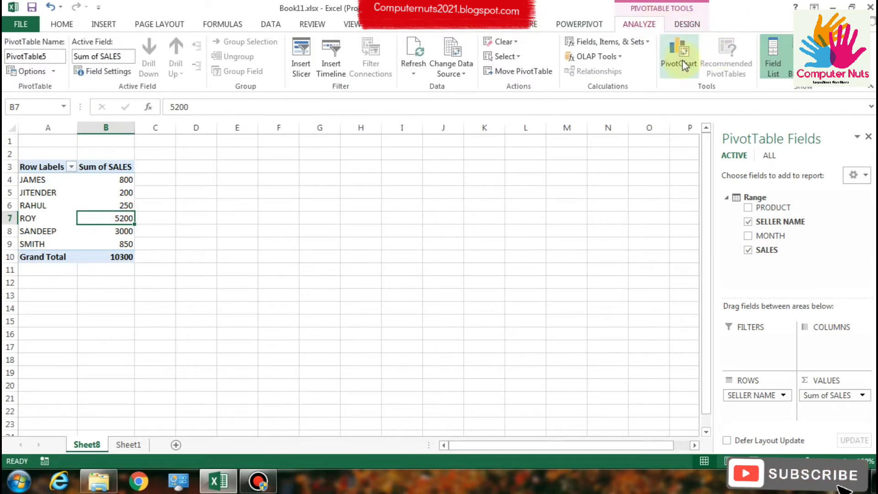
# Step: Insert a 3-D column PivotChart of Sum of SALES per seller beside the pivot table
pyautogui.click(678, 53)
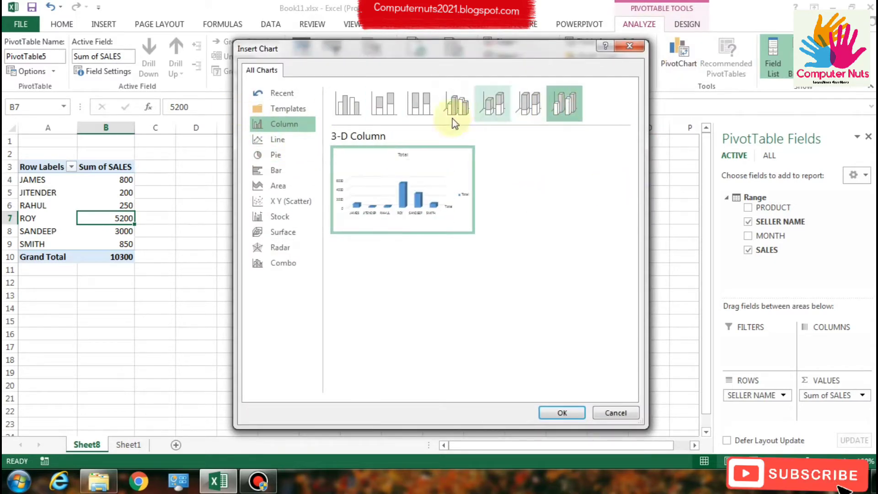
pyautogui.click(565, 104)
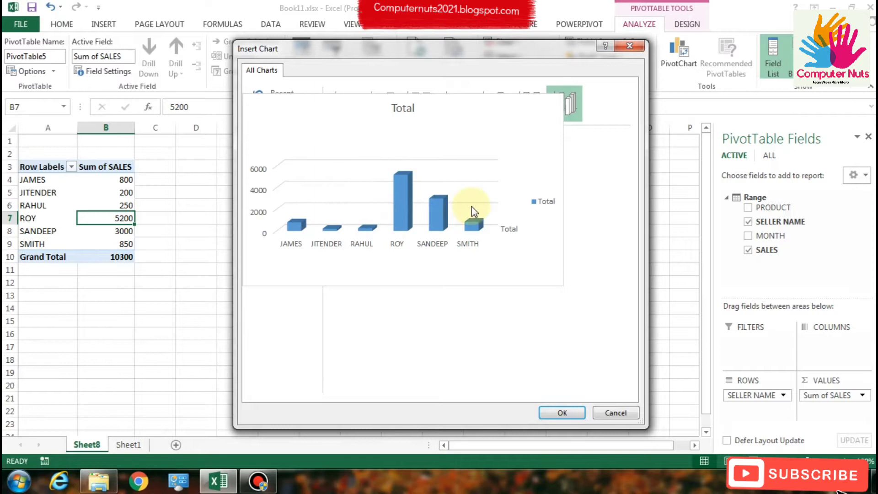
pyautogui.click(277, 139)
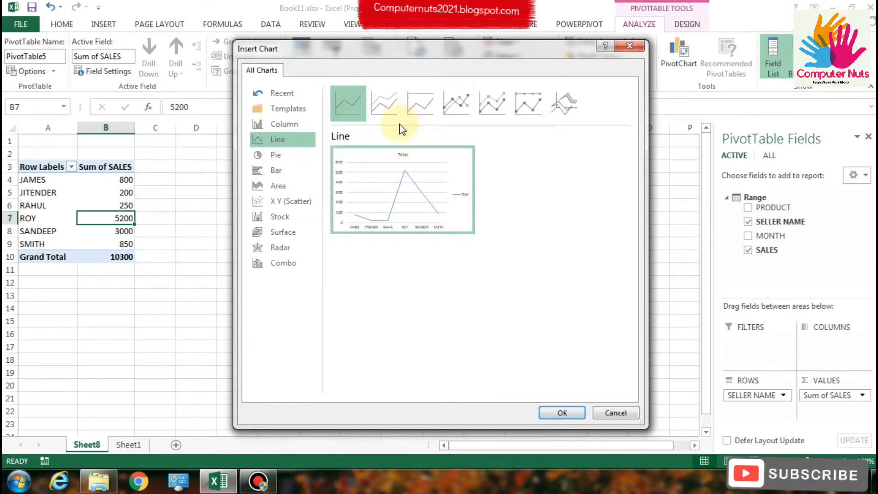
pyautogui.click(283, 124)
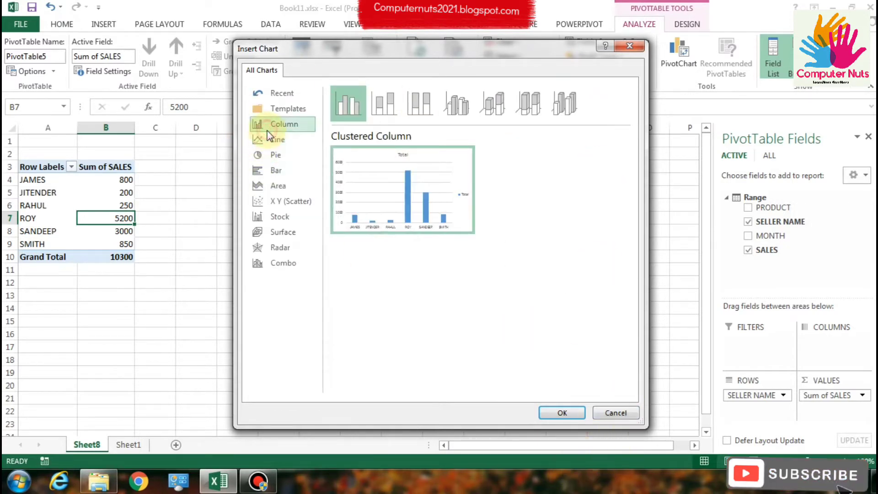
pyautogui.click(493, 104)
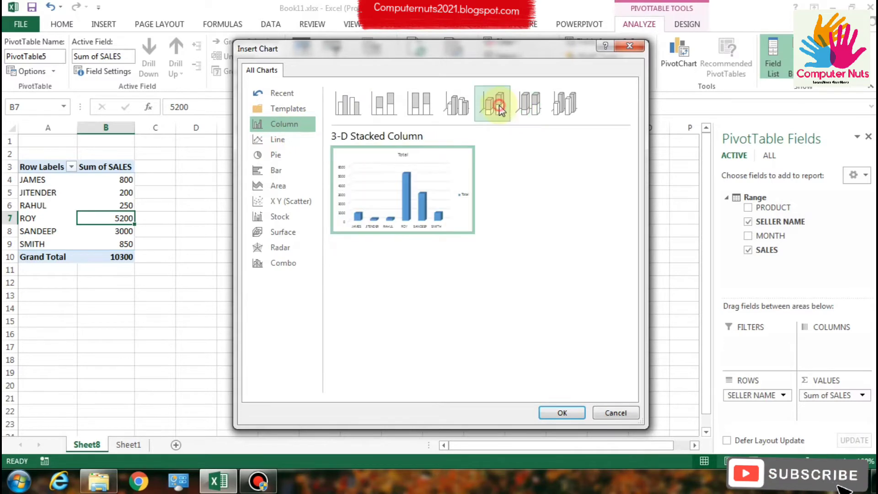
pyautogui.click(562, 413)
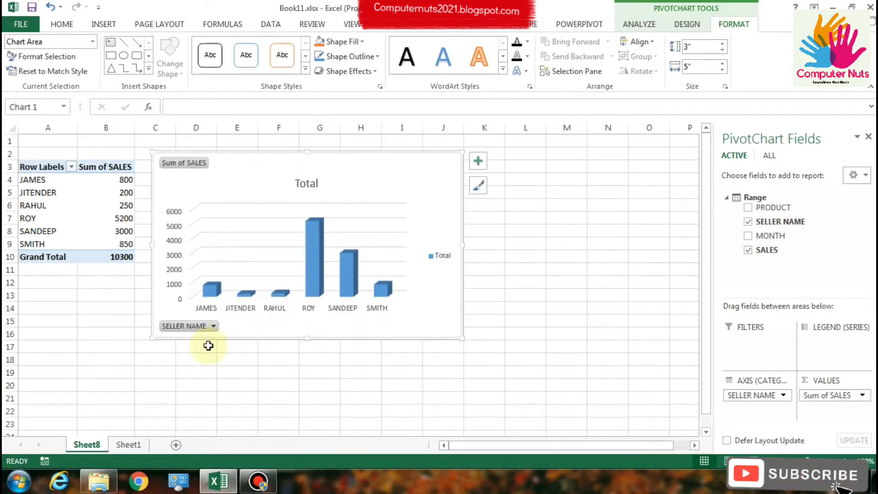
pyautogui.moveTo(775, 222)
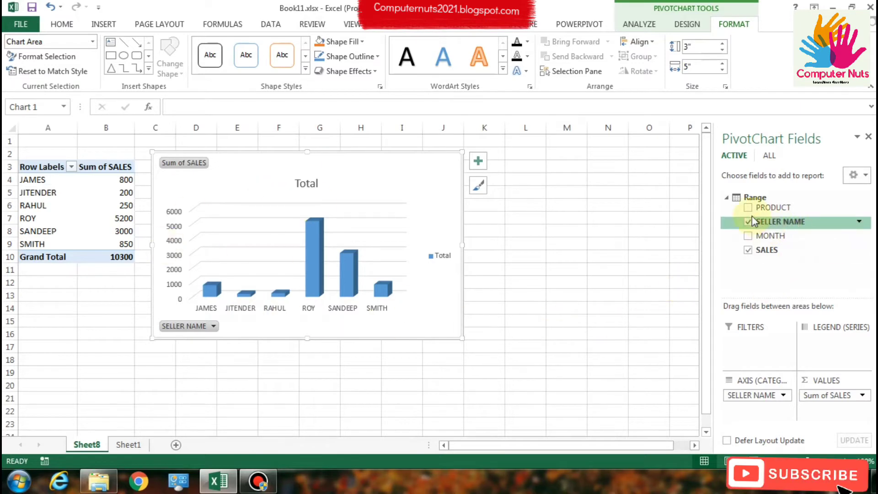
pyautogui.moveTo(770, 296)
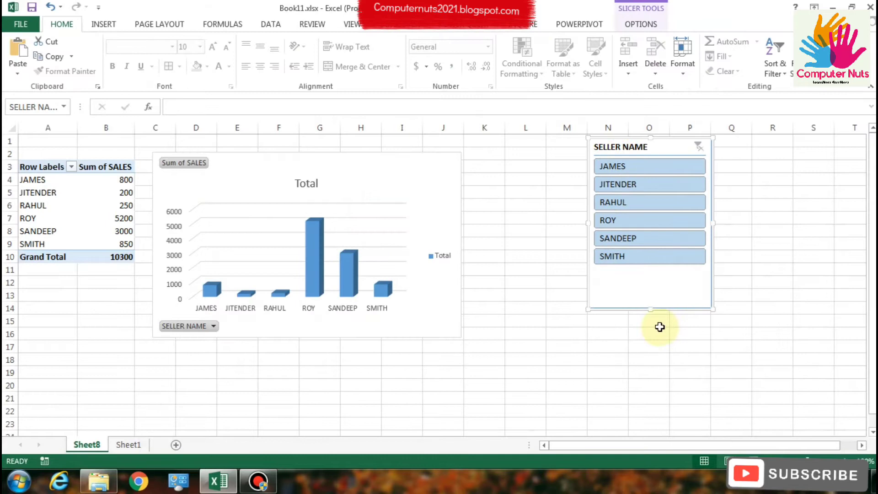
# Step: Filter the SELLER NAME slicer to JITENDER, then clear it to show all sellers again
pyautogui.click(650, 184)
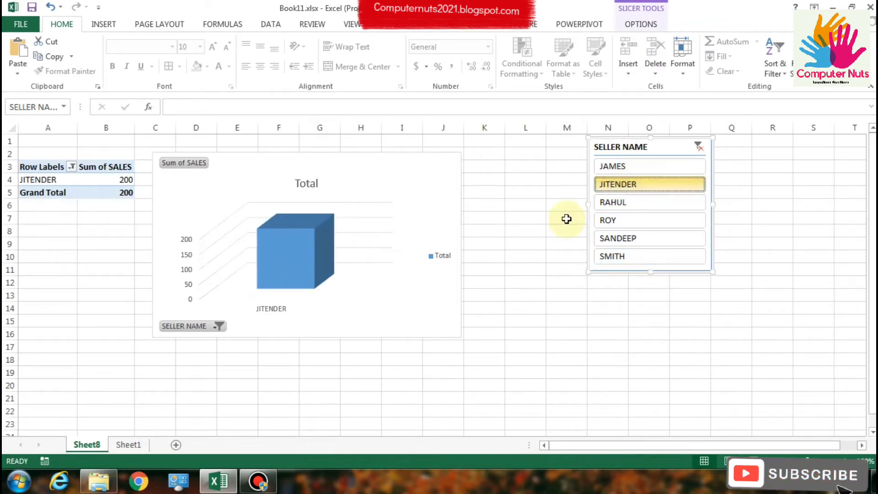
pyautogui.click(698, 146)
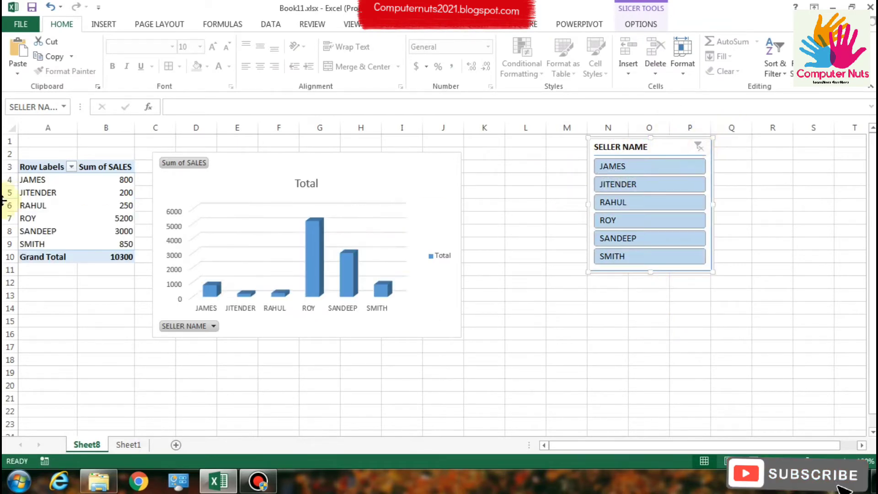
pyautogui.click(106, 192)
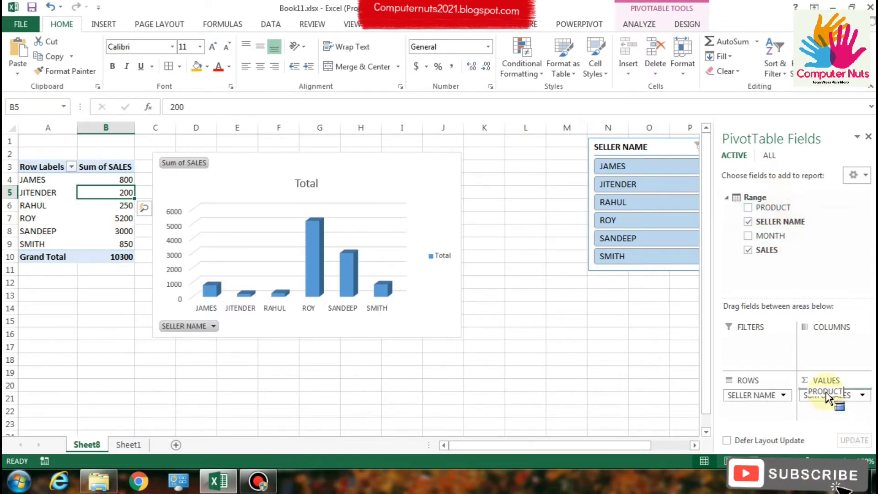
# Step: Add PRODUCT as a second row field beneath SELLER NAME and select the chart
pyautogui.click(749, 207)
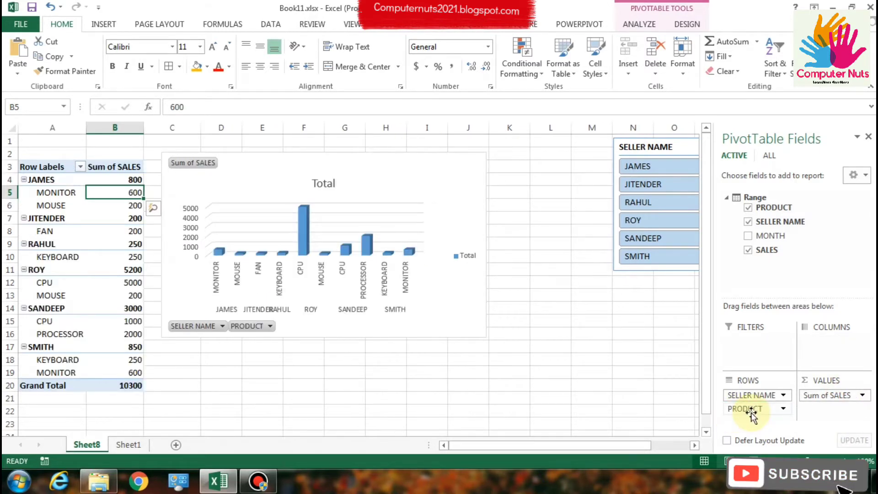
pyautogui.click(480, 223)
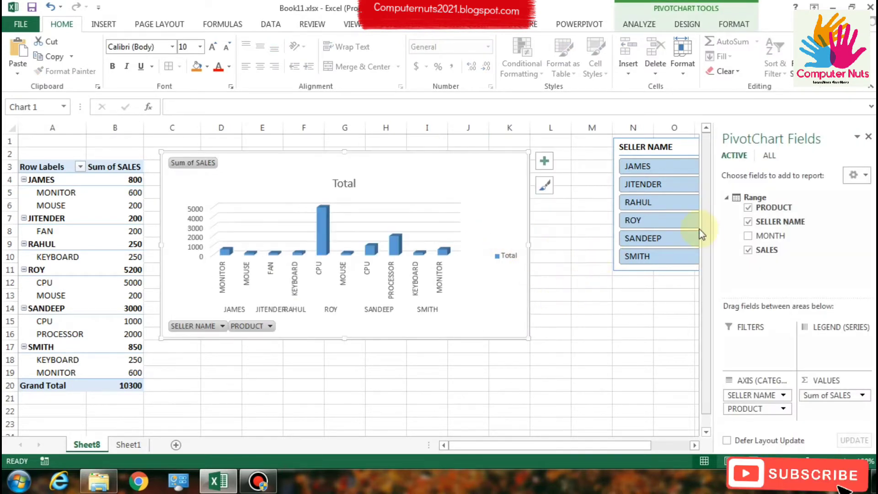
pyautogui.click(657, 202)
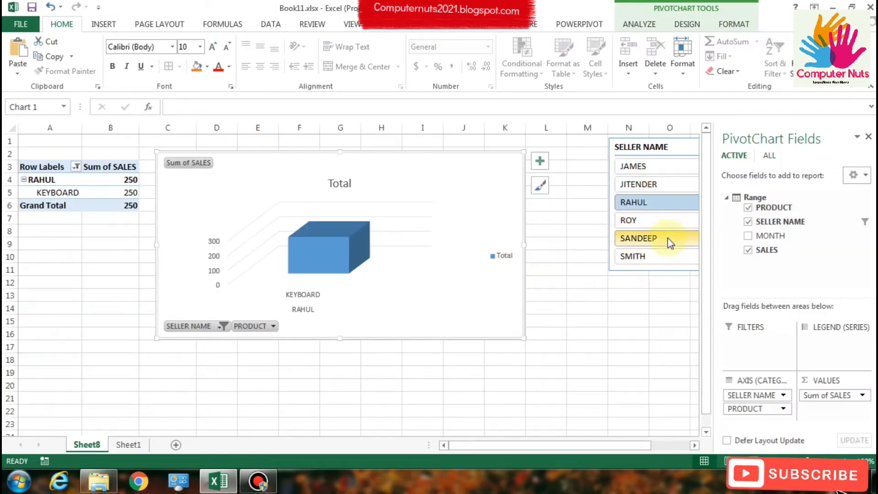
pyautogui.click(637, 238)
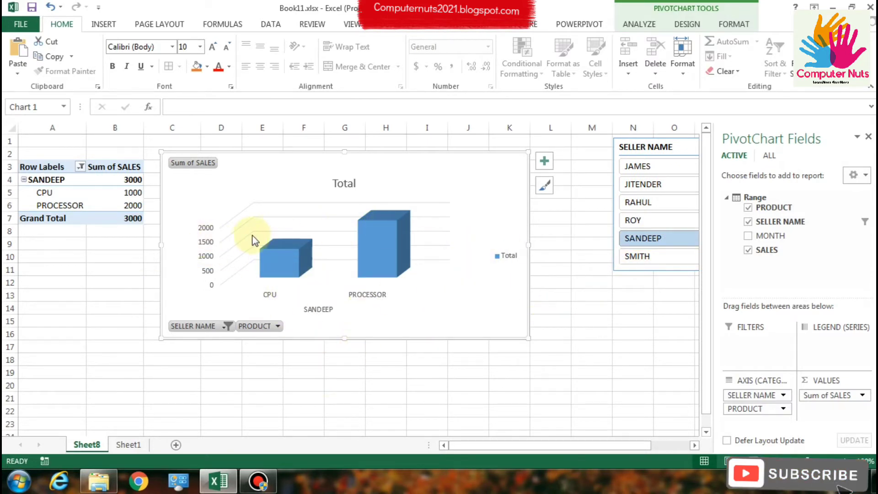
pyautogui.click(658, 165)
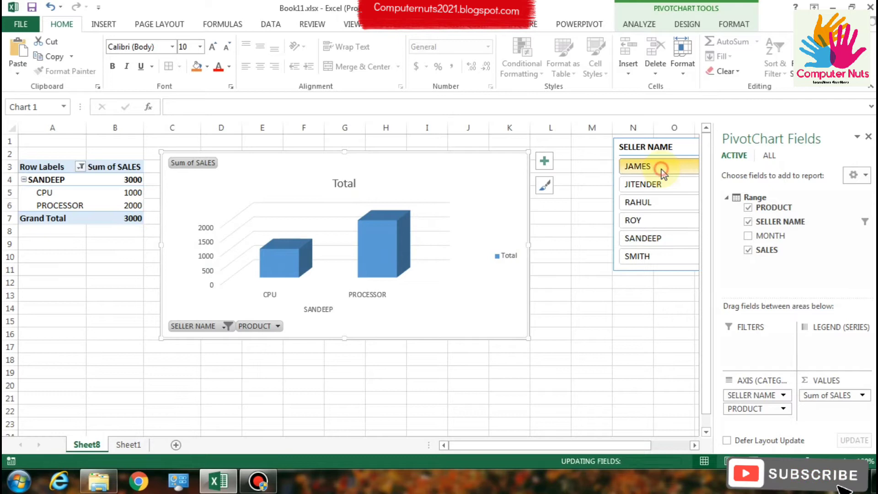
pyautogui.click(659, 167)
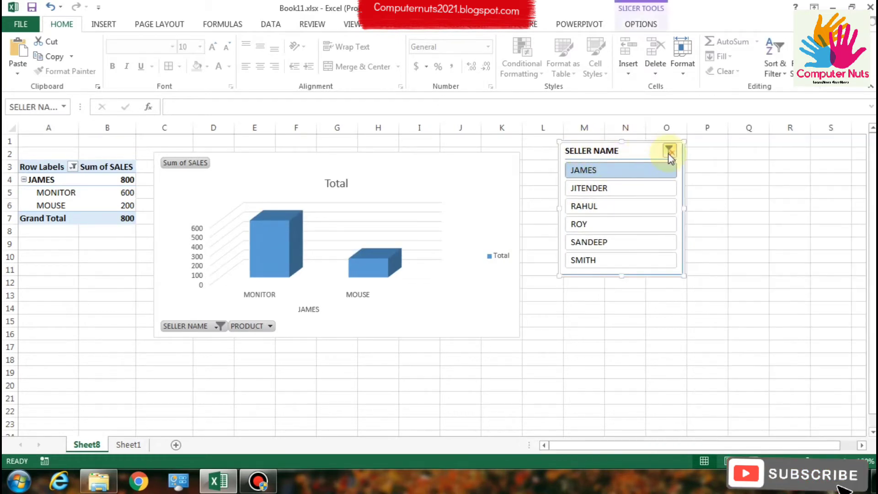
pyautogui.click(669, 151)
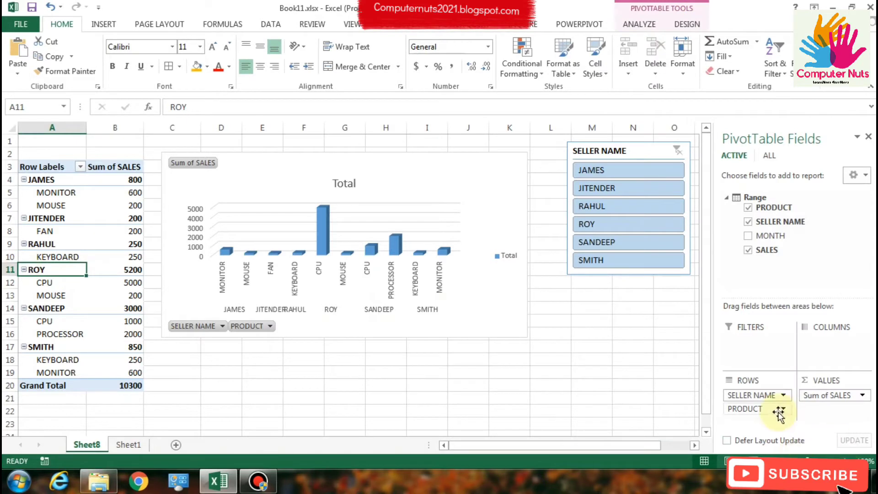
# Step: Select the chart title and chart area for formatting, then deselect the chart
pyautogui.click(344, 183)
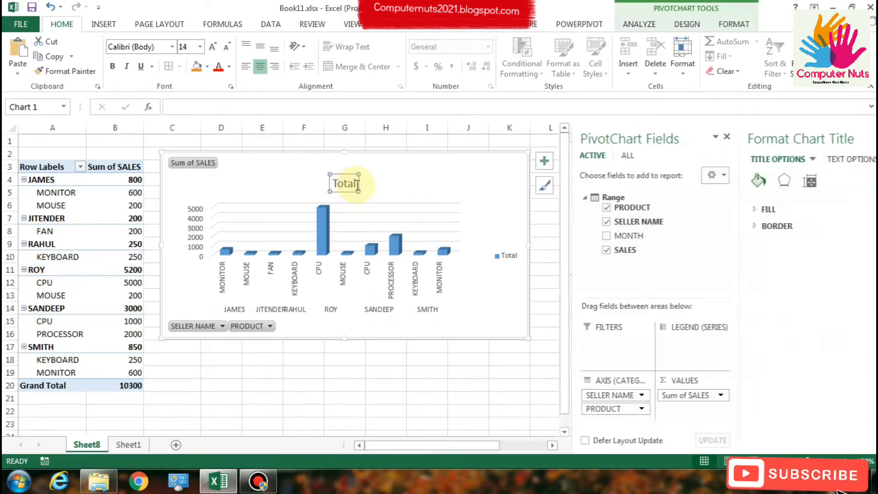
pyautogui.click(639, 24)
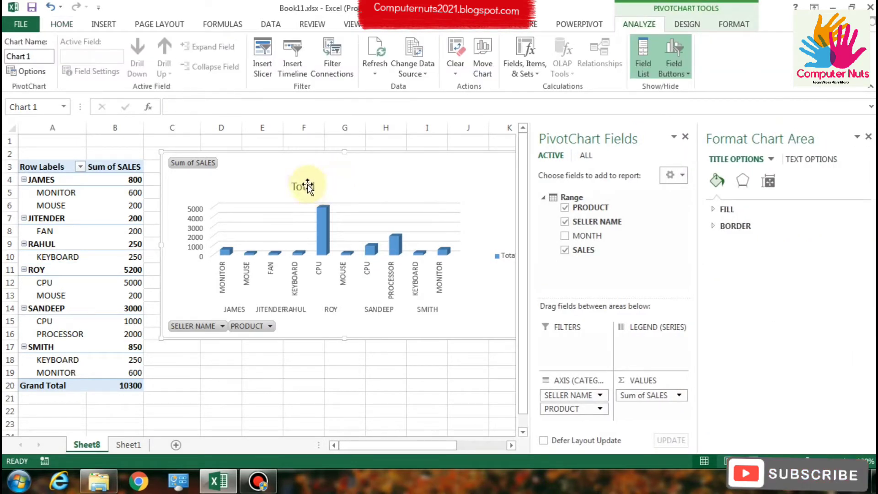
pyautogui.click(304, 186)
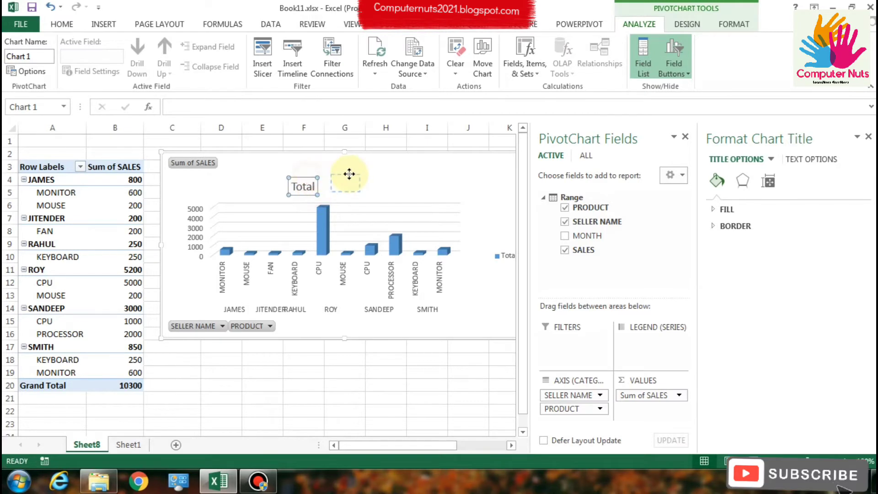
pyautogui.click(427, 424)
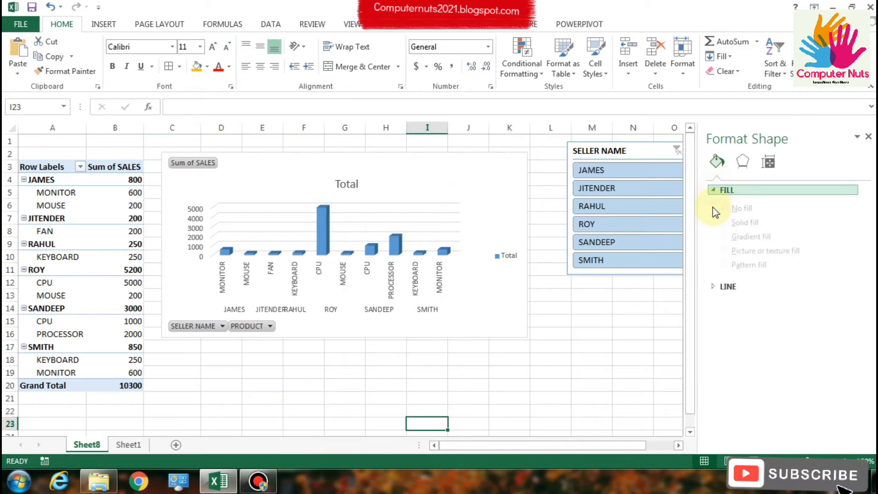
# Step: Try gradient and other fills on the plot area, leaving its colour unchanged
pyautogui.click(456, 233)
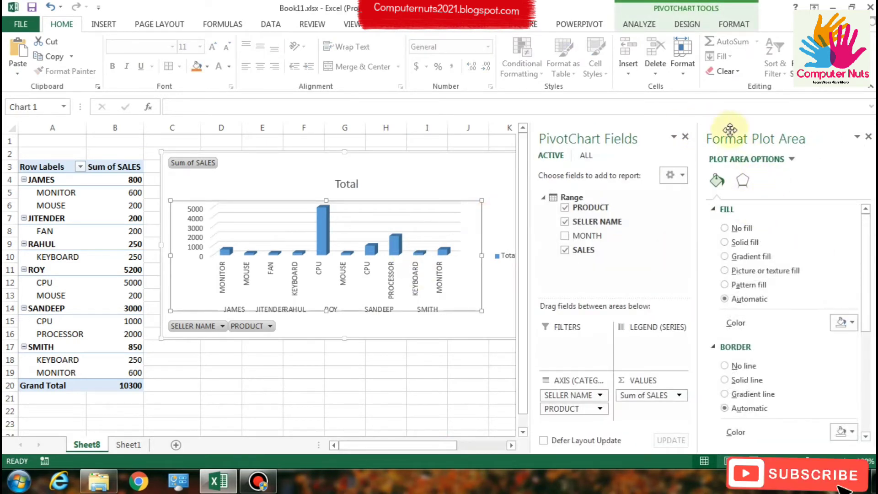
pyautogui.moveTo(692, 201)
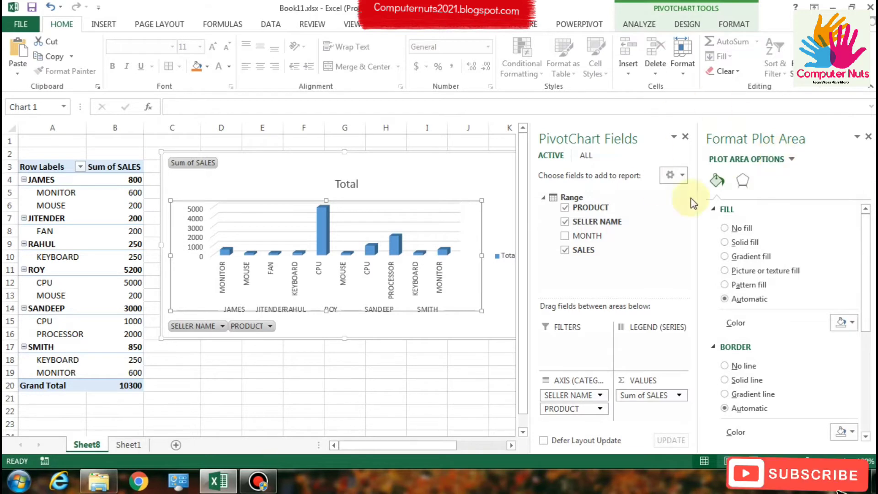
pyautogui.moveTo(812, 269)
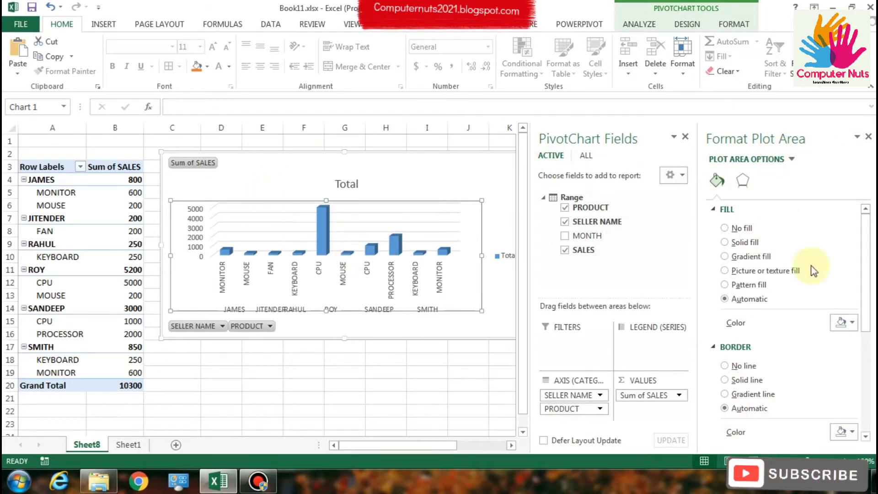
pyautogui.moveTo(728, 285)
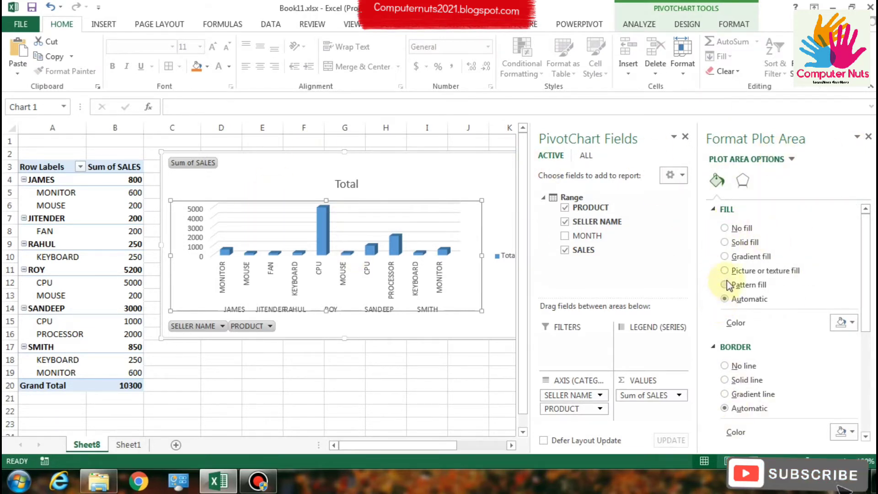
pyautogui.click(724, 271)
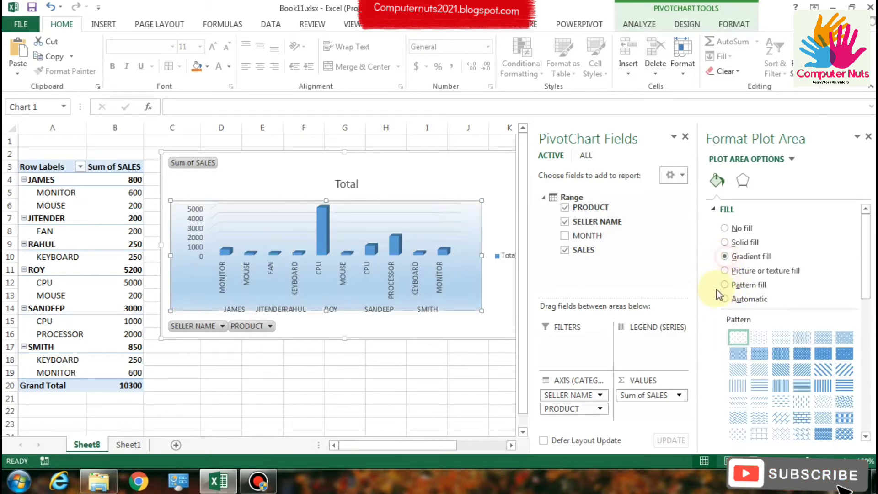
pyautogui.click(726, 242)
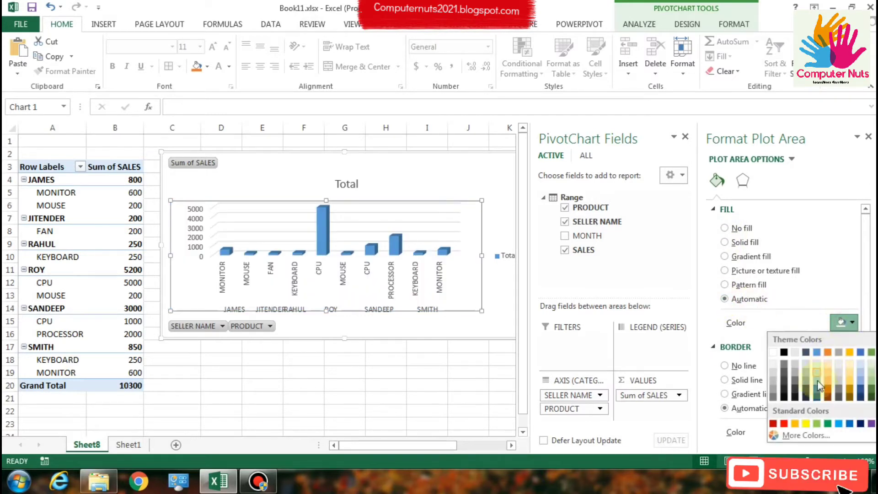
pyautogui.click(828, 372)
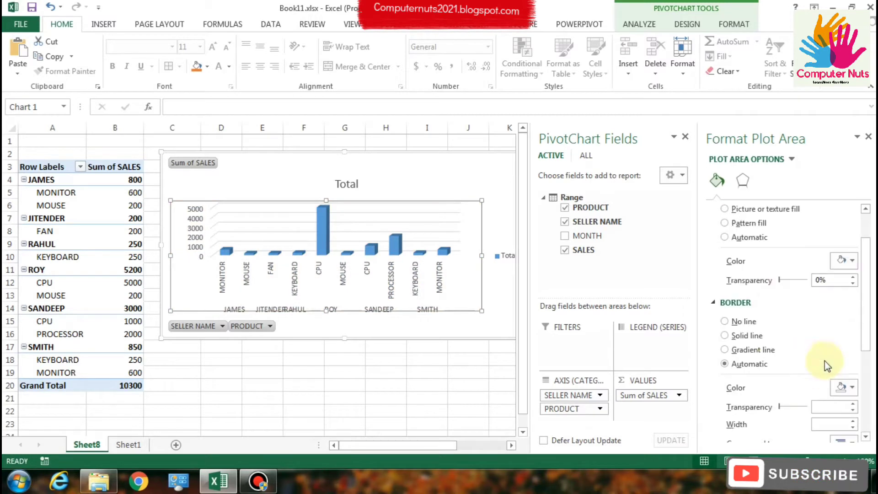
# Step: Give the plot area a solid-line border and browse the compound line types
pyautogui.click(747, 304)
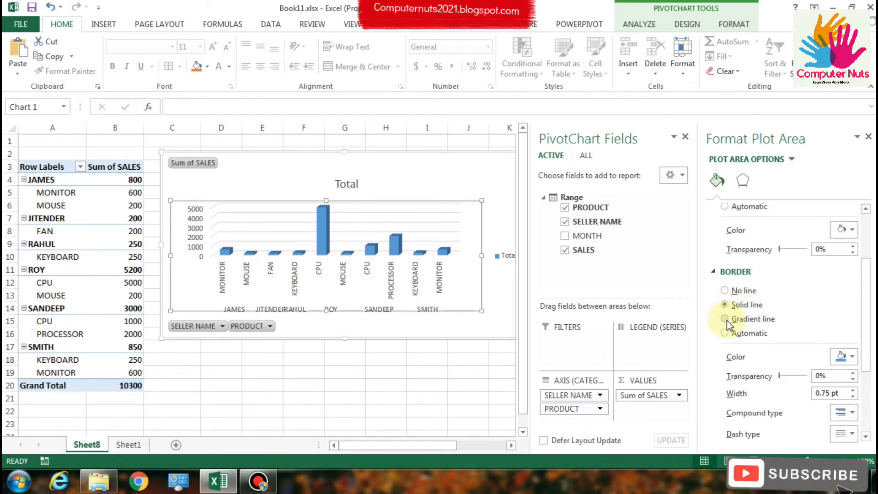
pyautogui.click(725, 333)
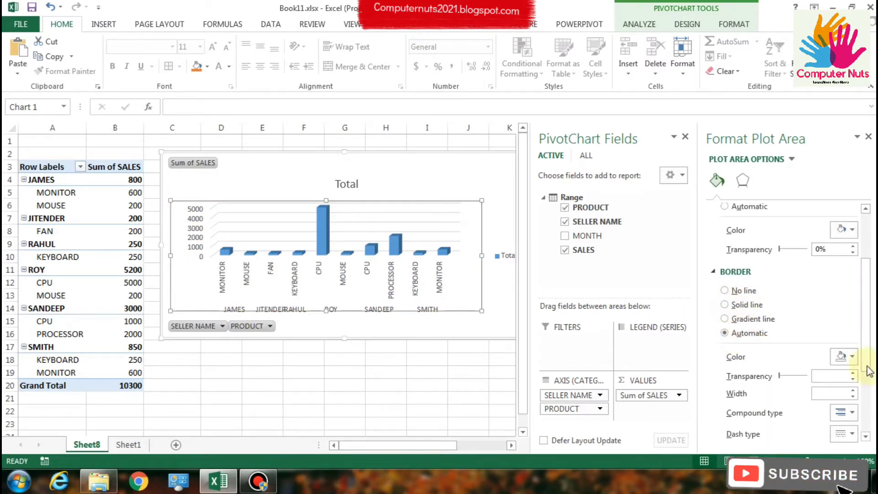
pyautogui.click(732, 304)
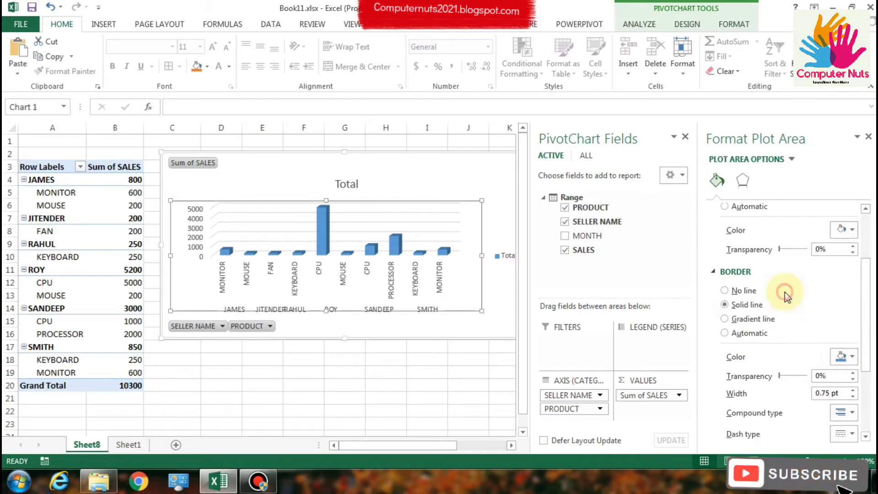
pyautogui.click(488, 286)
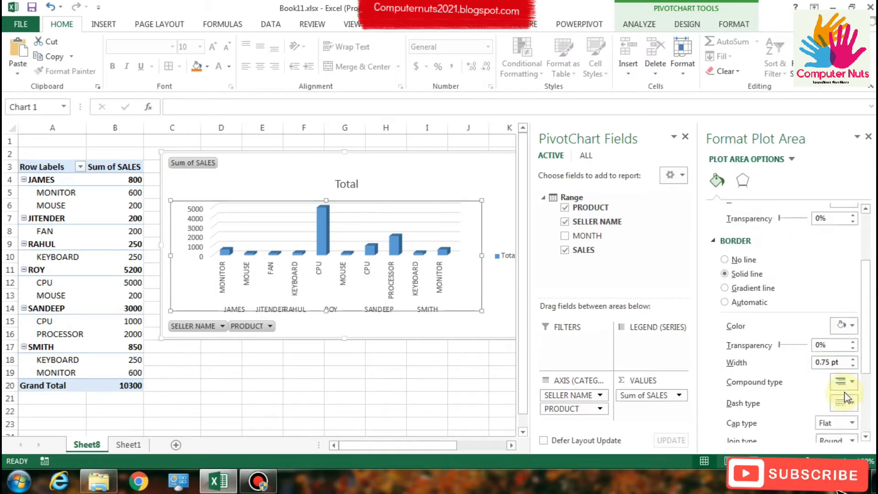
pyautogui.click(854, 382)
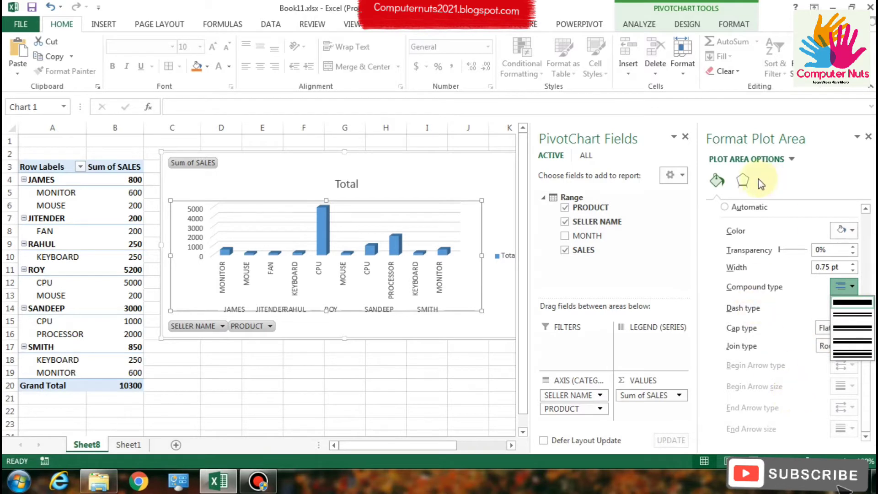
# Step: Apply an outer drop shadow preset with a chosen colour to the chart area
pyautogui.click(743, 180)
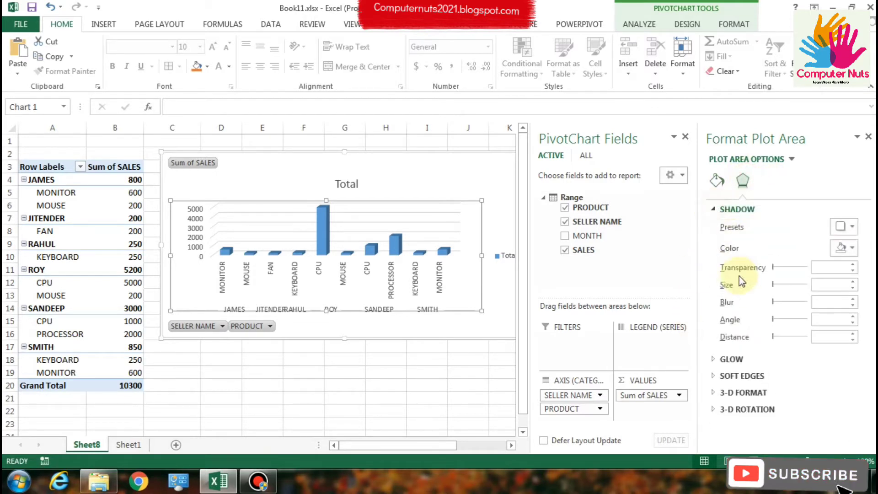
pyautogui.click(842, 227)
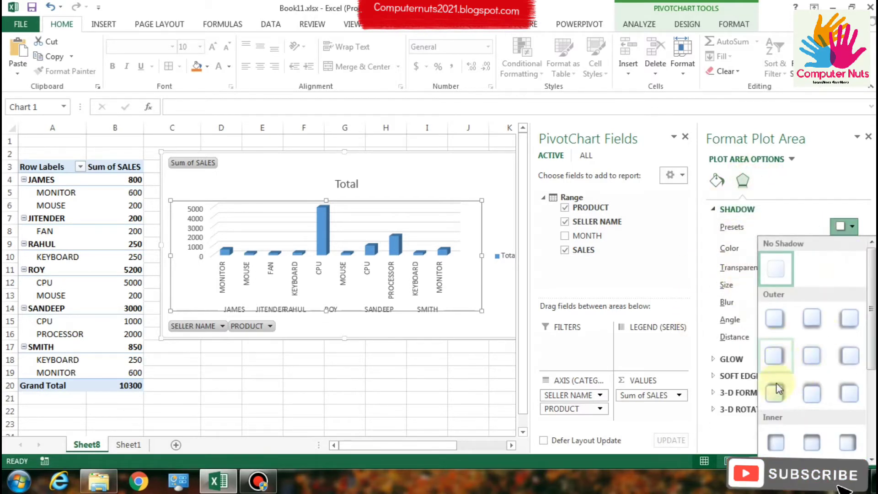
pyautogui.click(775, 392)
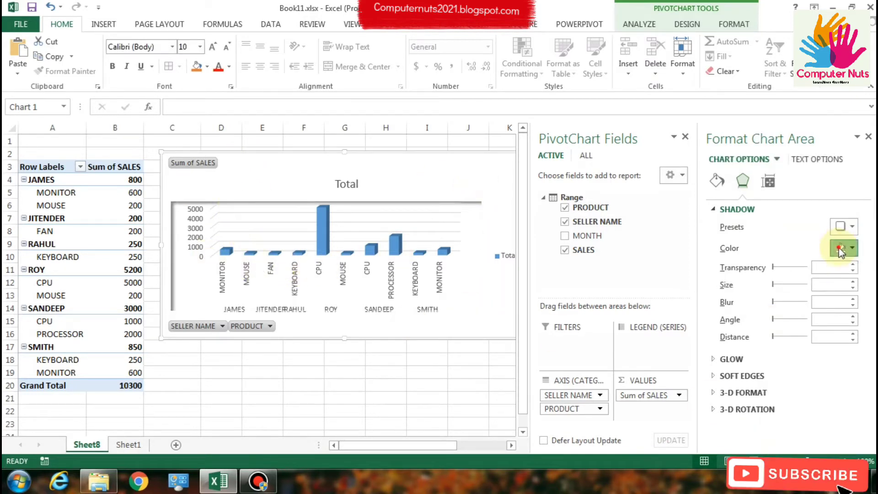
pyautogui.click(843, 248)
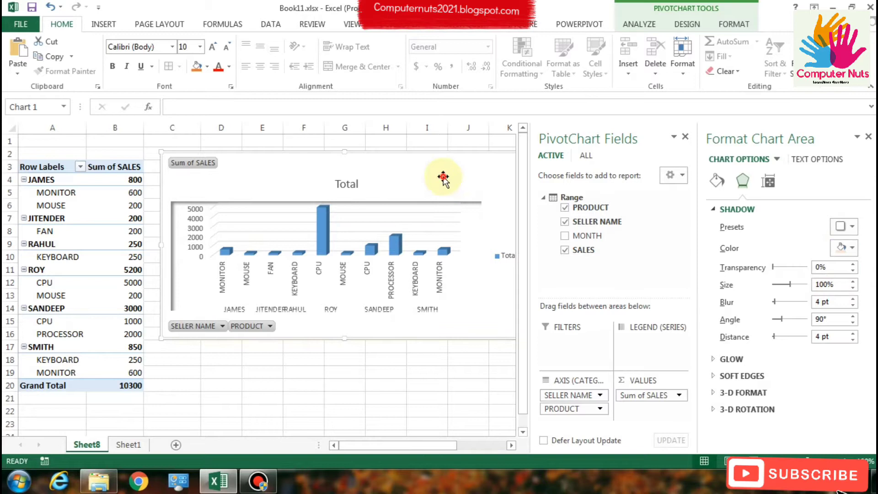
pyautogui.click(847, 248)
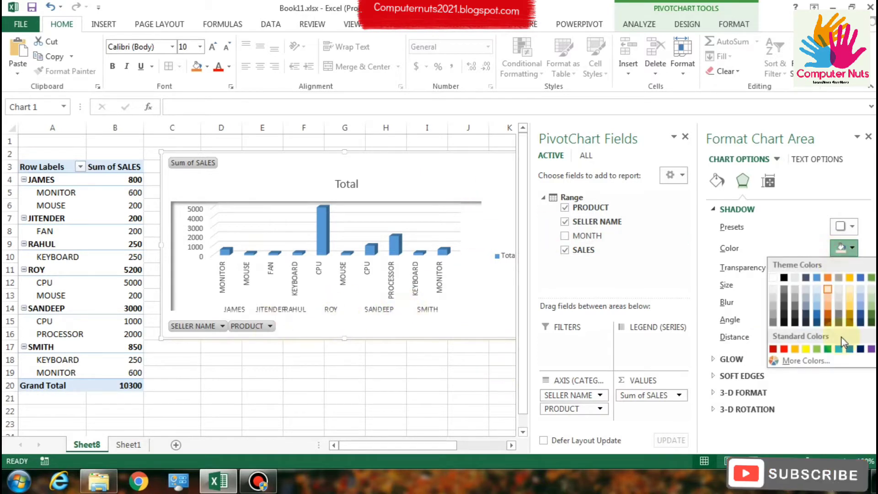
pyautogui.click(215, 364)
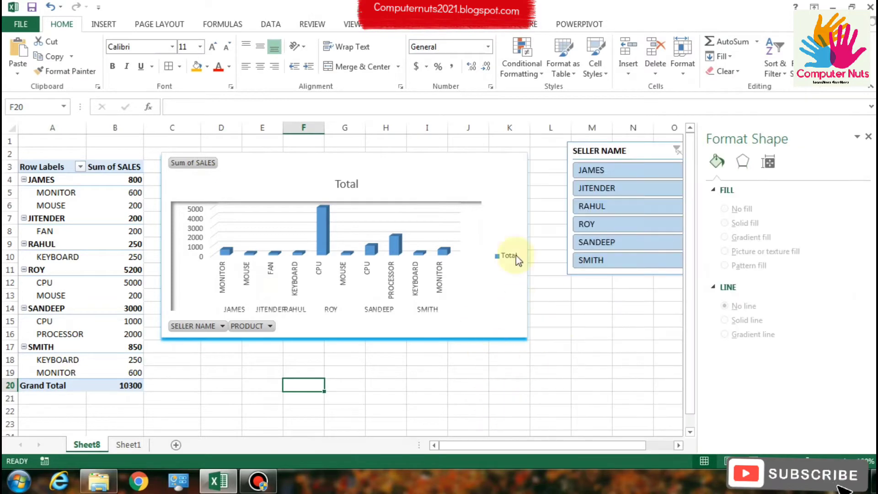
pyautogui.click(345, 253)
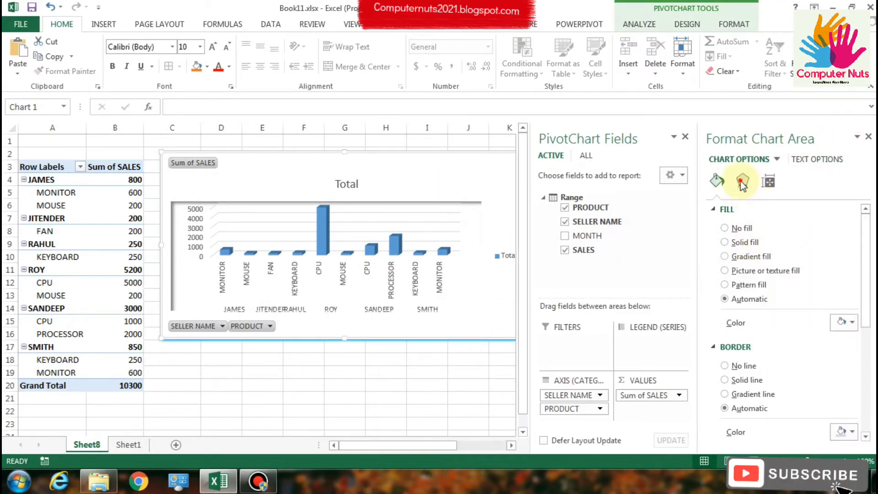
# Step: Apply an orange glow preset to the chart area from Effects > Glow
pyautogui.click(742, 180)
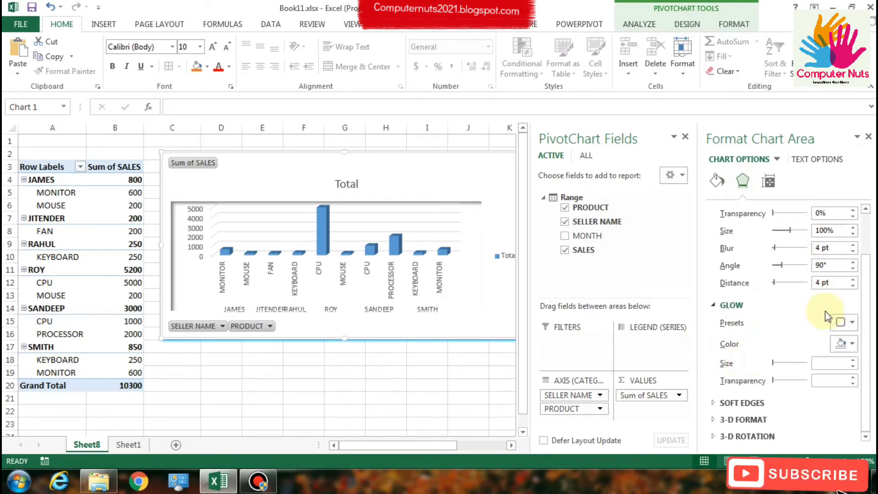
pyautogui.click(848, 323)
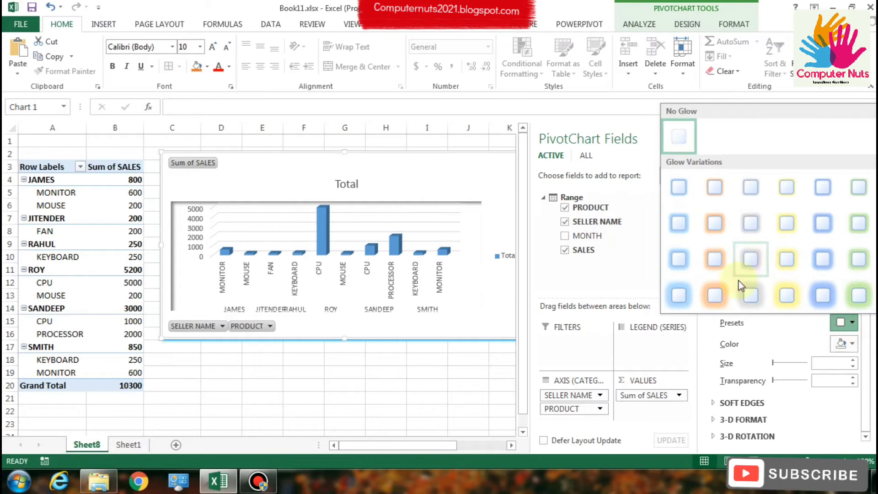
pyautogui.click(750, 259)
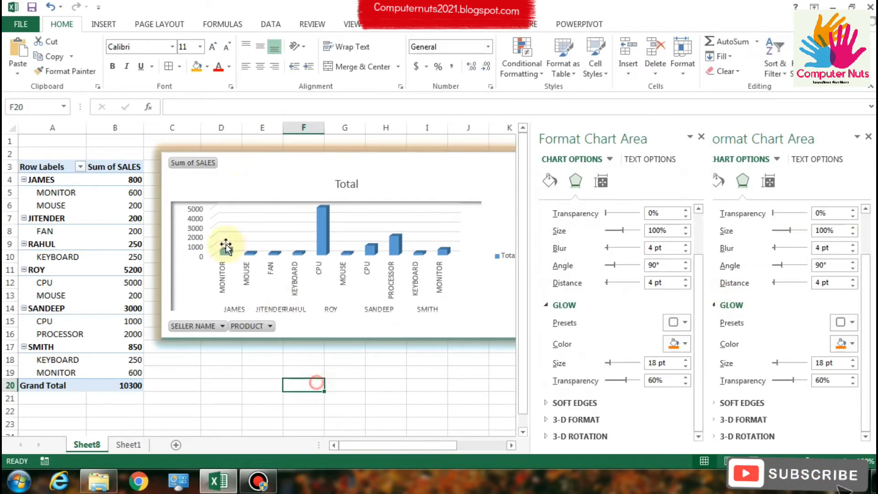
pyautogui.click(314, 258)
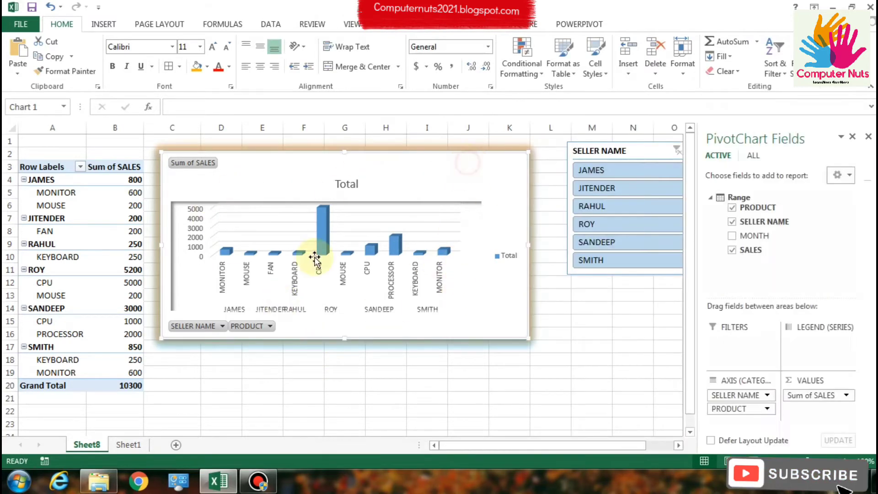
pyautogui.doubleClick(316, 256)
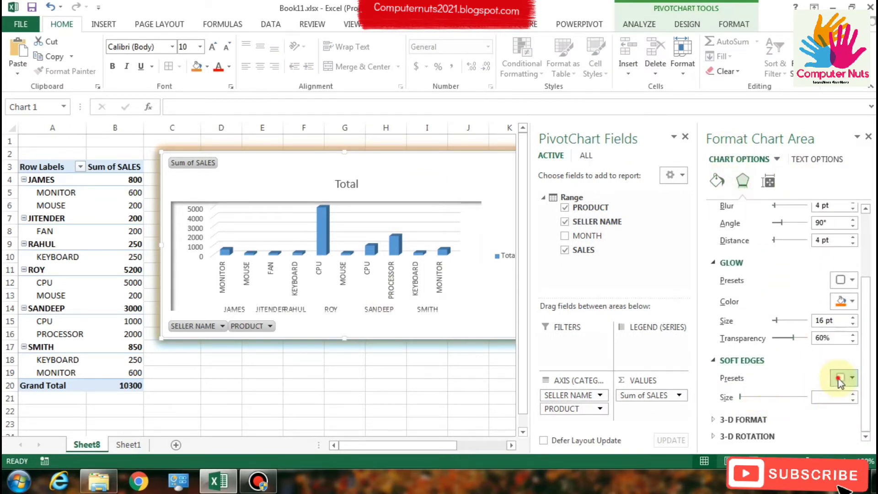
# Step: Apply a 1 pt soft edge preset to the chart area
pyautogui.click(844, 378)
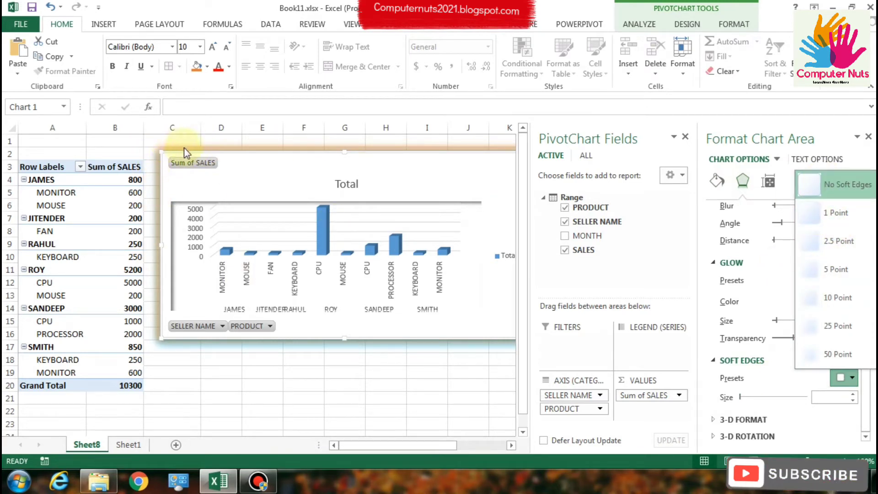
pyautogui.moveTo(835, 298)
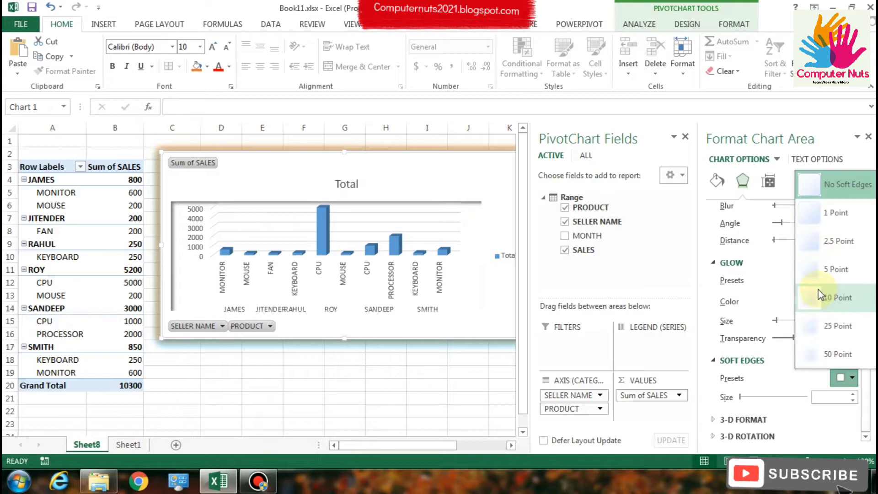
pyautogui.click(839, 297)
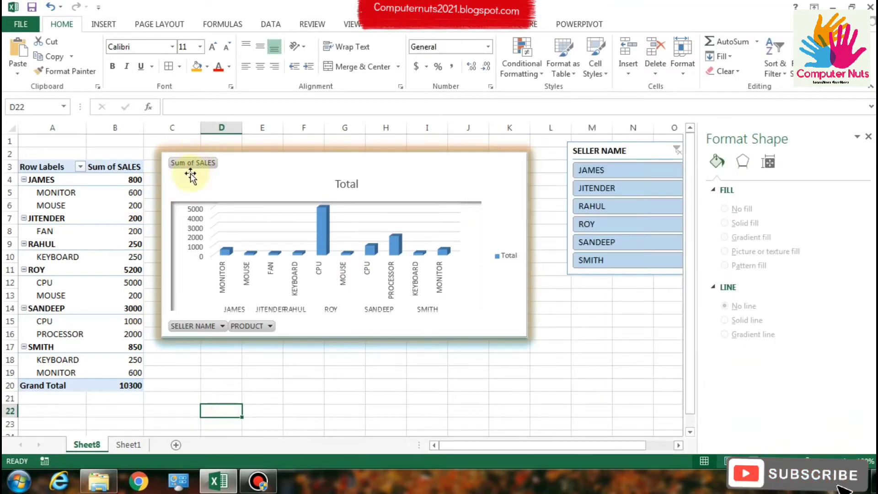
pyautogui.click(346, 253)
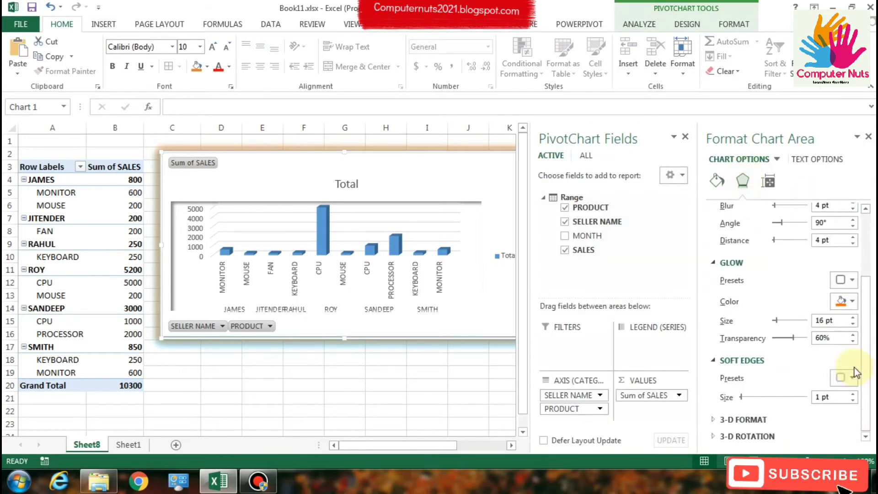
pyautogui.click(843, 378)
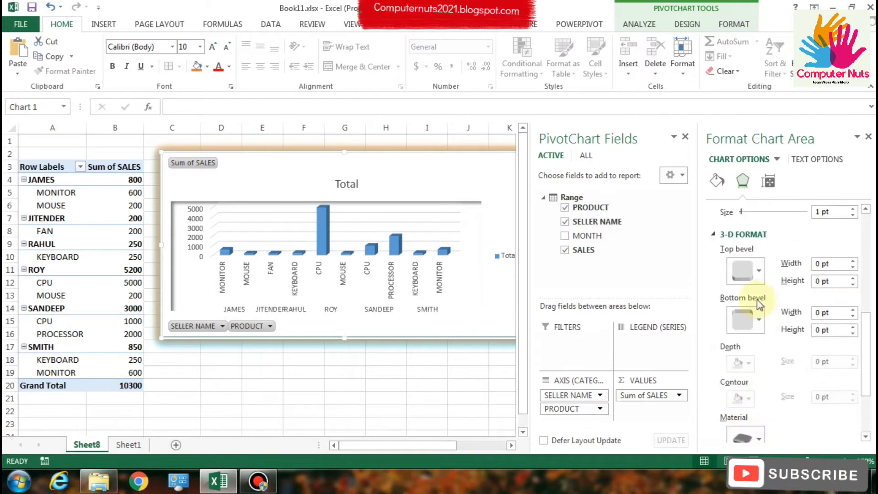
# Step: Give the chart area a top bevel style under Effects > 3-D Format
pyautogui.click(745, 271)
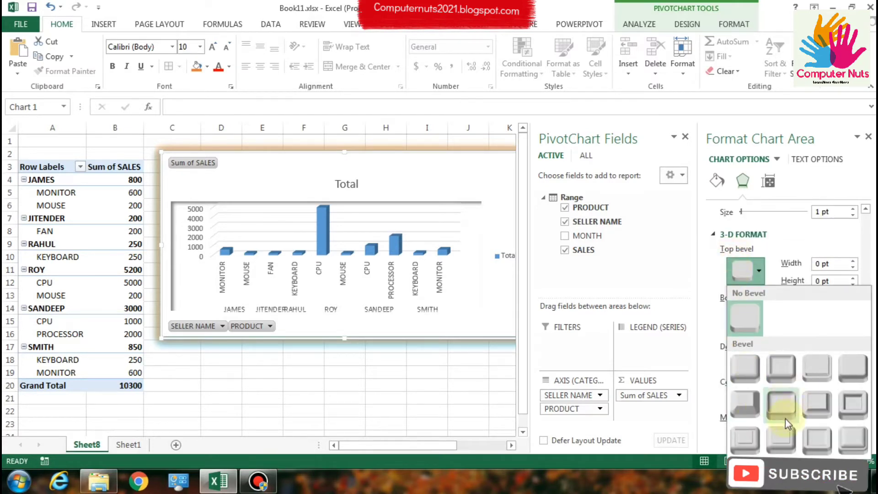
pyautogui.moveTo(780, 390)
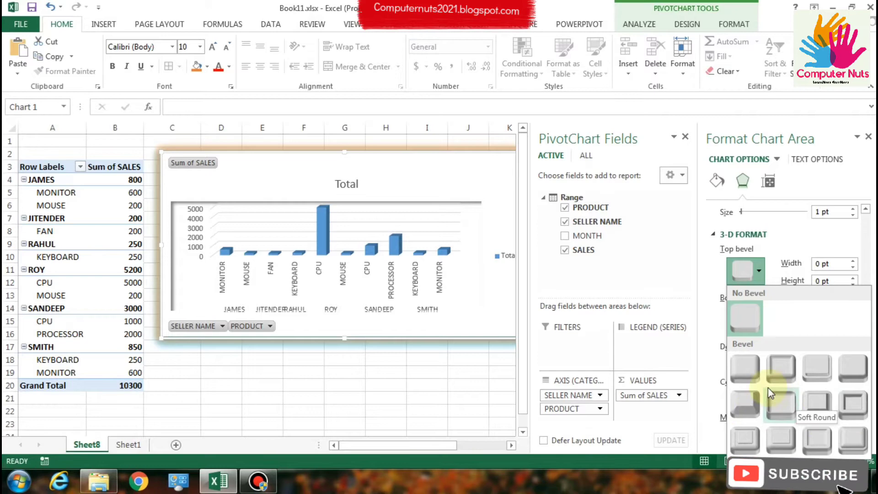
pyautogui.click(781, 368)
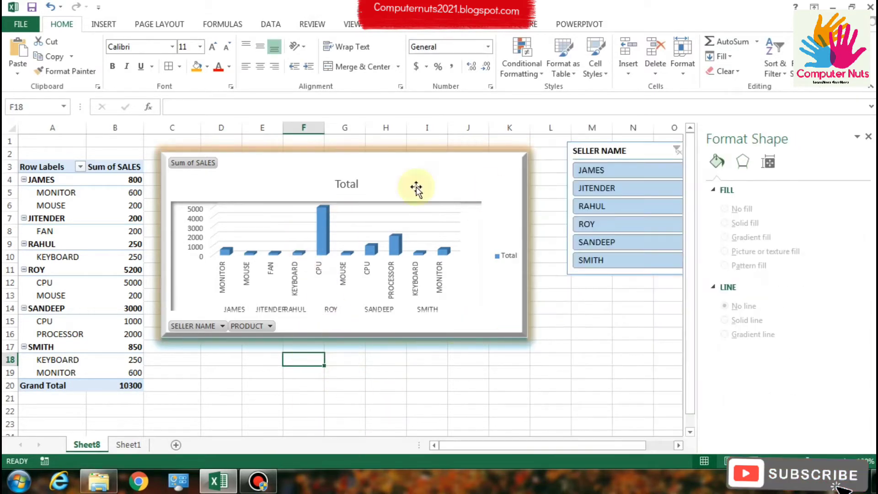
pyautogui.click(415, 187)
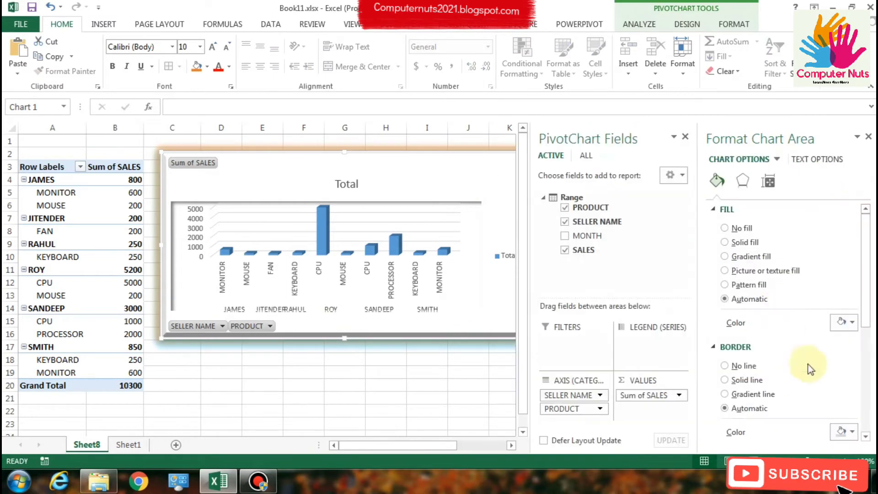
pyautogui.click(742, 180)
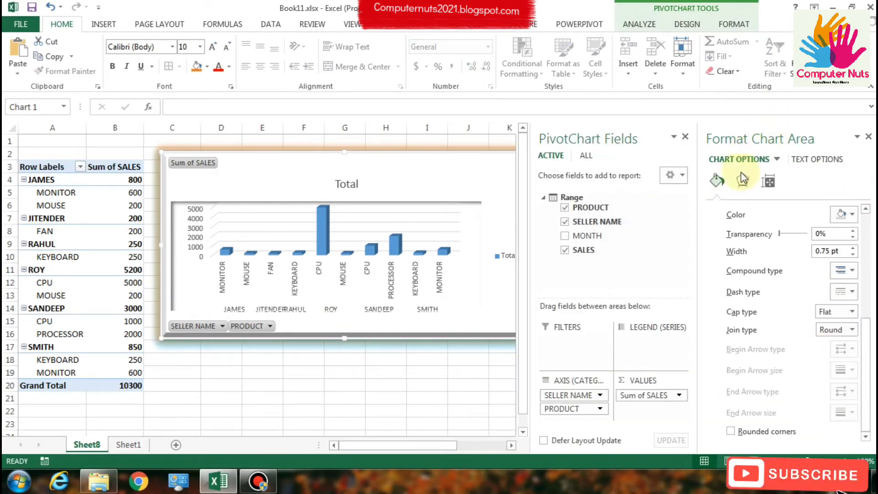
# Step: Set the chart's 3-D rotation to 120° X and 30° Y using the spinners
pyautogui.click(742, 181)
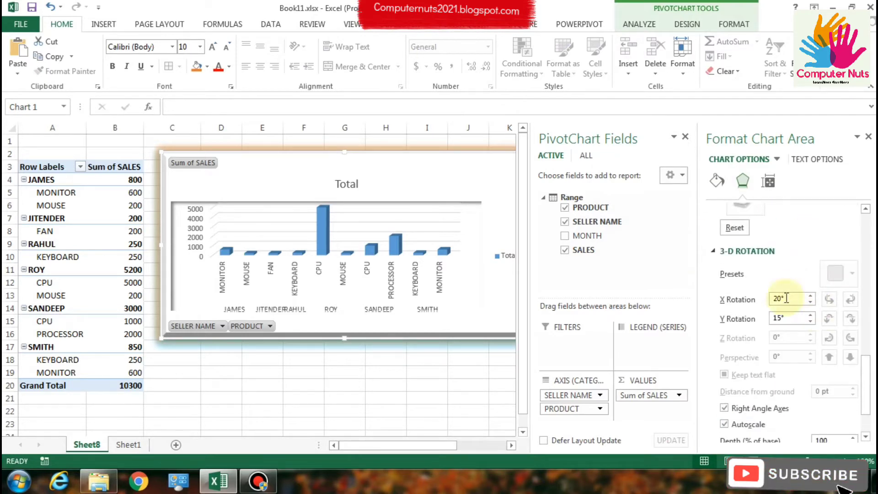
pyautogui.moveTo(717, 391)
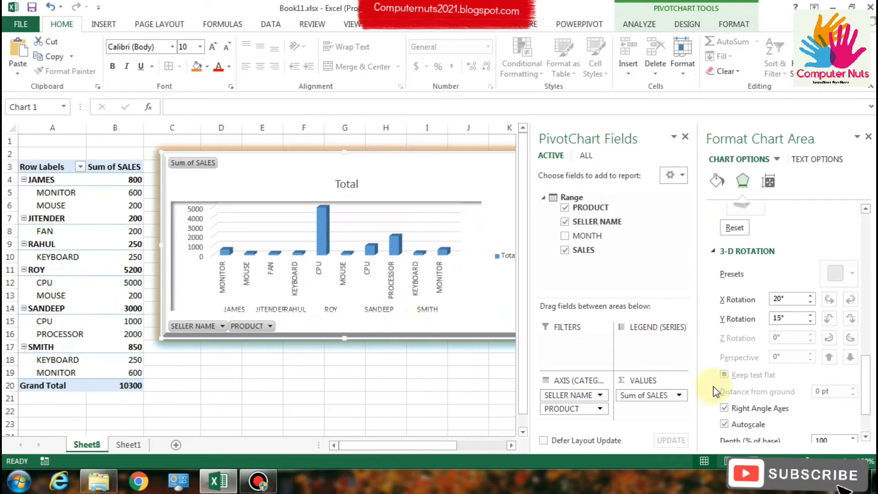
pyautogui.scroll(3)
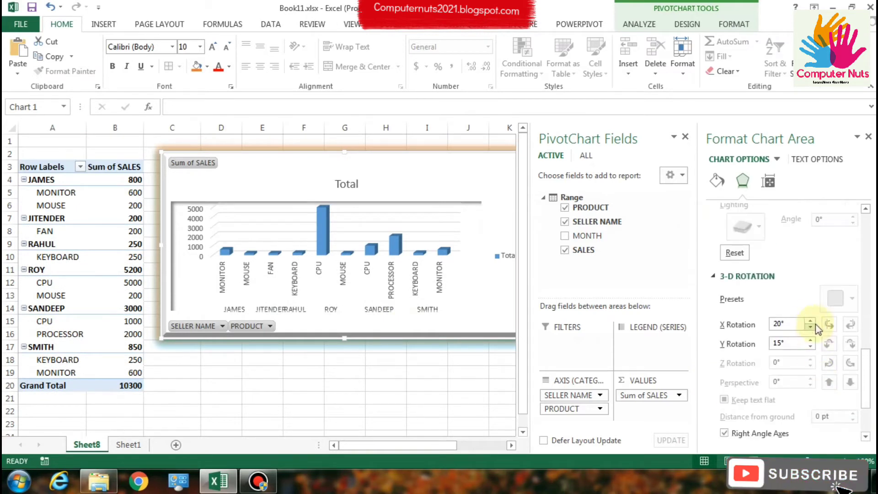
pyautogui.click(830, 322)
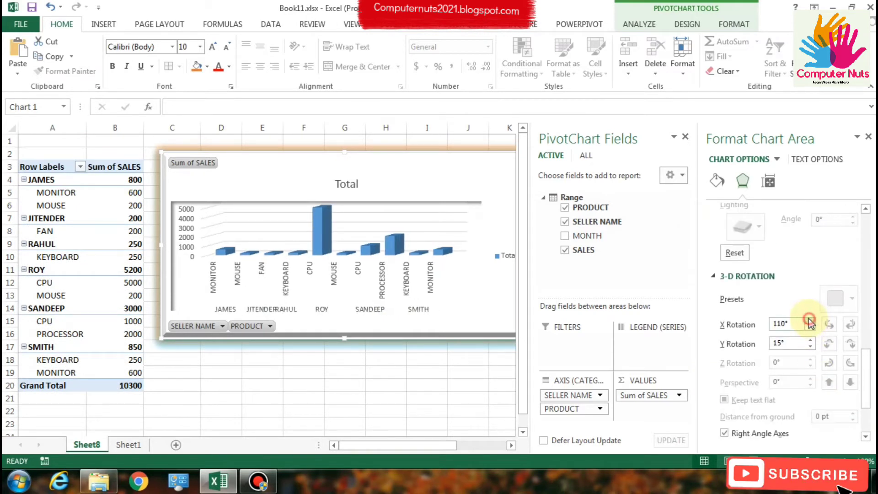
pyautogui.click(829, 324)
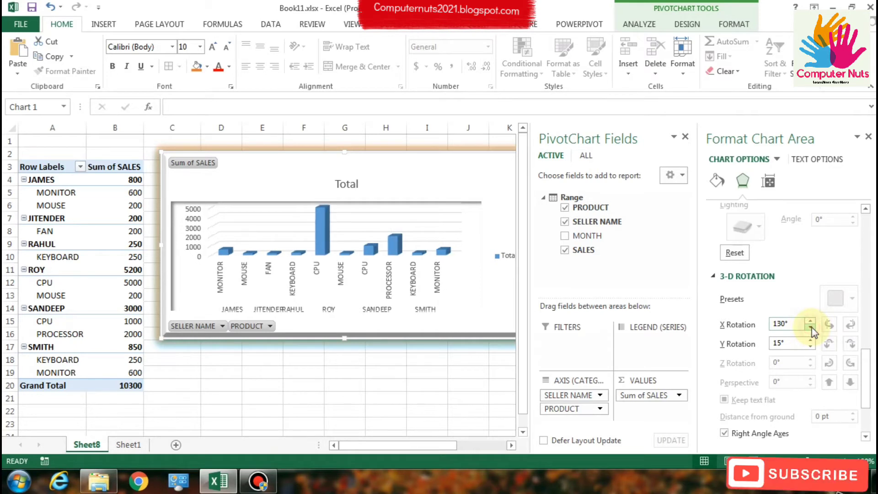
pyautogui.click(830, 347)
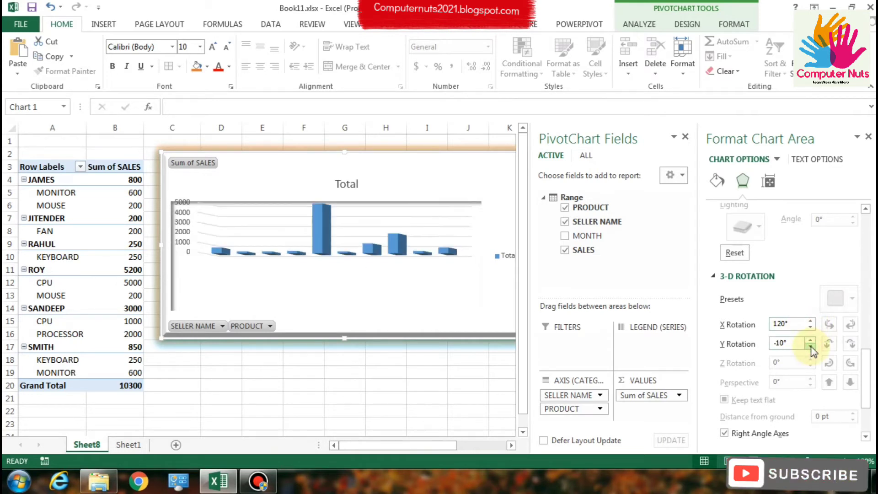
pyautogui.click(817, 340)
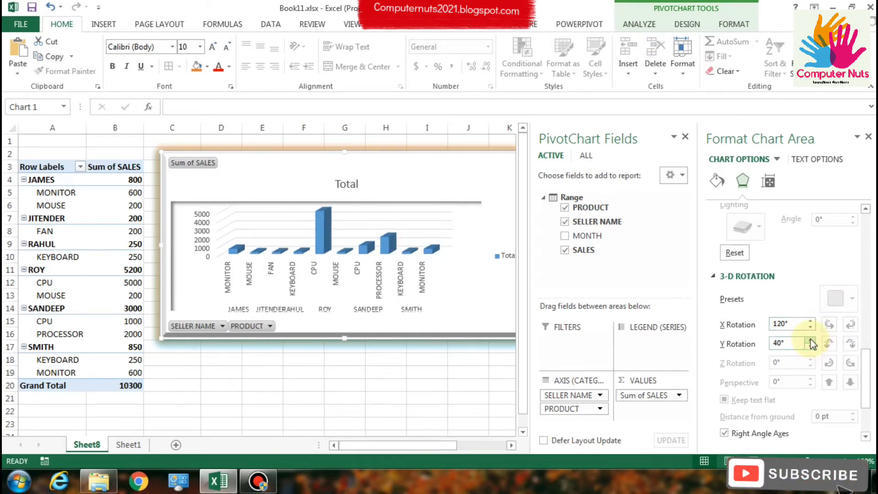
pyautogui.click(810, 348)
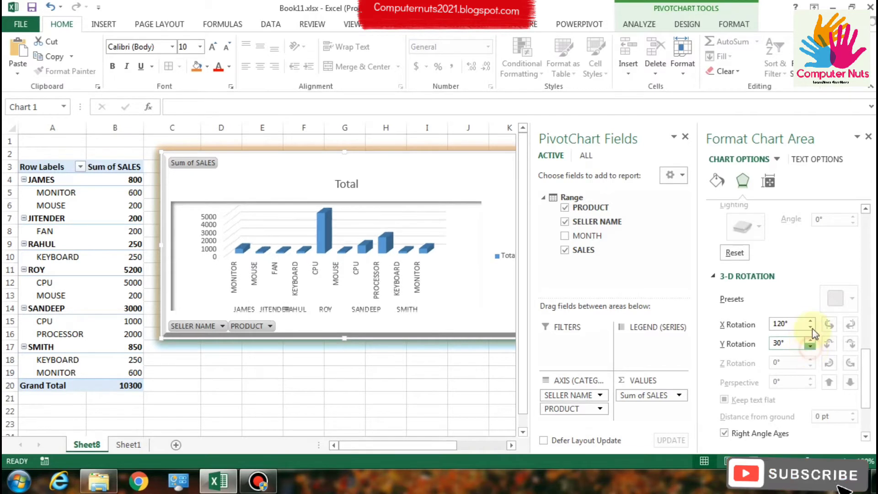
pyautogui.click(810, 321)
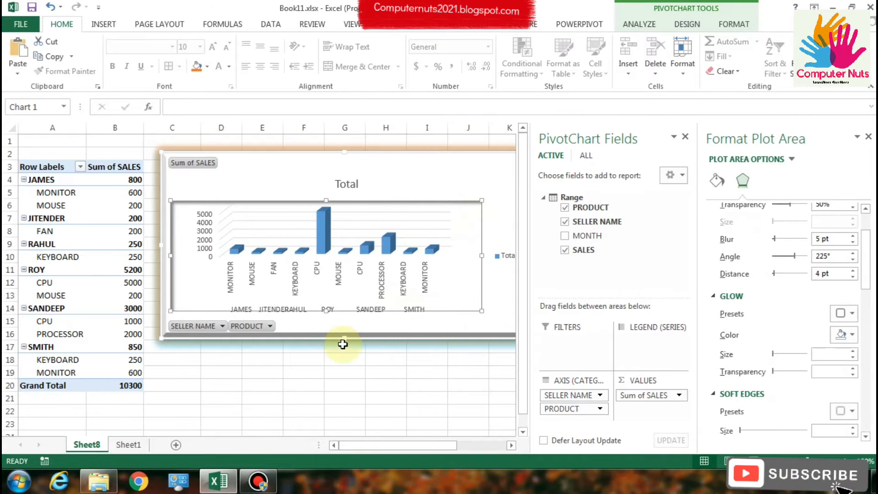
pyautogui.click(343, 367)
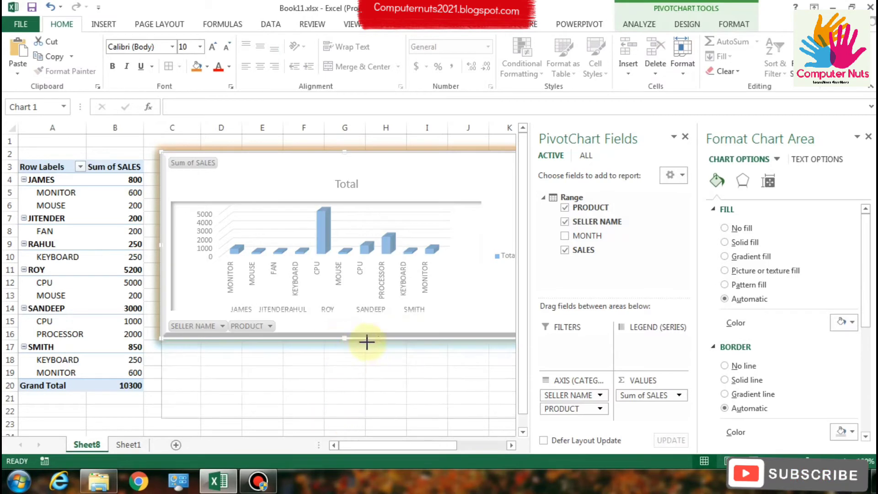
# Step: Enlarge the plot area to fill most of the chart, making the columns taller
pyautogui.click(423, 203)
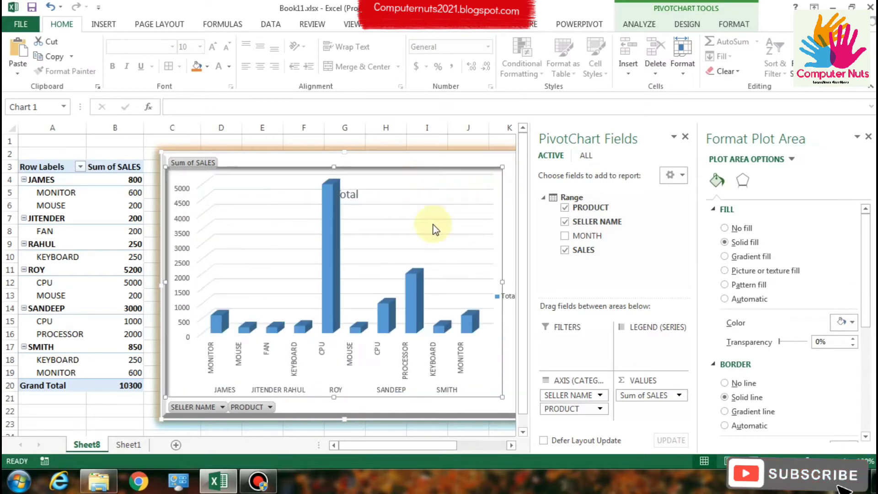
pyautogui.click(296, 136)
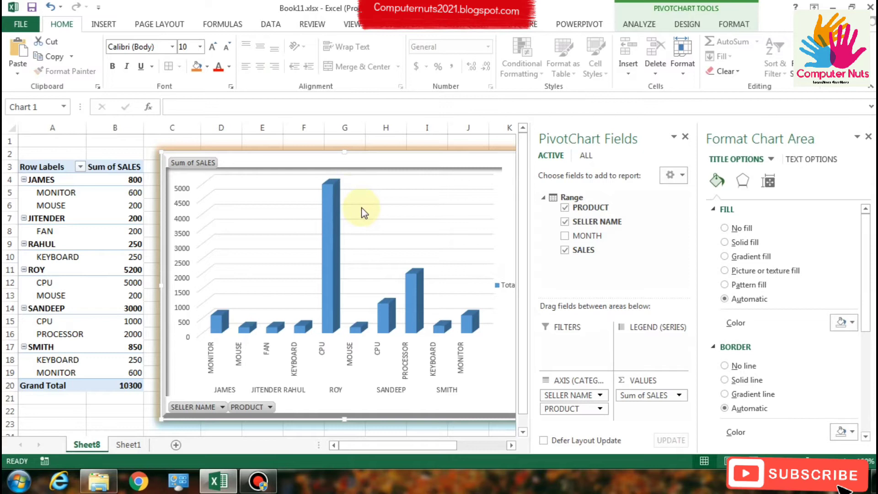
pyautogui.click(768, 180)
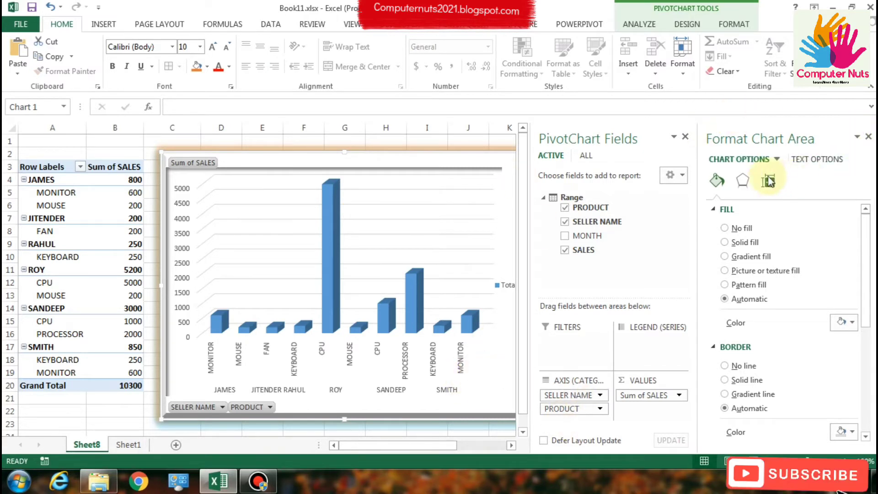
# Step: Reduce the chart height to 3.8" in Size & Properties, keeping width 5.93"
pyautogui.click(768, 180)
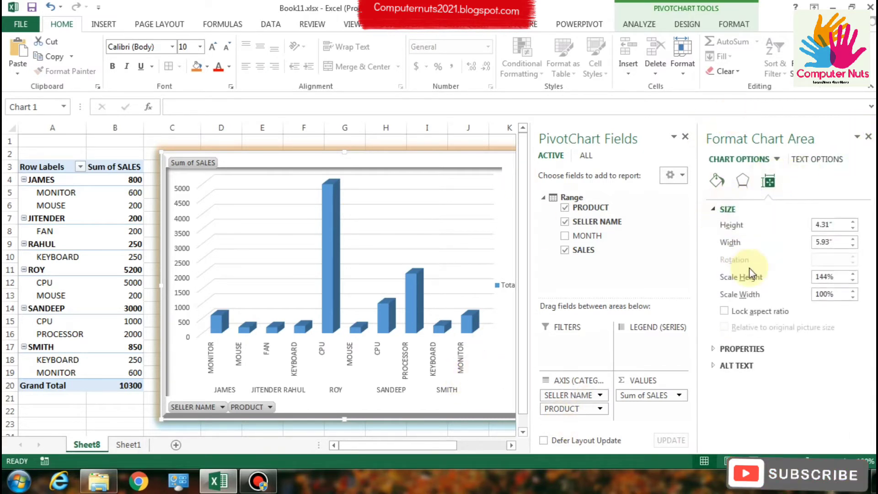
pyautogui.click(850, 228)
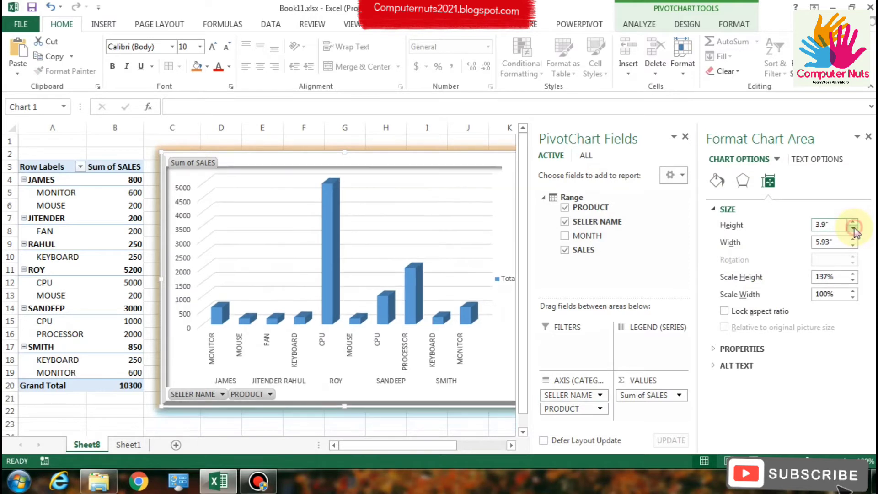
pyautogui.click(849, 229)
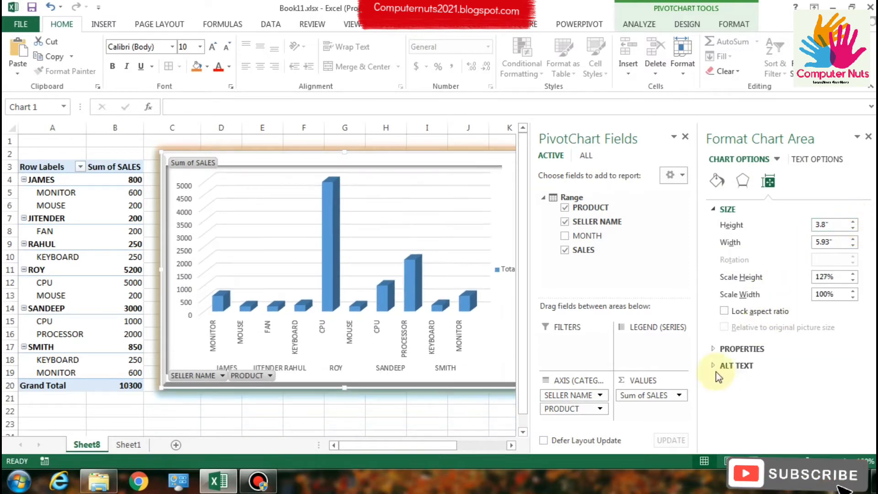
pyautogui.click(742, 349)
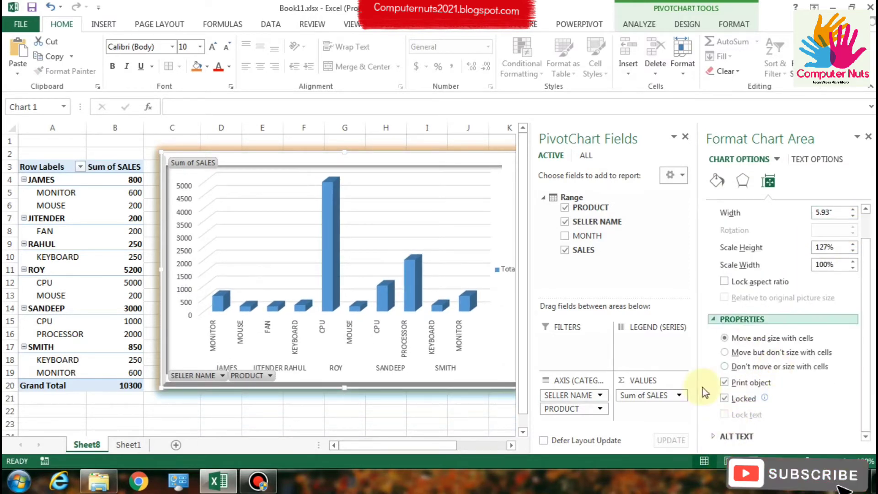
# Step: Enter alt text title 'PIVOT CHART SALES' and description 'CHART' for the chart
pyautogui.click(737, 436)
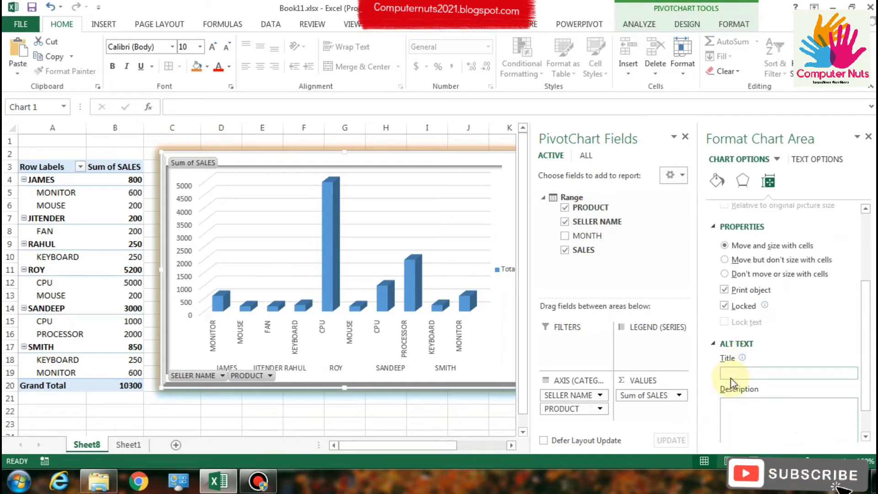
pyautogui.click(786, 373)
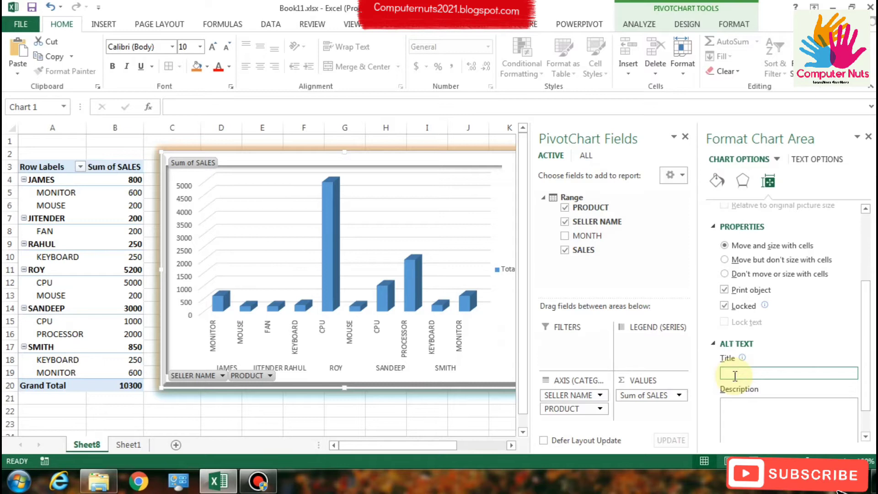
pyautogui.write('PIVOT CHAR')
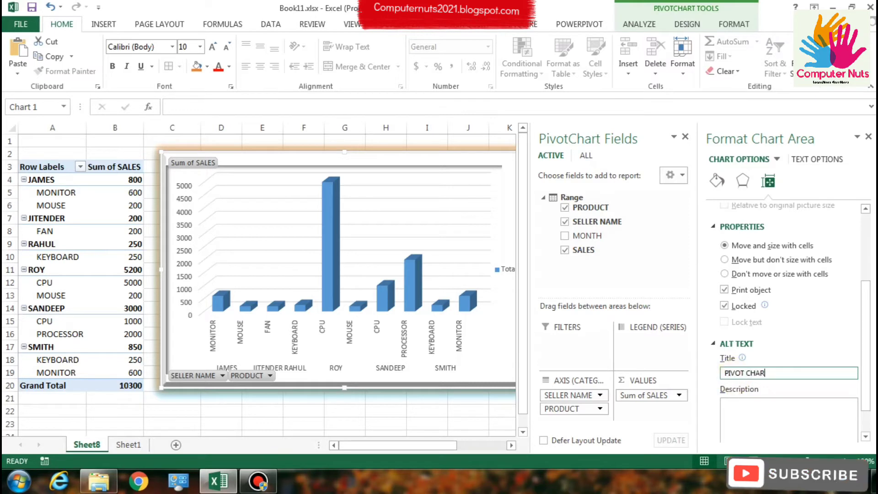
pyautogui.write('TS')
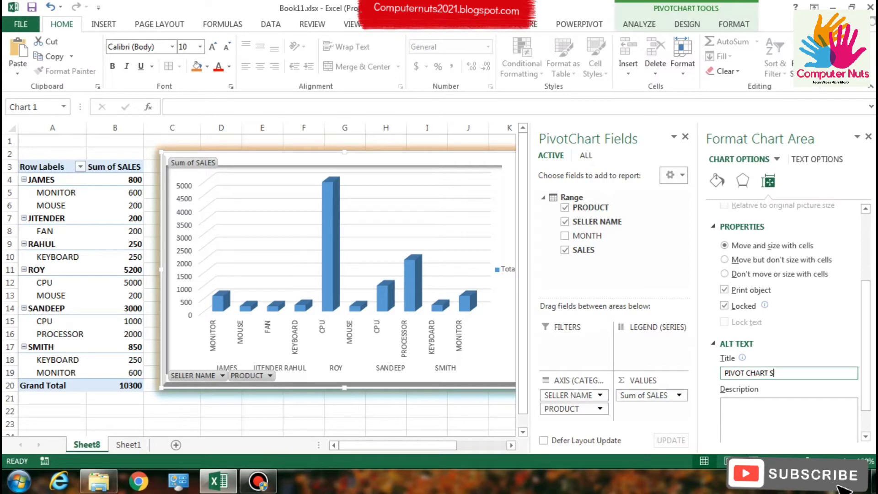
pyautogui.click(738, 410)
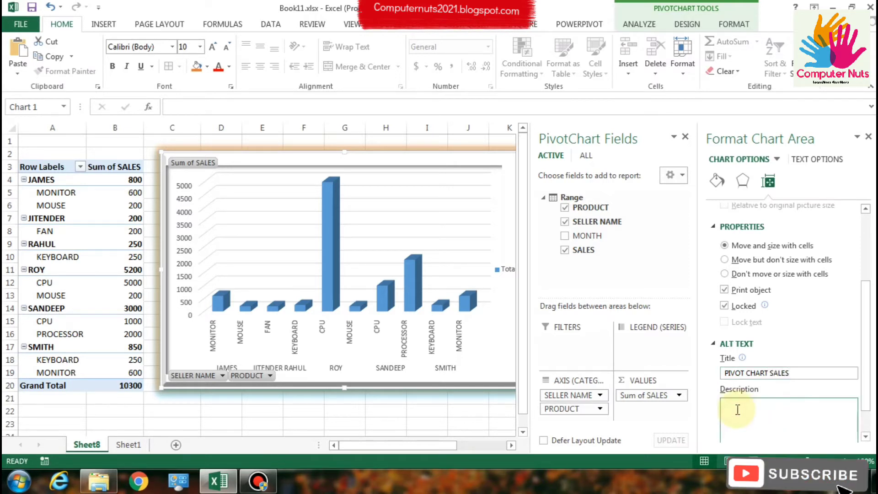
pyautogui.write('DONT')
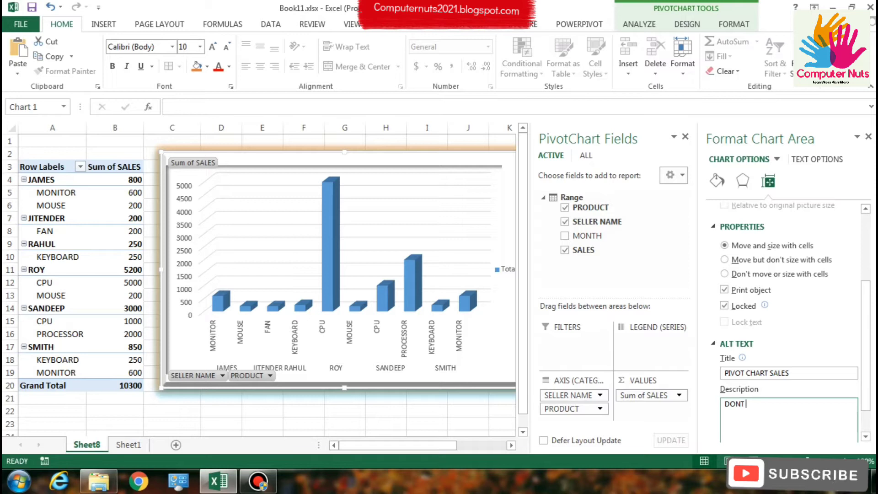
pyautogui.press('BackSpace')
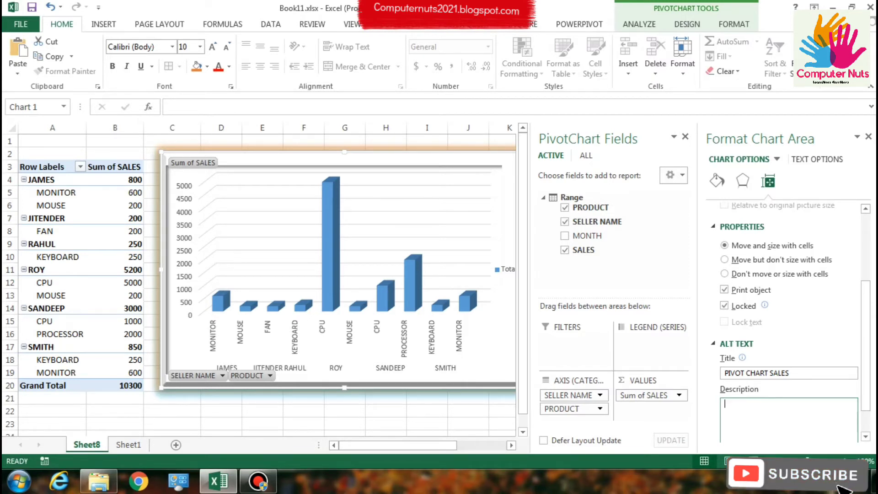
pyautogui.write('CHART')
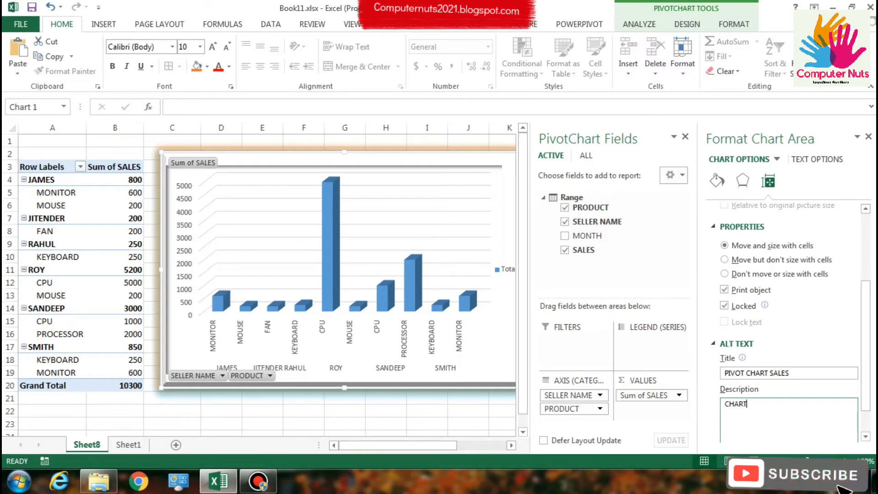
pyautogui.moveTo(815, 361)
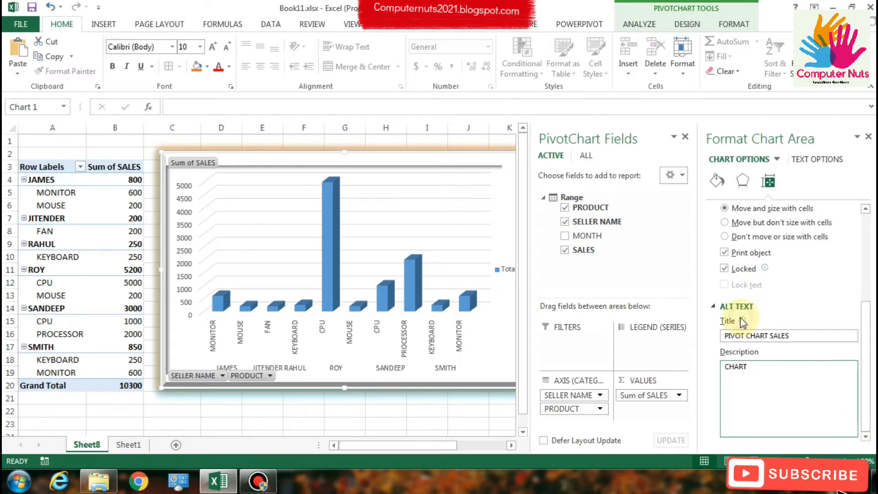
pyautogui.moveTo(745, 324)
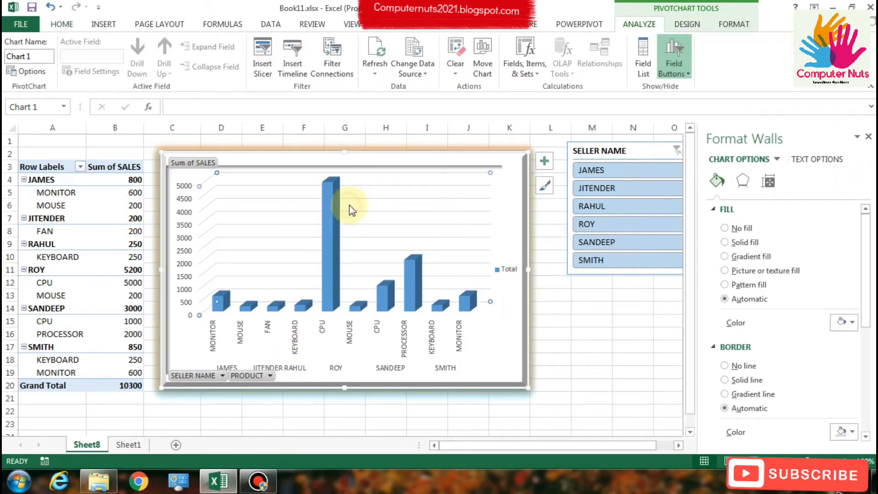
# Step: Filter the pivot to seller JITENDER via the slicer, then clear the filter
pyautogui.click(320, 264)
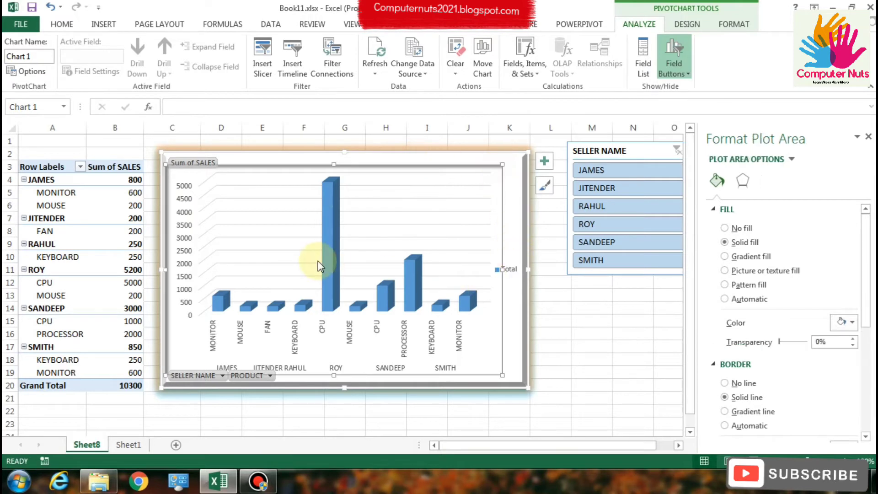
pyautogui.click(496, 375)
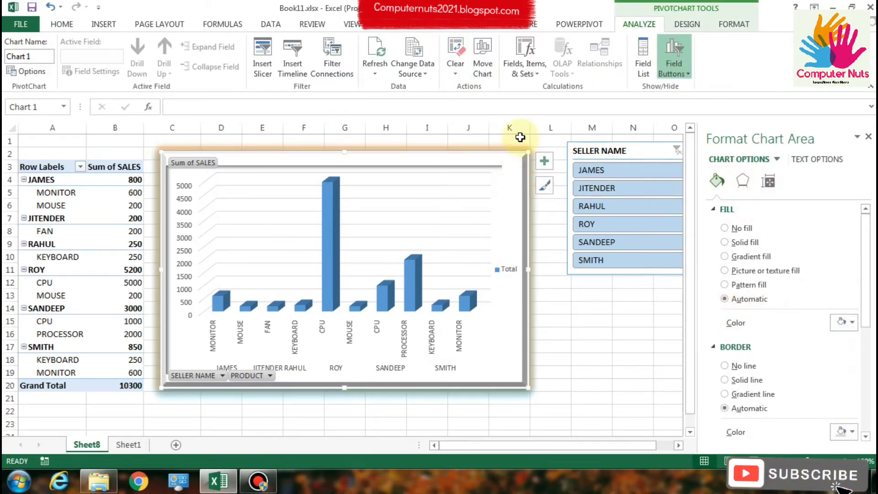
pyautogui.click(619, 187)
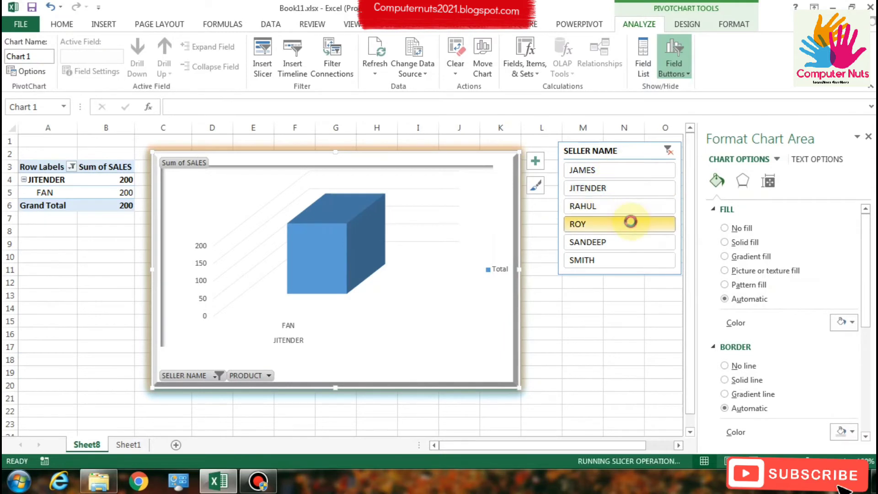
pyautogui.click(668, 150)
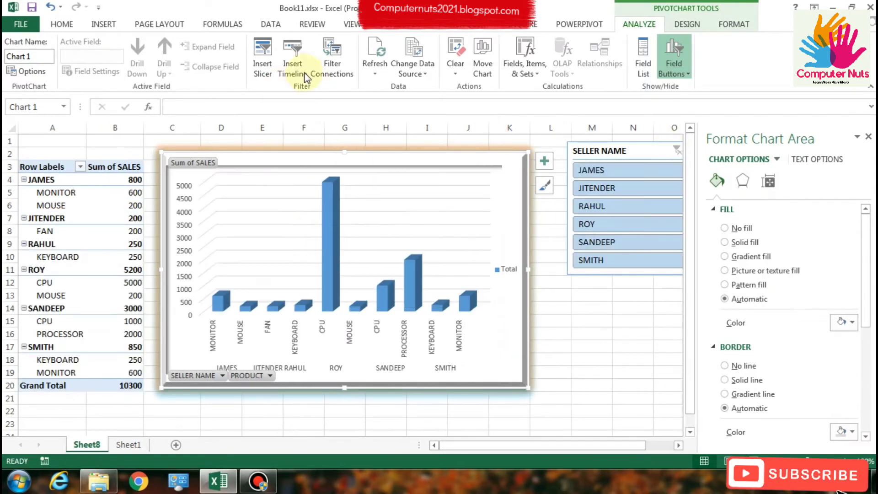
pyautogui.moveTo(346, 391)
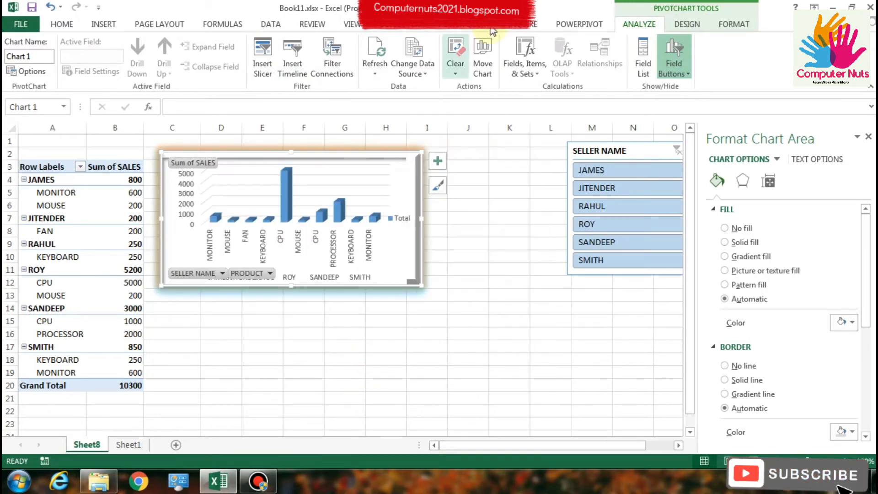
# Step: Select a PivotTable cell and show the PivotTable Tools ANALYZE options
pyautogui.click(688, 24)
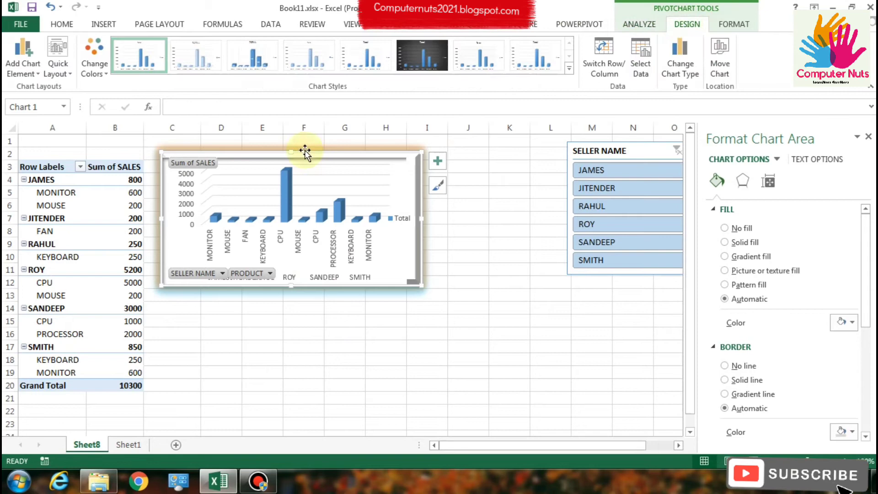
pyautogui.click(115, 244)
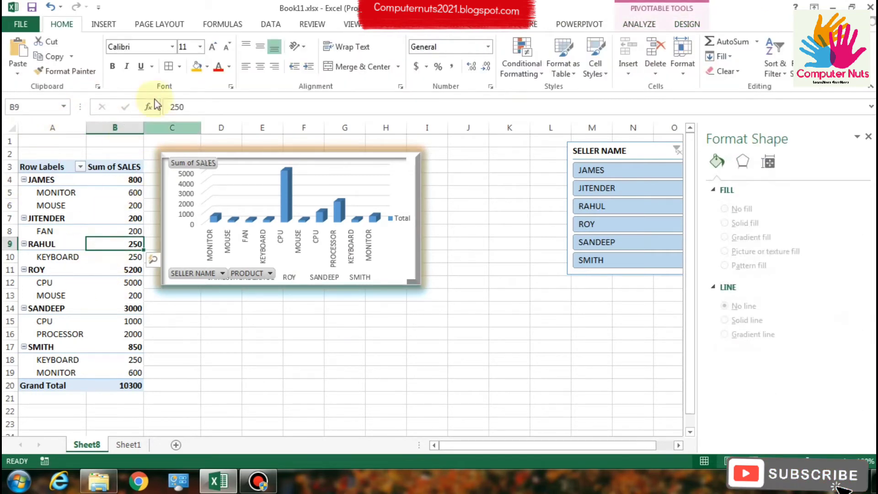
pyautogui.click(103, 23)
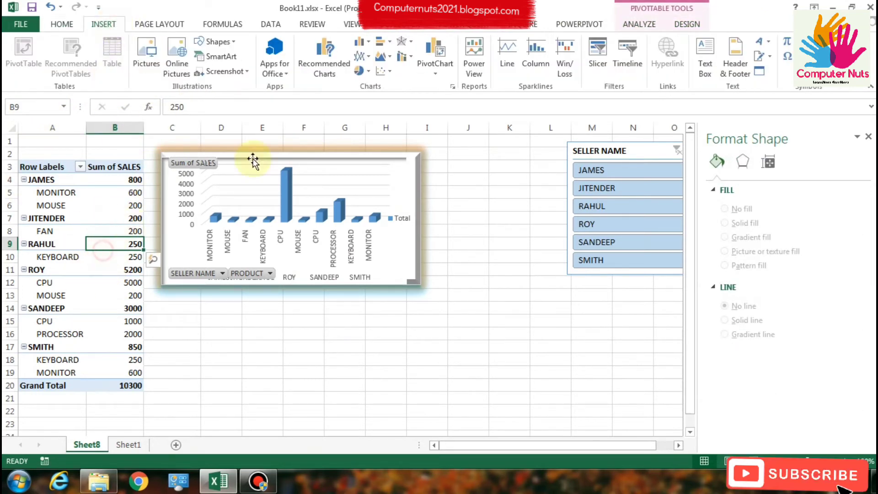
pyautogui.click(639, 24)
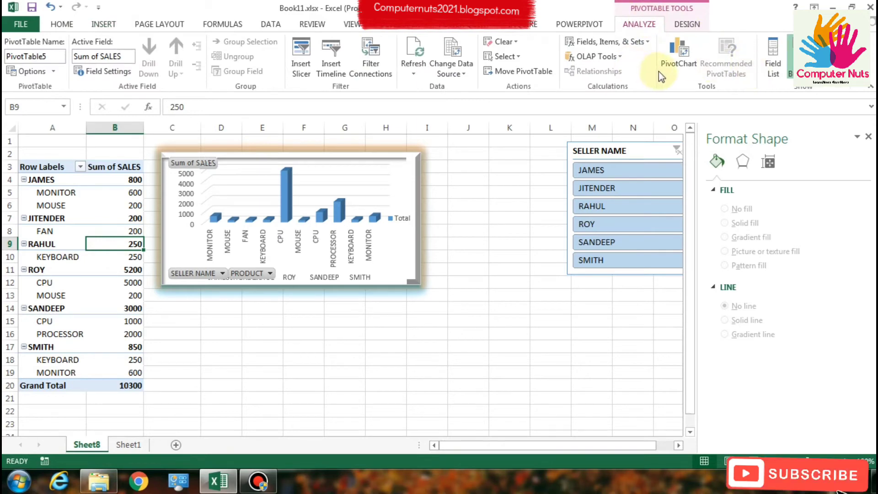
# Step: Insert a second PivotChart as Line with Markers showing Sum of SALES
pyautogui.click(278, 139)
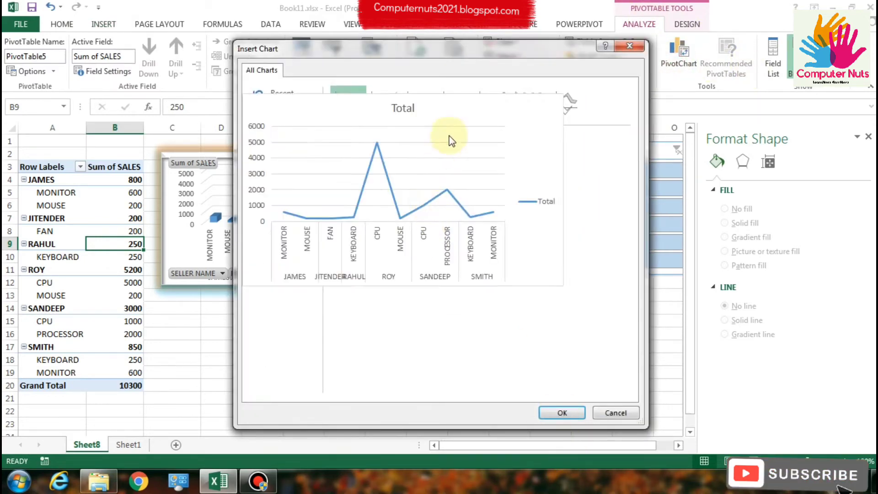
pyautogui.moveTo(417, 162)
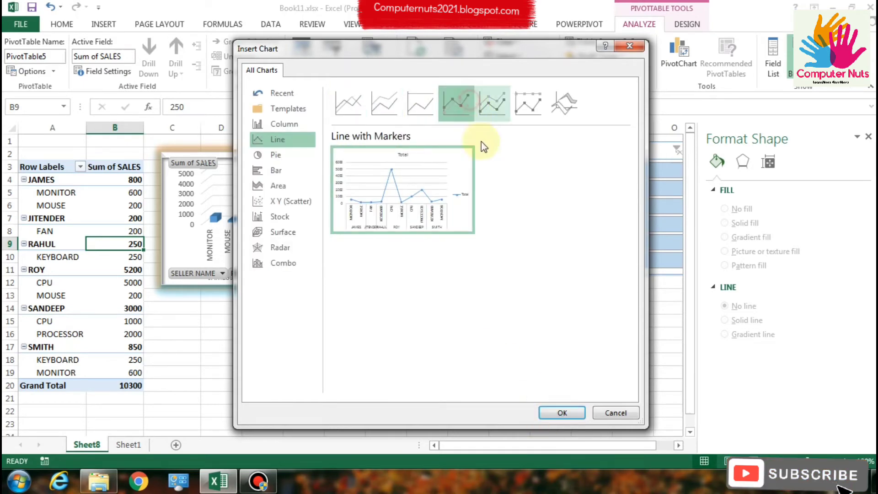
pyautogui.click(561, 413)
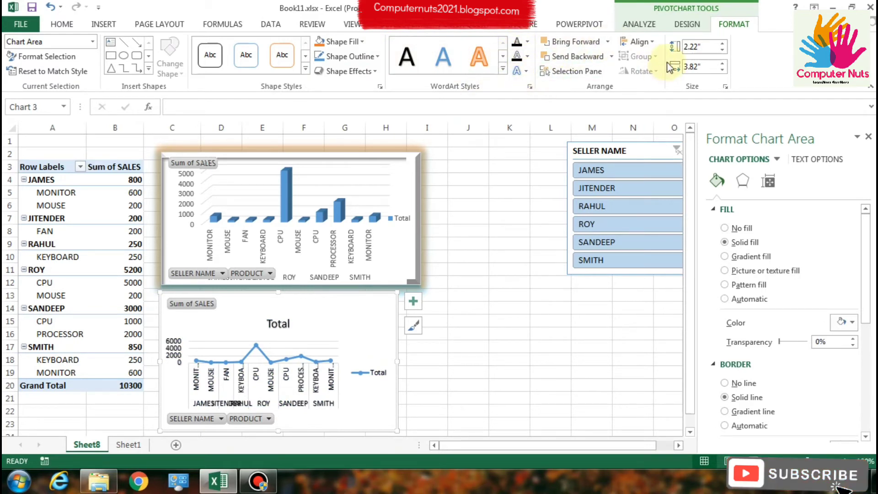
pyautogui.click(346, 56)
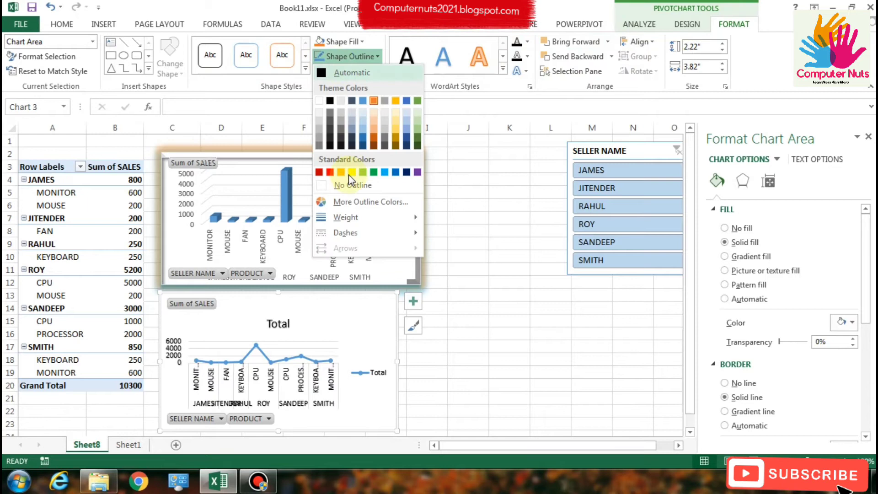
pyautogui.click(339, 42)
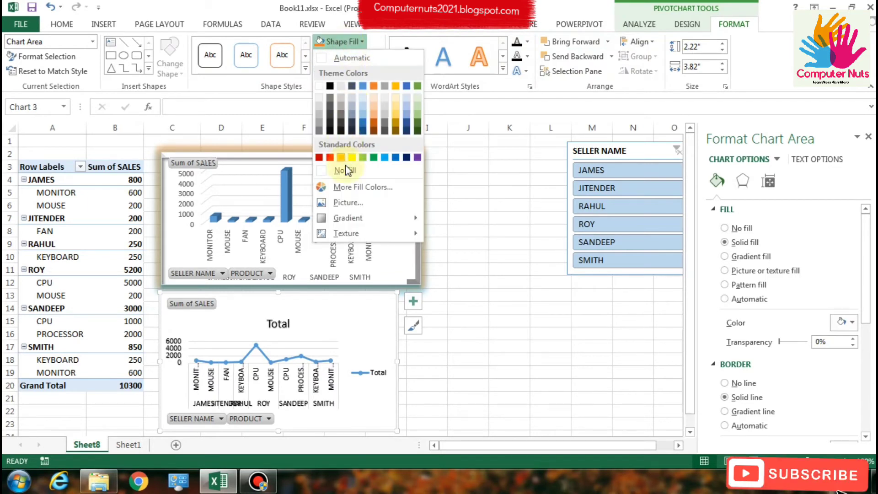
pyautogui.click(351, 157)
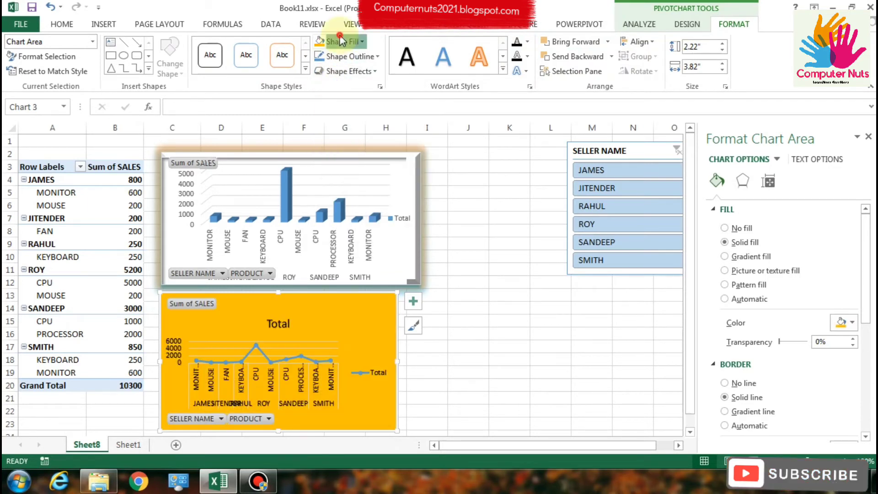
pyautogui.click(339, 42)
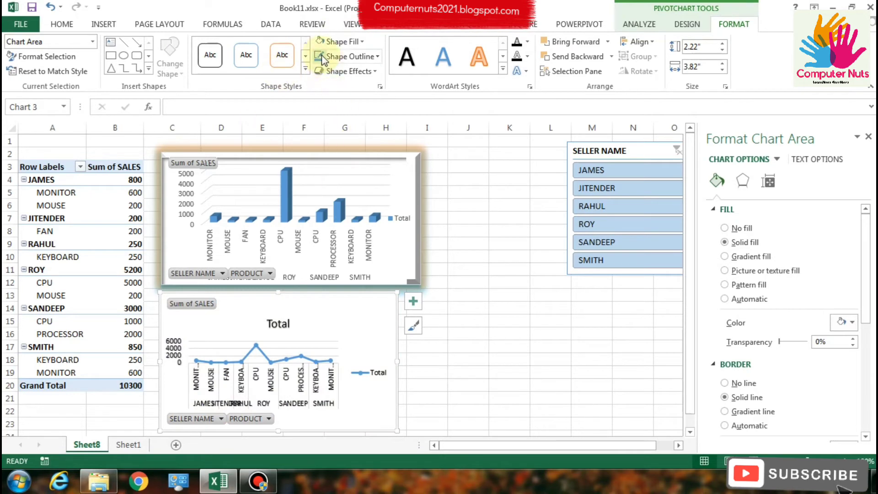
pyautogui.click(348, 71)
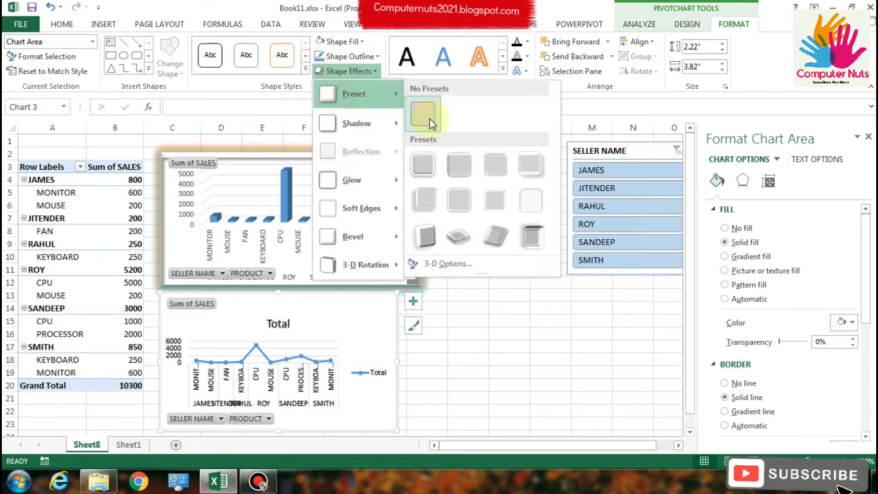
pyautogui.moveTo(421, 235)
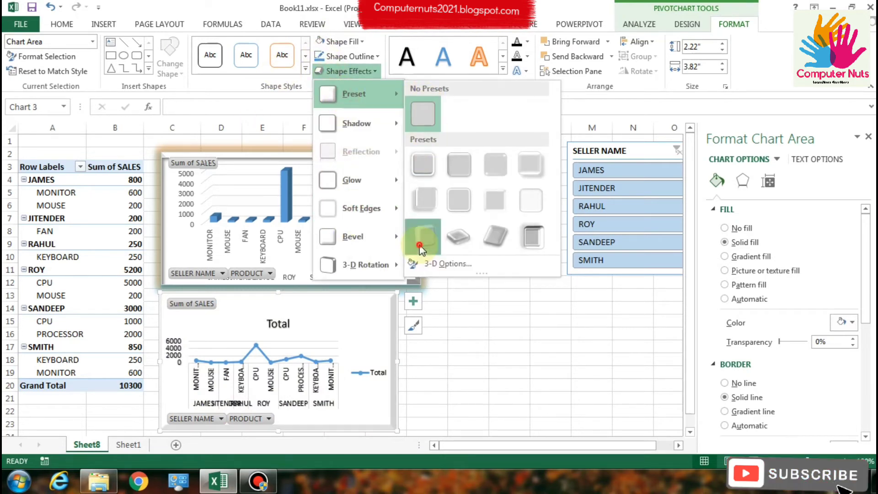
pyautogui.click(228, 252)
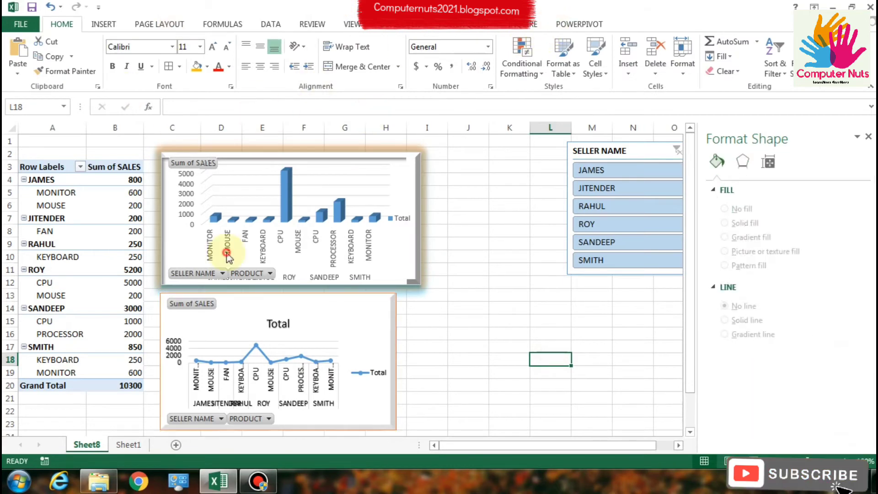
pyautogui.click(278, 358)
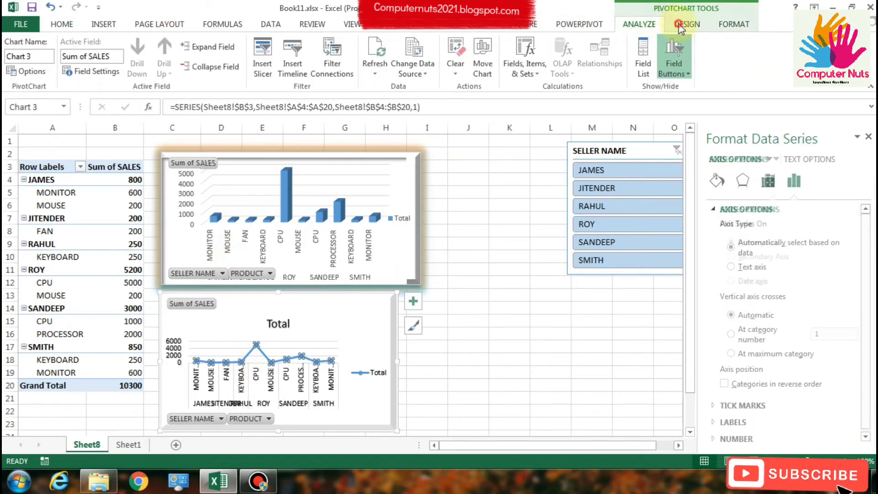
pyautogui.click(734, 23)
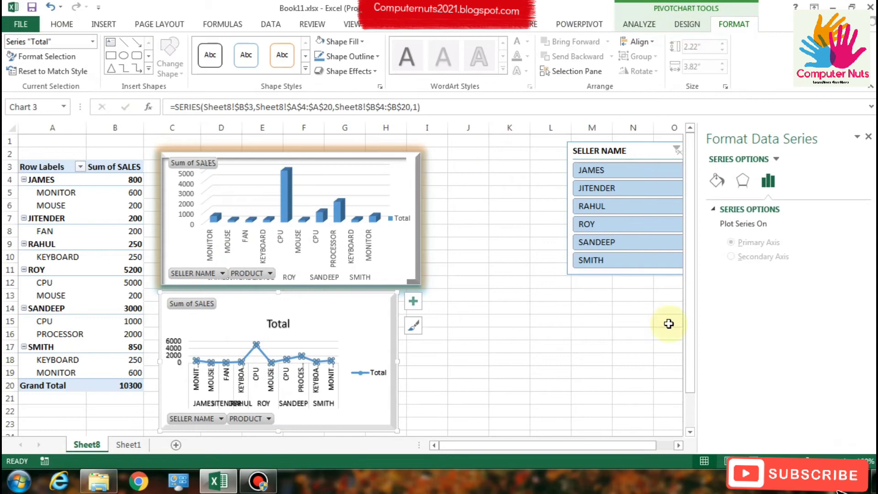
# Step: Give the line PivotChart the dark charcoal chart style from the Design gallery
pyautogui.click(639, 24)
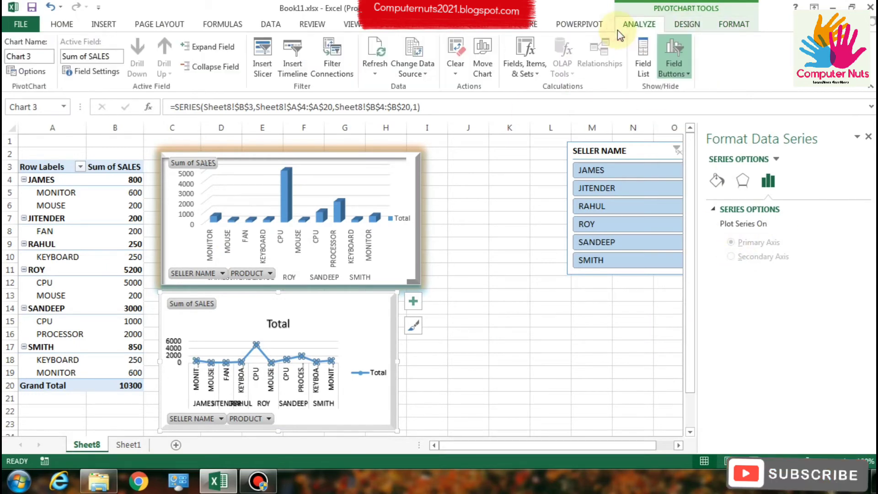
pyautogui.click(687, 24)
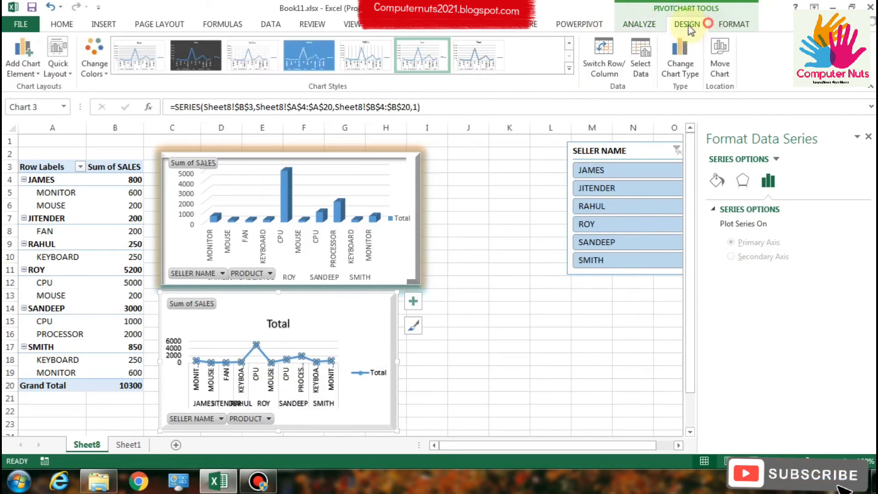
pyautogui.moveTo(196, 55)
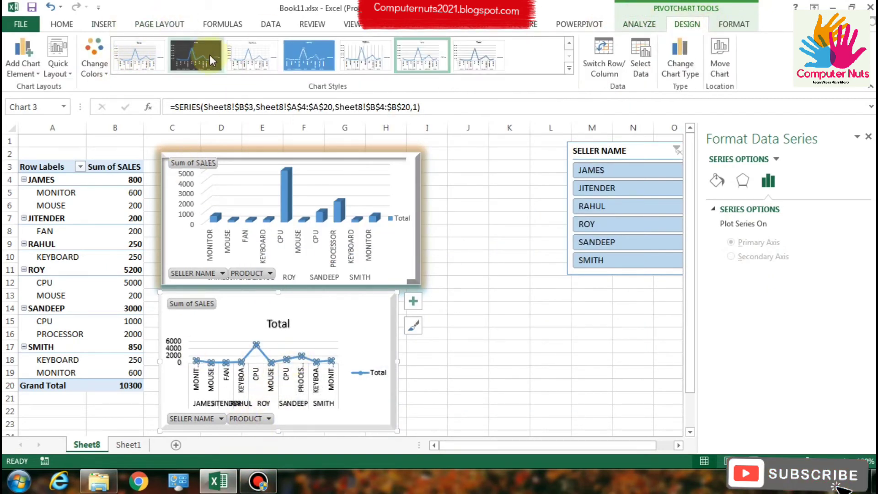
pyautogui.click(365, 55)
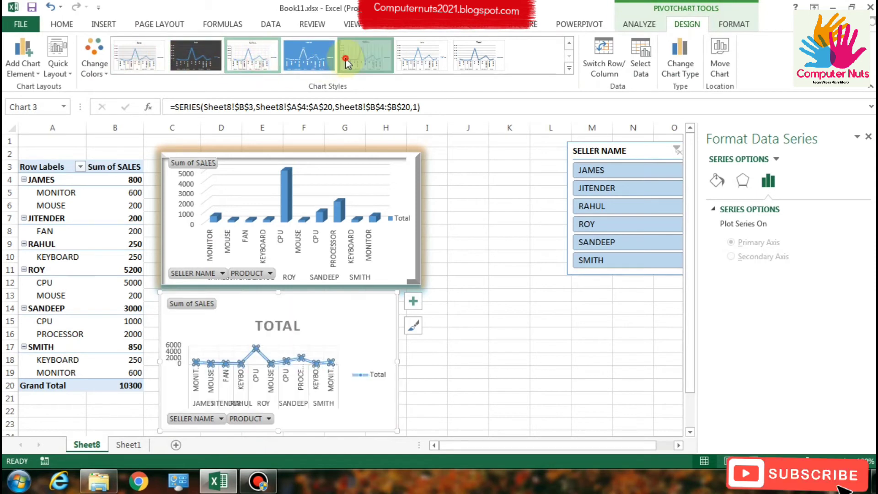
pyautogui.click(479, 55)
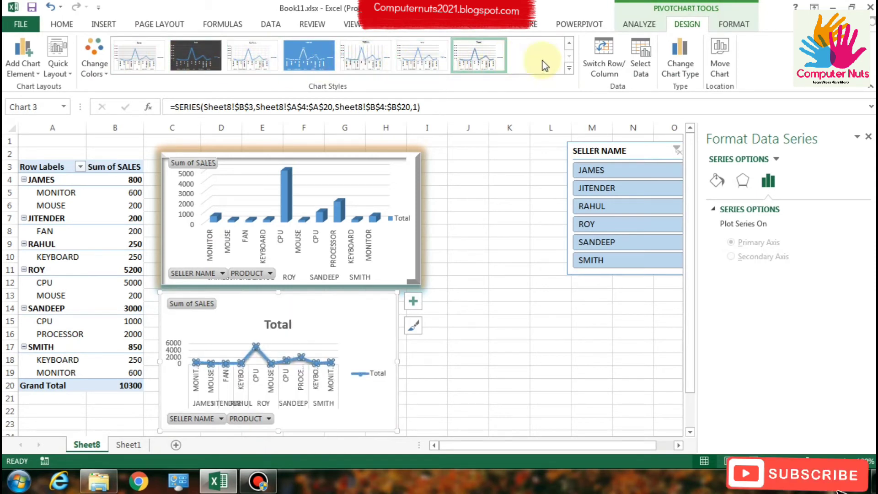
pyautogui.click(479, 54)
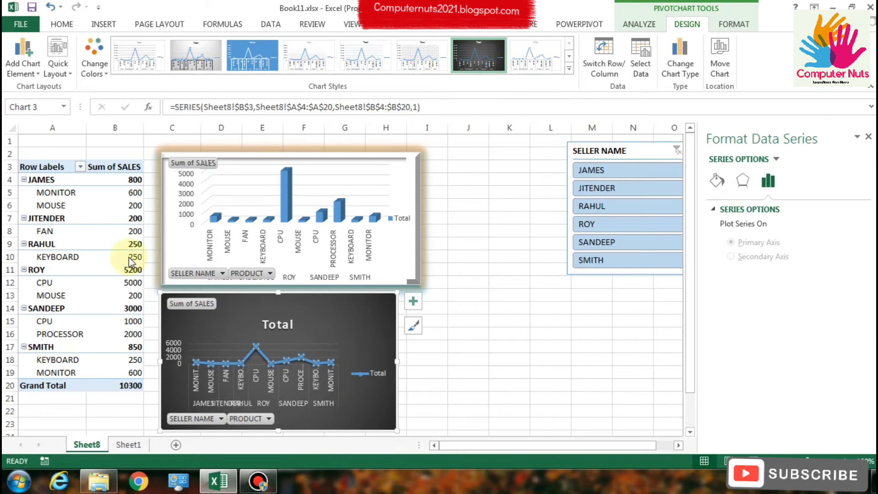
# Step: Recolour the line and markers orange, then browse Quick Layouts including one with axis titles
pyautogui.click(93, 55)
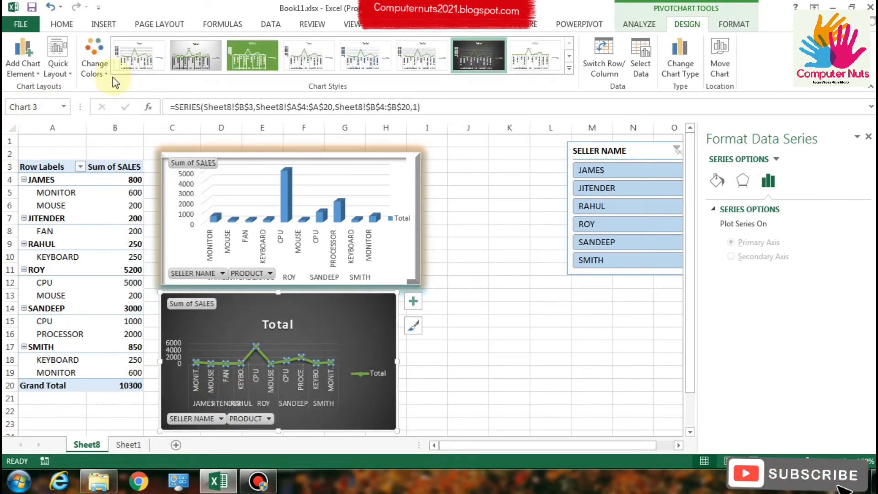
pyautogui.click(252, 55)
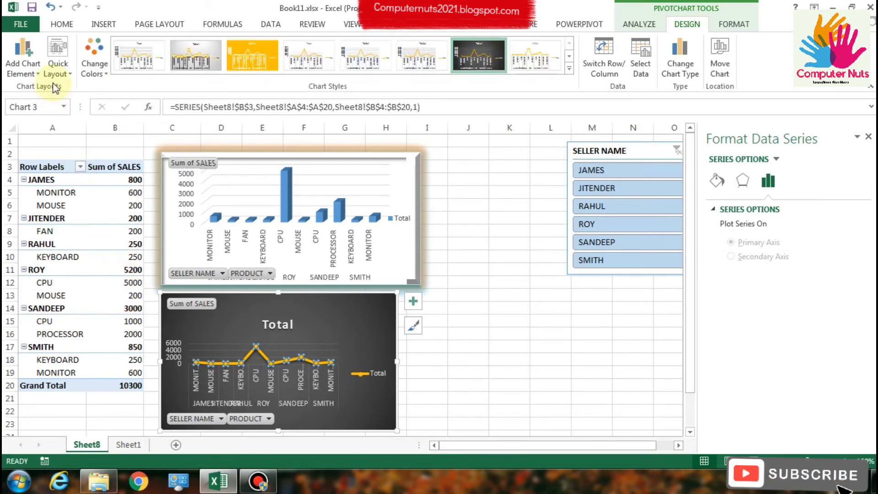
pyautogui.click(57, 56)
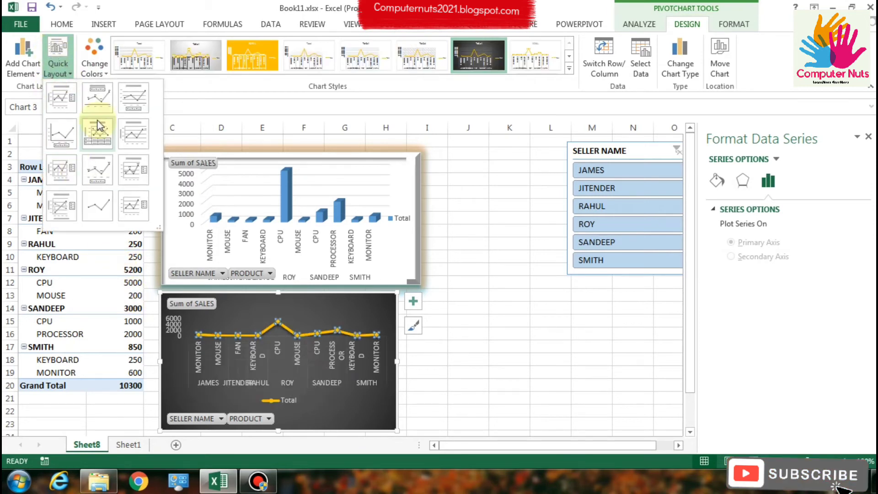
pyautogui.click(133, 98)
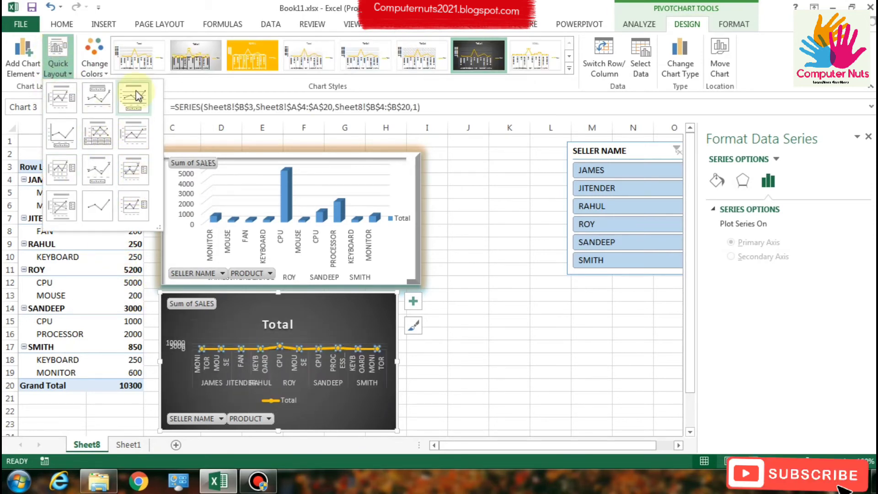
pyautogui.click(61, 205)
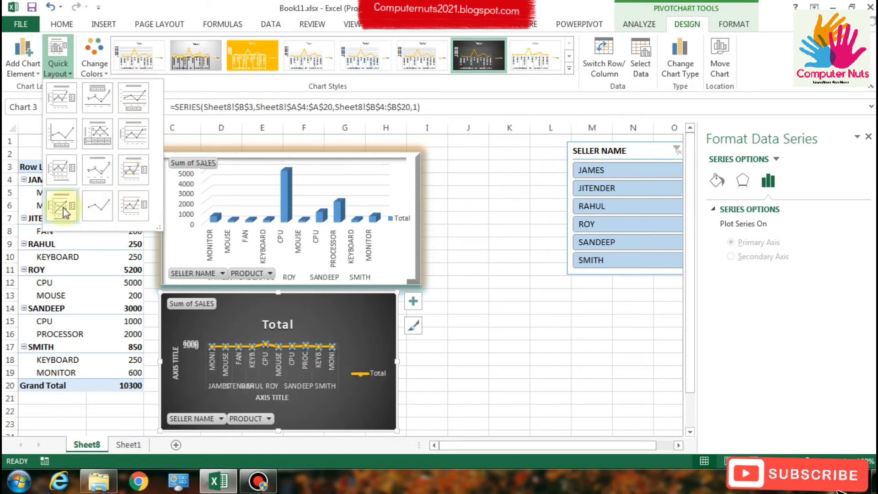
pyautogui.click(22, 56)
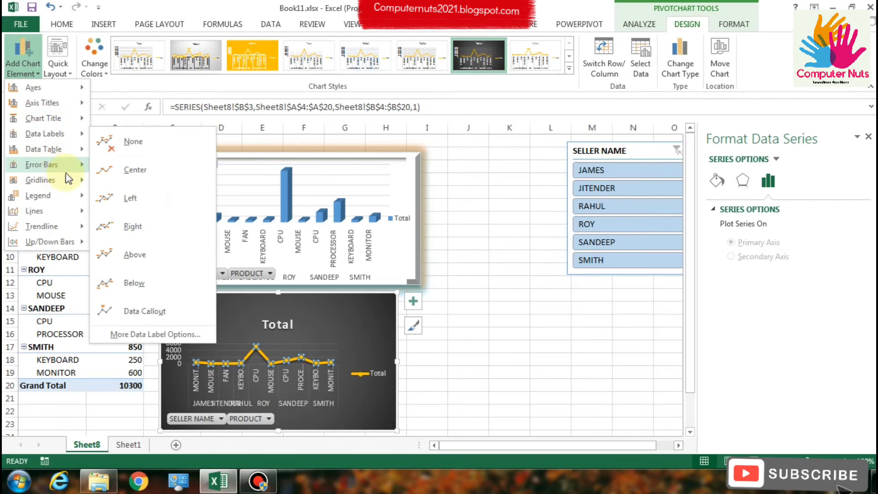
pyautogui.moveTo(215, 313)
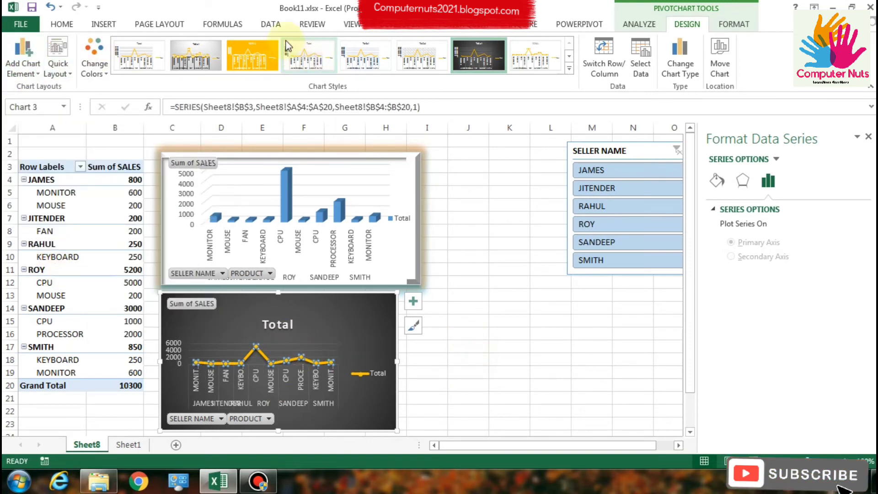
# Step: Deselect the line chart by selecting a PivotTable cell to restore the Analyze options
pyautogui.click(640, 24)
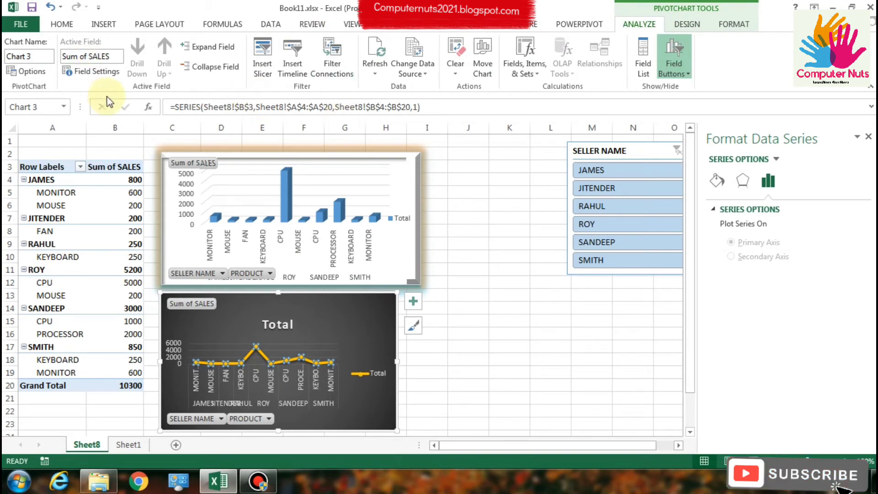
pyautogui.moveTo(516, 119)
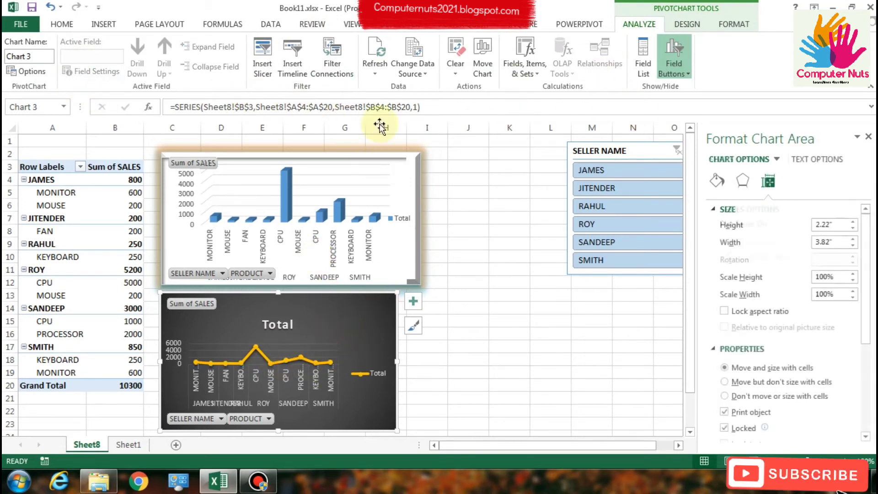
pyautogui.click(115, 256)
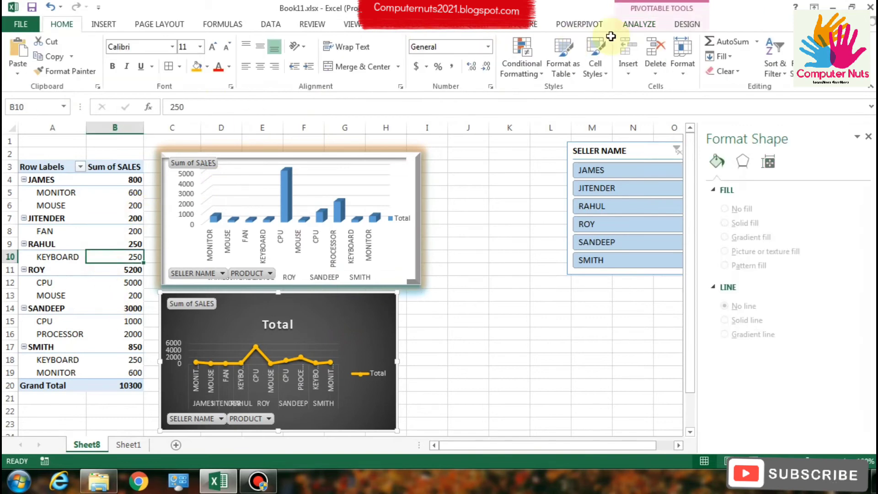
pyautogui.click(639, 24)
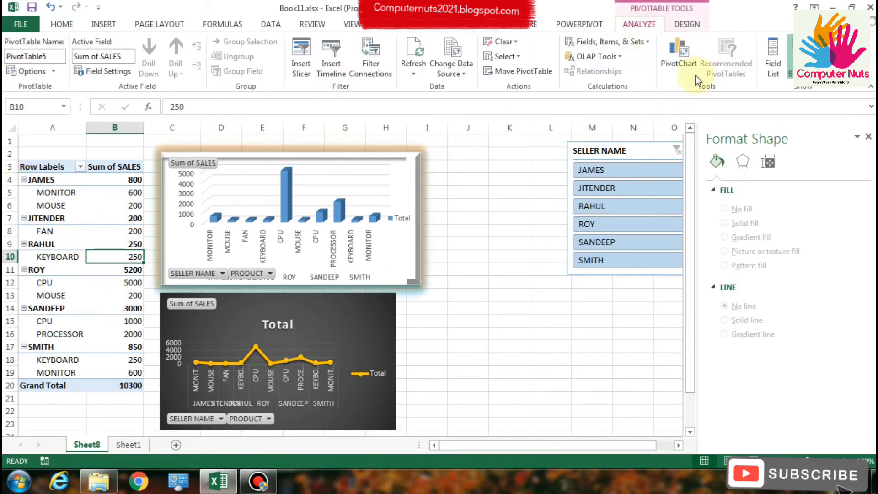
# Step: Insert a 3-D pie PivotChart of Sum of SALES and place it right of the line chart
pyautogui.click(277, 156)
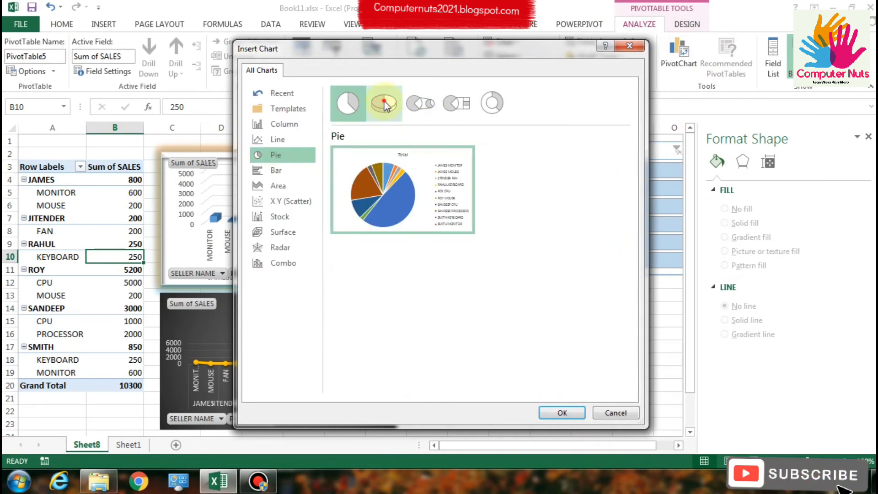
pyautogui.click(384, 103)
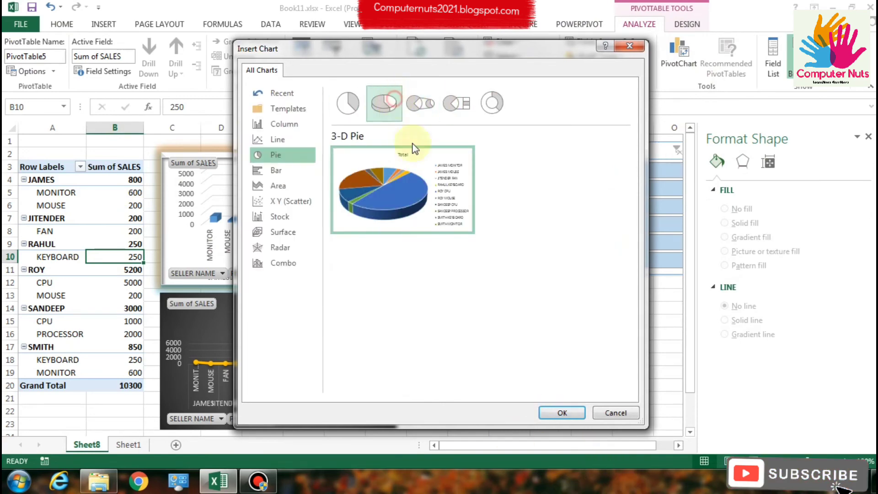
pyautogui.click(561, 412)
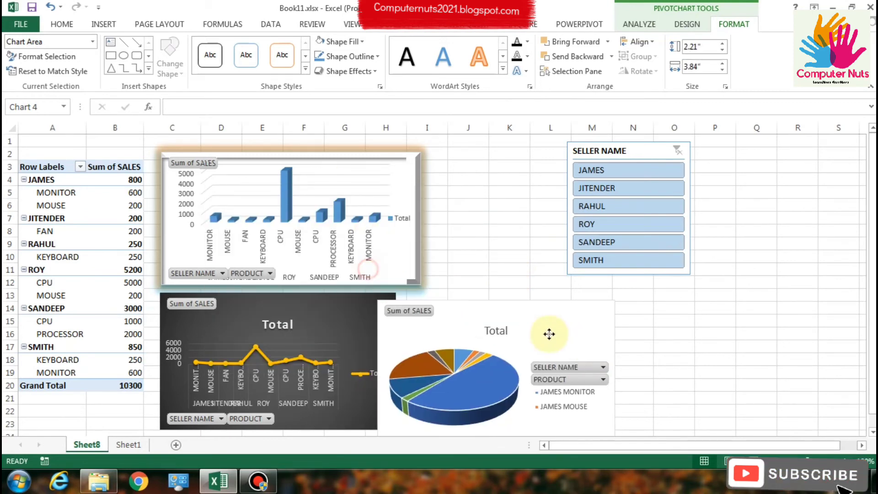
pyautogui.click(115, 308)
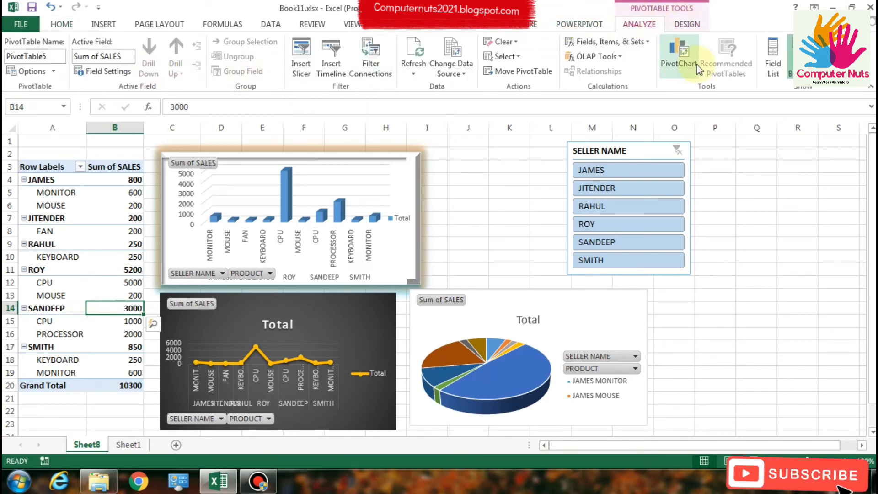
# Step: Insert a fourth PivotChart, browsing surface, radar, combo and stock types before choosing 3-D Area
pyautogui.click(678, 55)
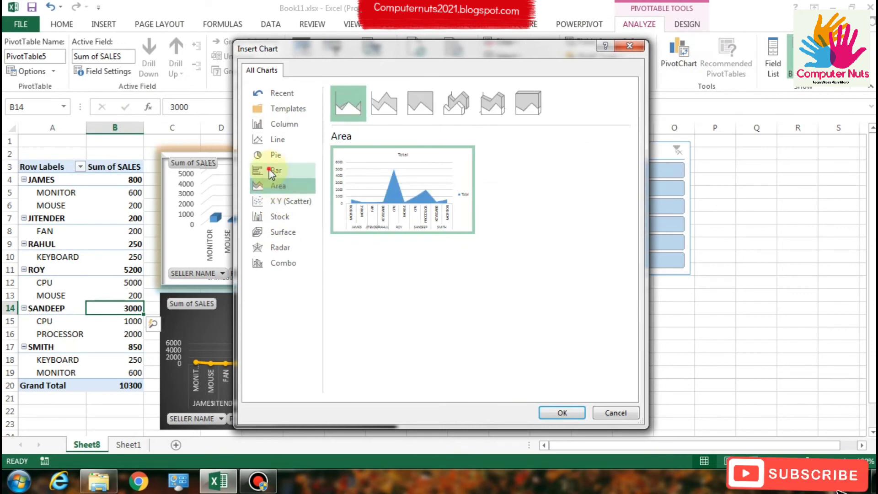
pyautogui.click(282, 232)
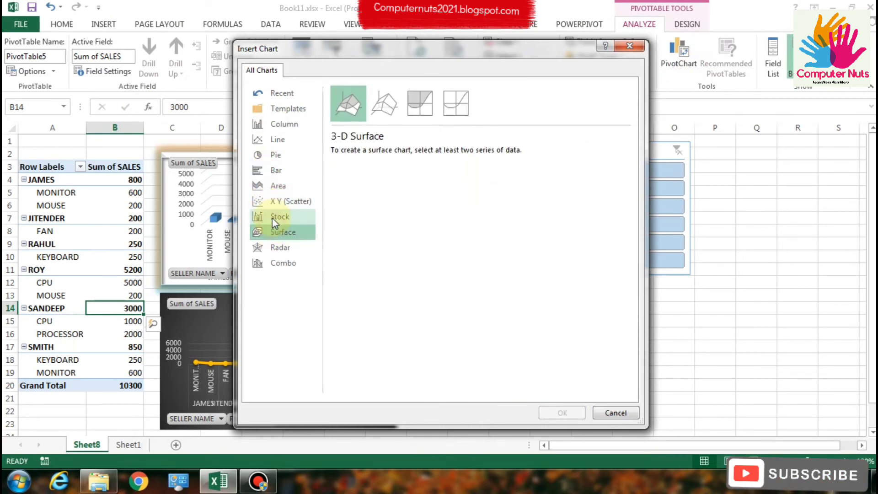
pyautogui.click(280, 248)
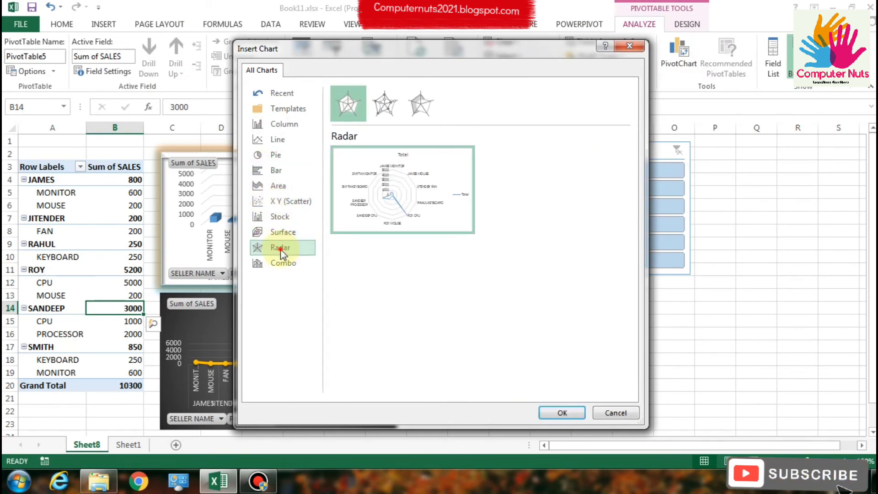
pyautogui.click(283, 263)
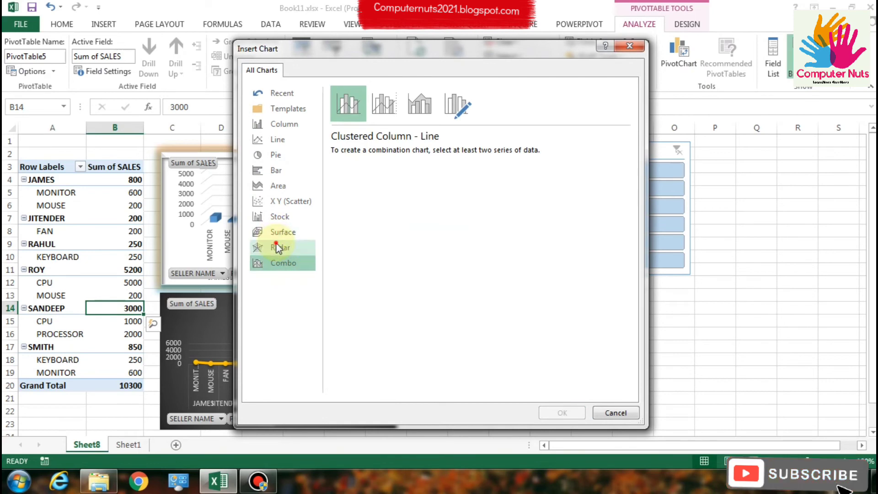
pyautogui.click(280, 217)
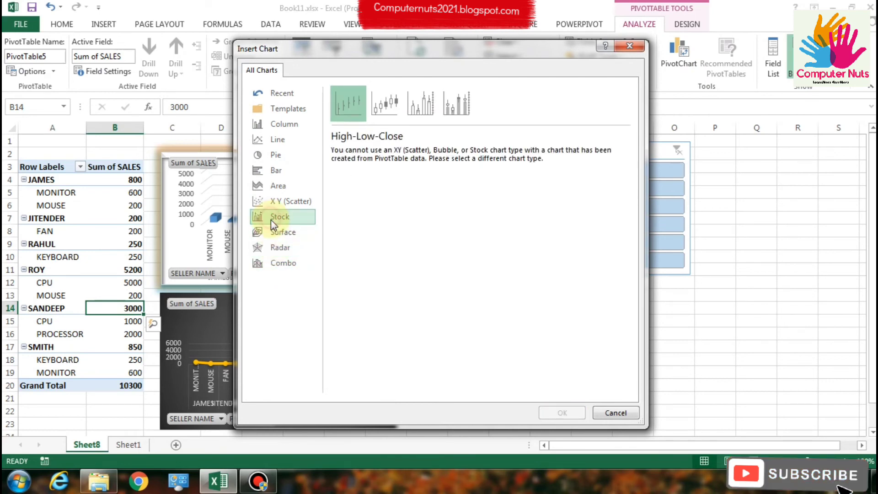
pyautogui.click(278, 186)
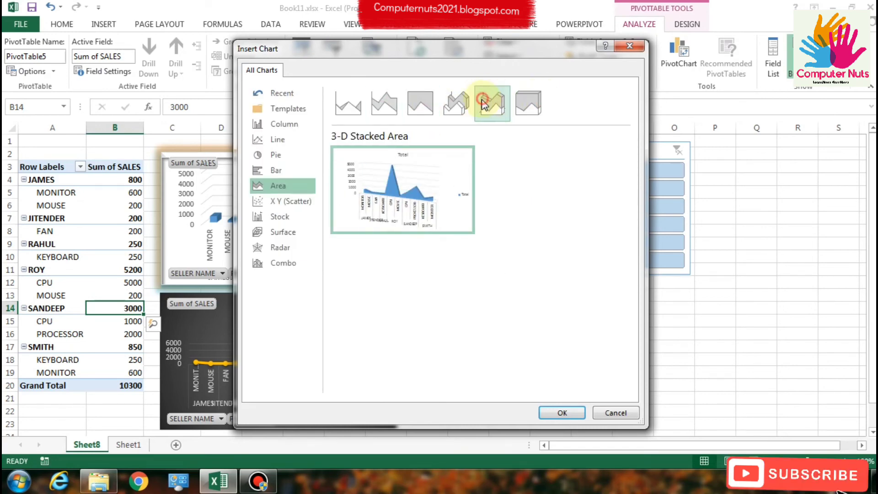
pyautogui.click(561, 412)
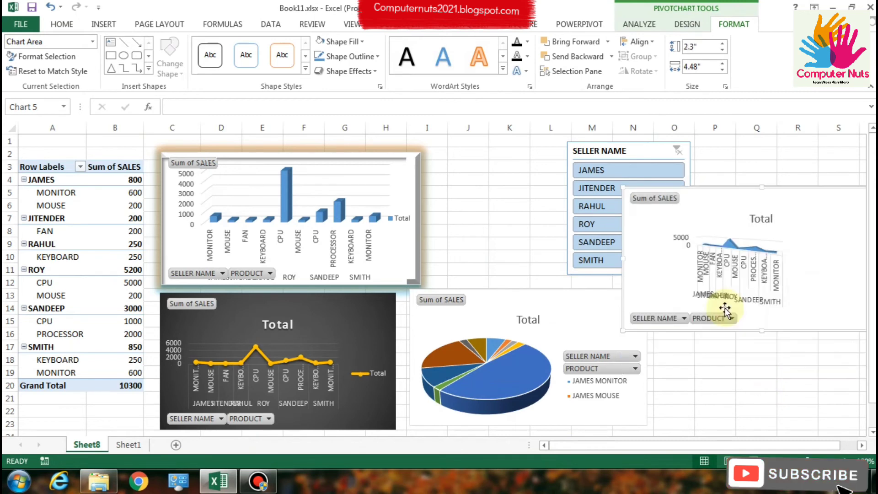
pyautogui.moveTo(763, 333)
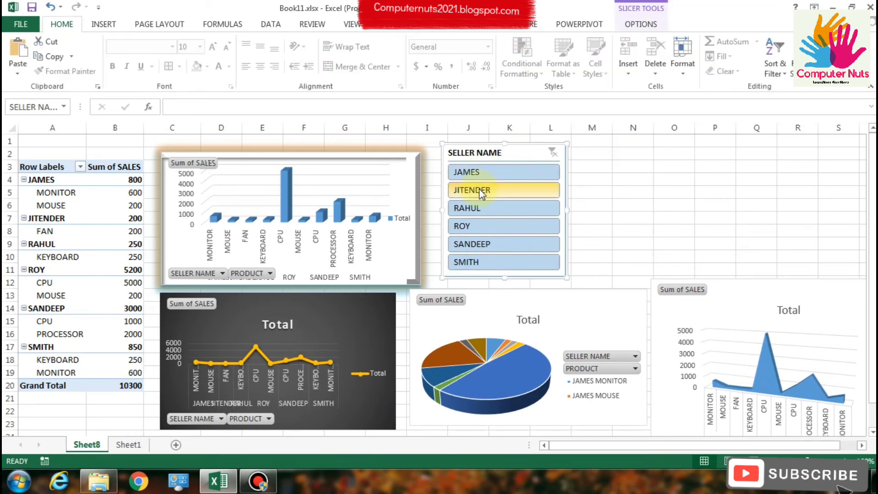
pyautogui.click(495, 226)
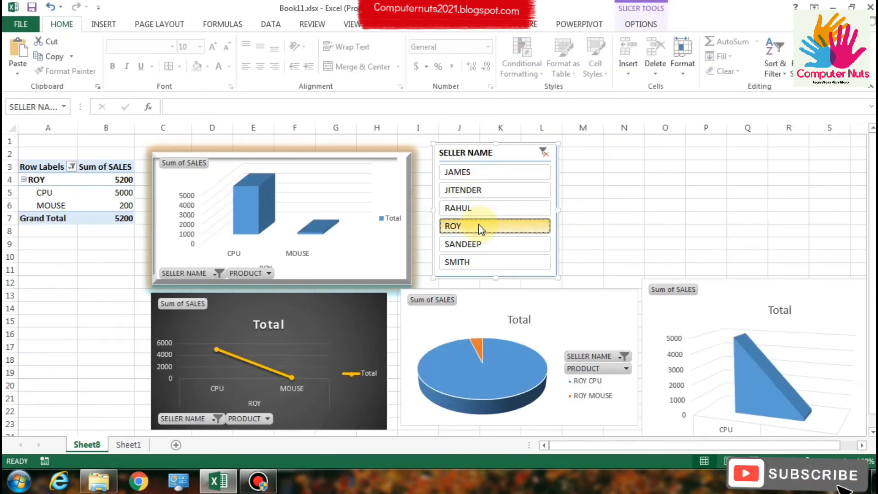
pyautogui.click(495, 208)
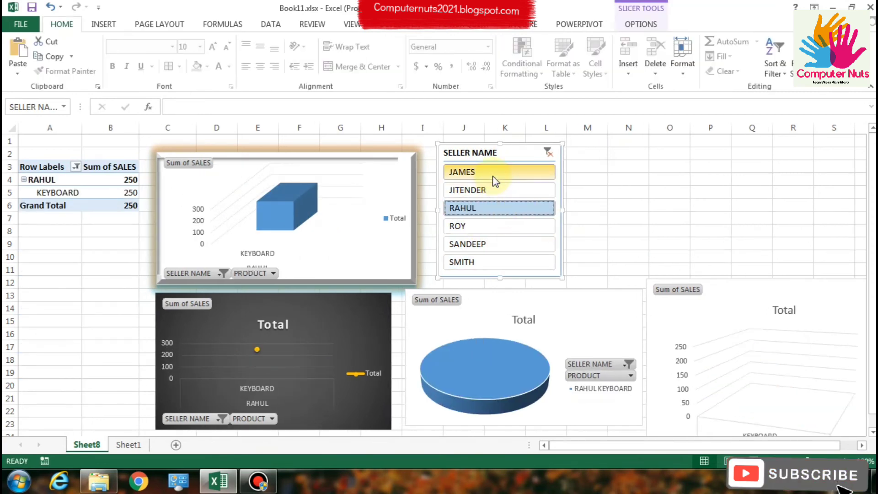
pyautogui.click(499, 243)
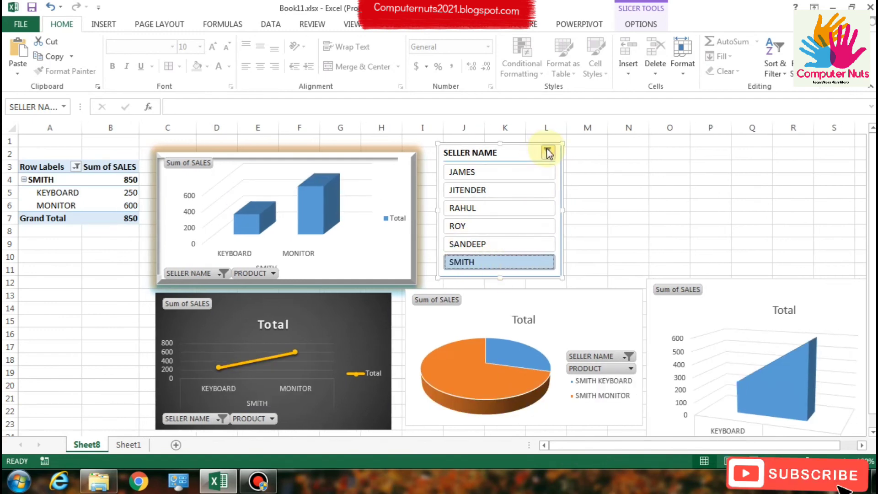
pyautogui.click(547, 152)
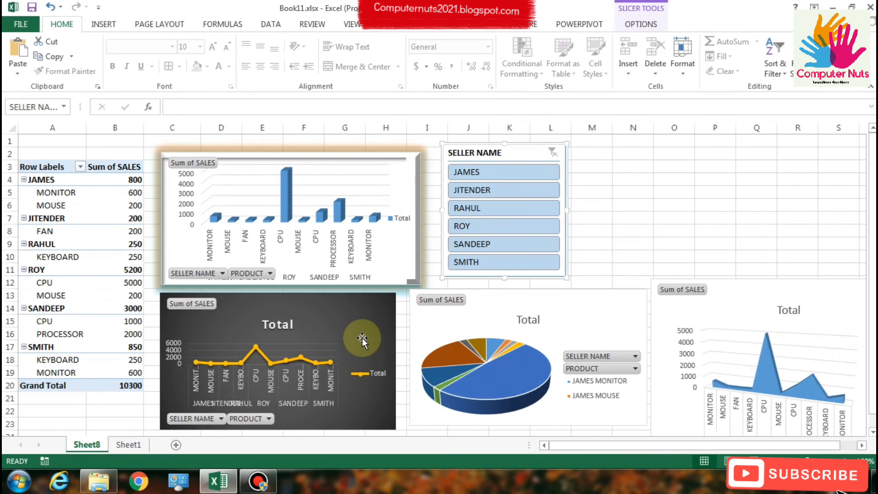
pyautogui.click(716, 218)
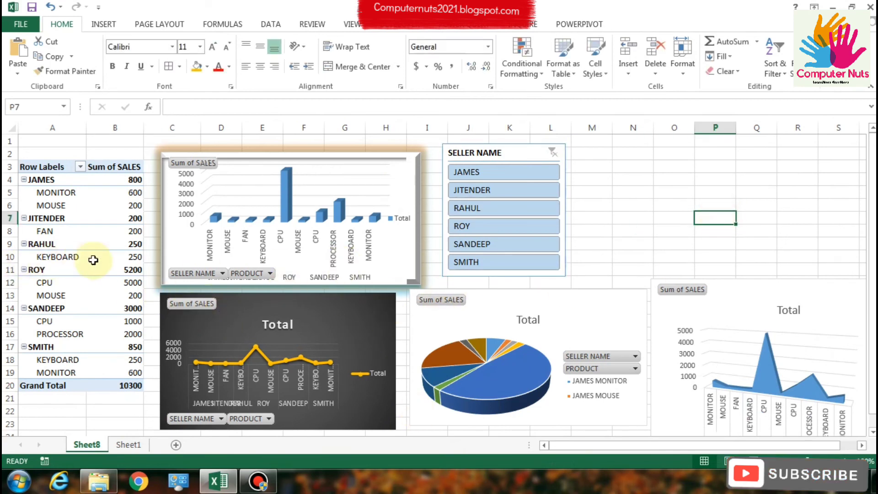
pyautogui.click(93, 259)
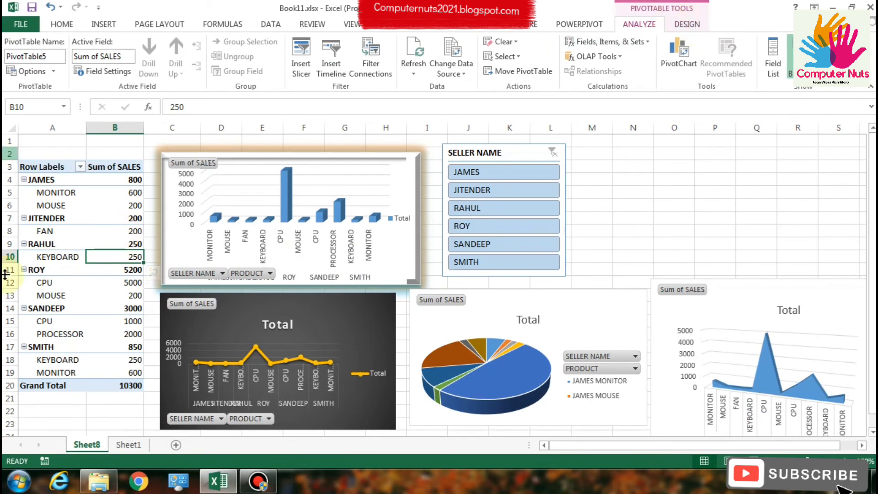
# Step: Show the field list, filter the report to ROY with the slicer, then clear the filter
pyautogui.click(773, 56)
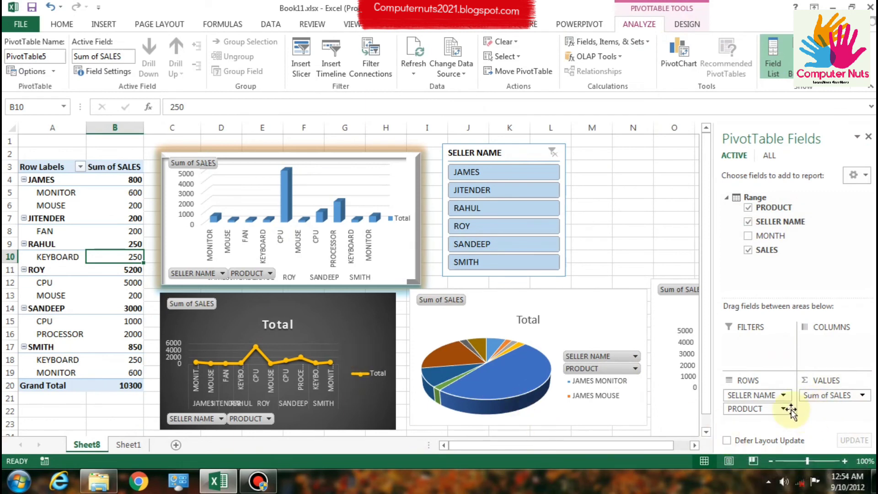
pyautogui.moveTo(661, 259)
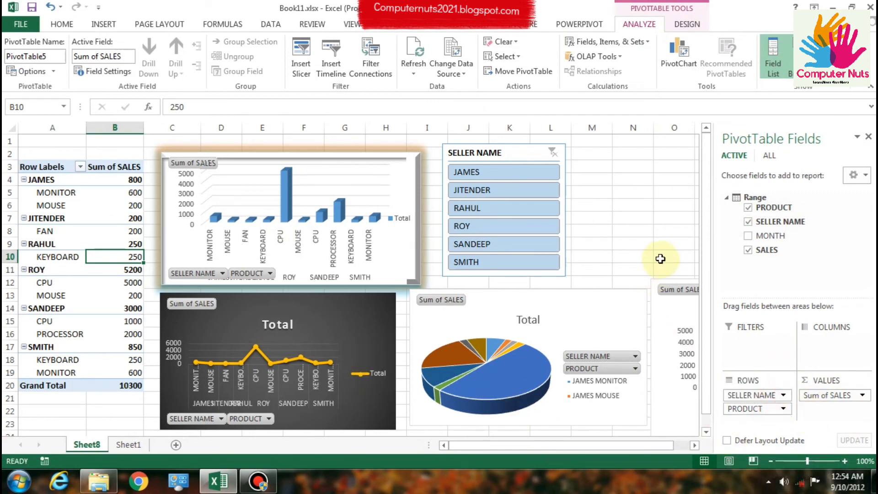
pyautogui.click(748, 222)
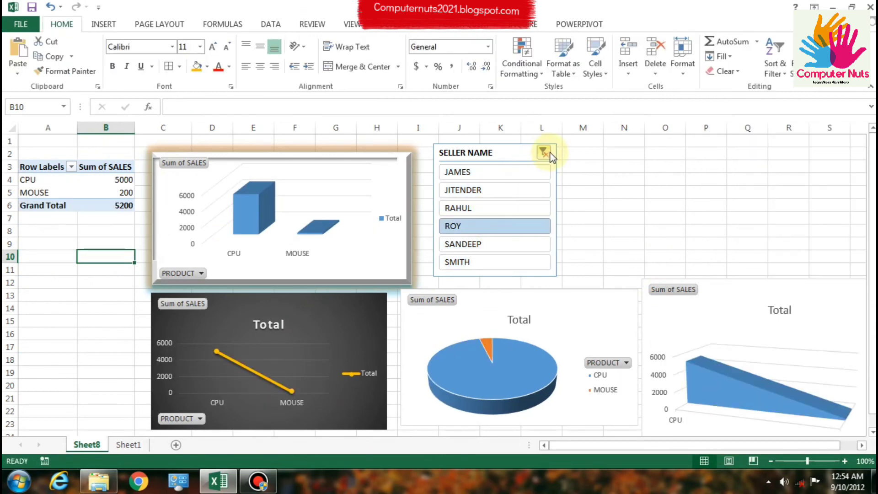
pyautogui.click(543, 153)
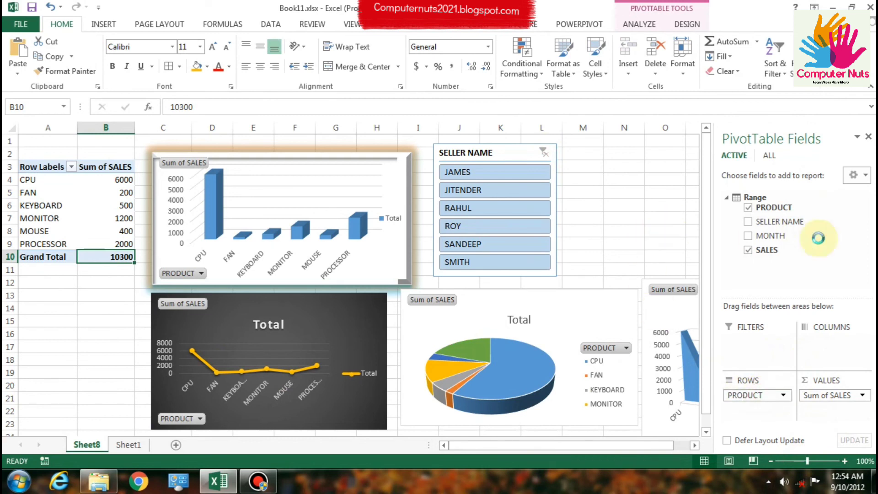
# Step: Remove PRODUCT so only SELLER NAME stays in Rows, and clear the slicer to show all sellers
pyautogui.click(749, 207)
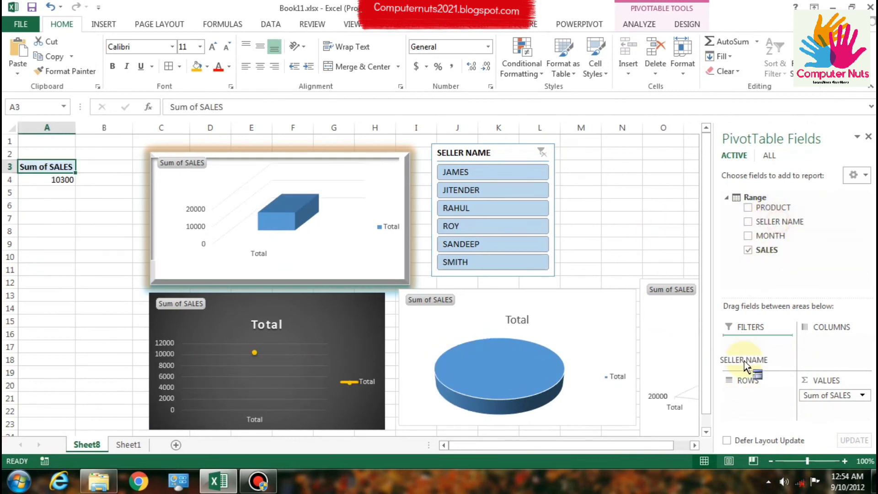
pyautogui.click(750, 221)
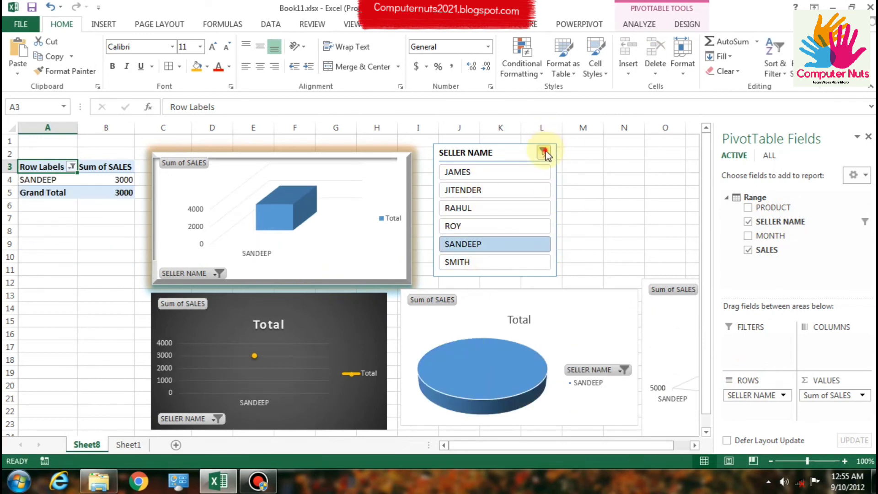
pyautogui.click(543, 153)
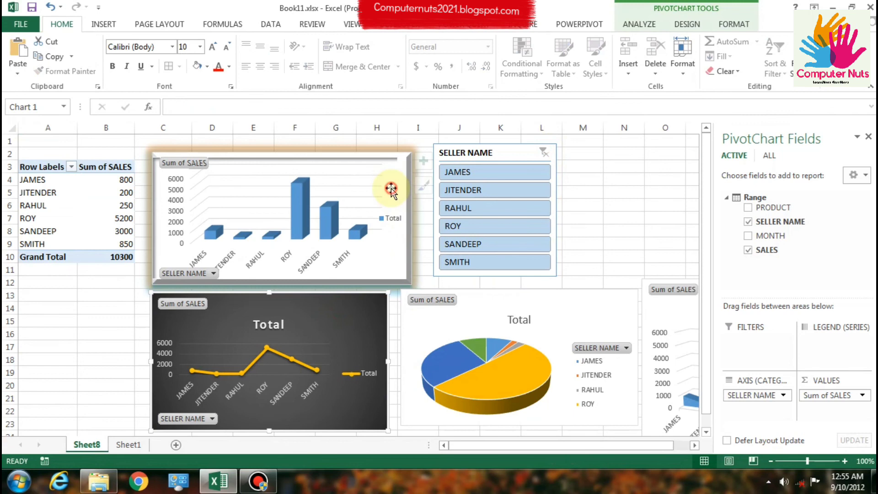